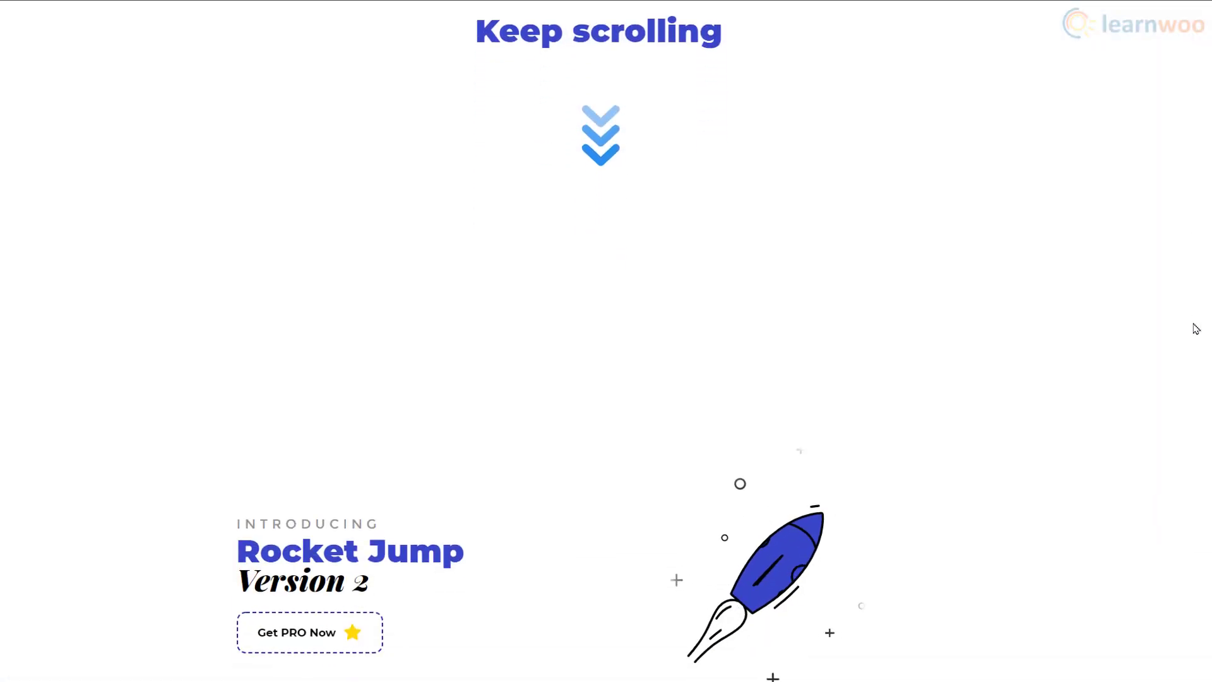
Step: Subscribe to the LearnWoo YouTube channel and turn on its notifications
scroll("down", 3)
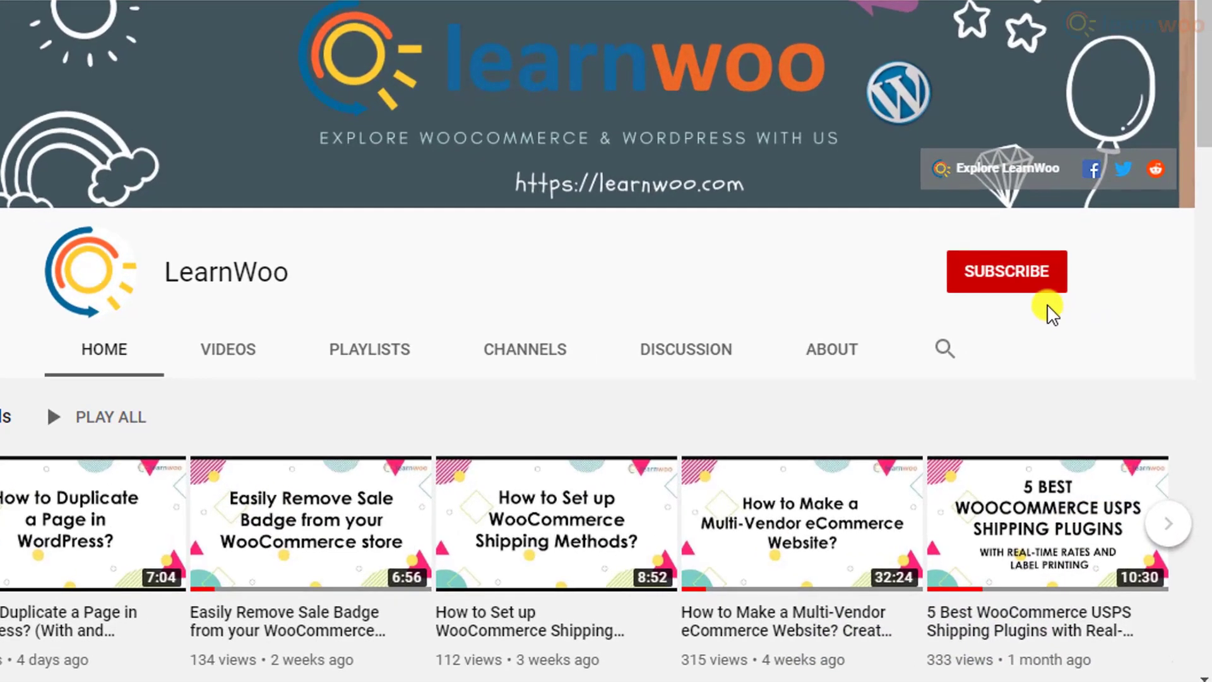
left_click(1006, 272)
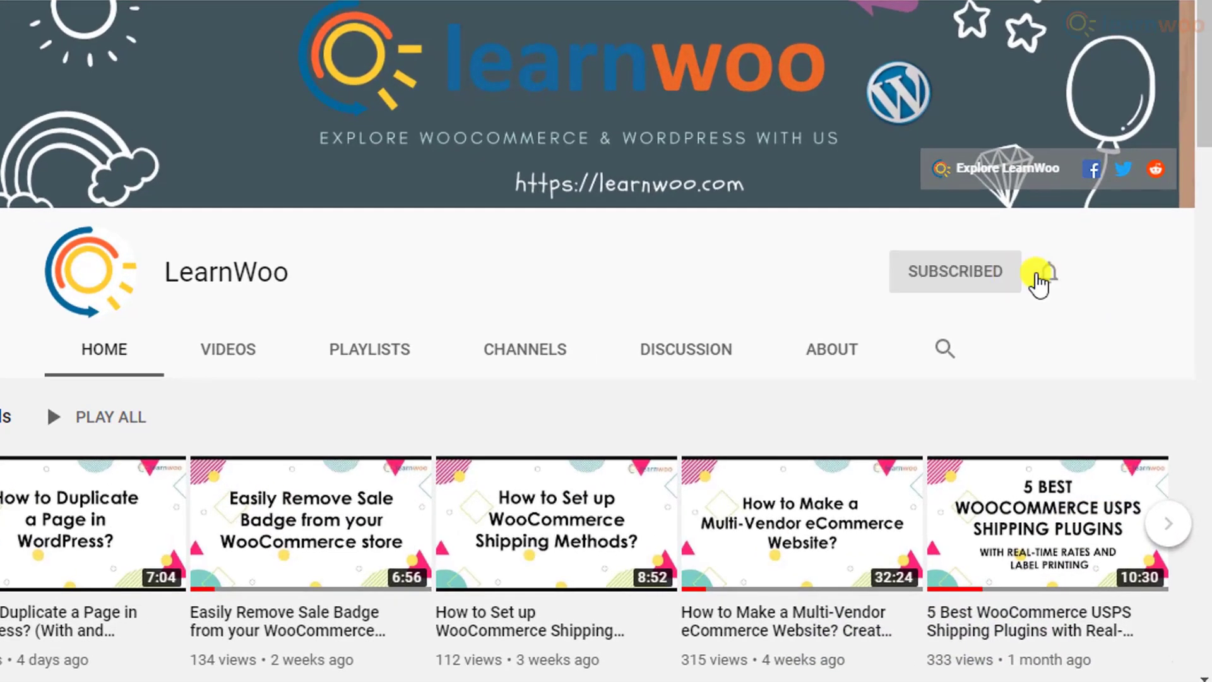
left_click(1044, 273)
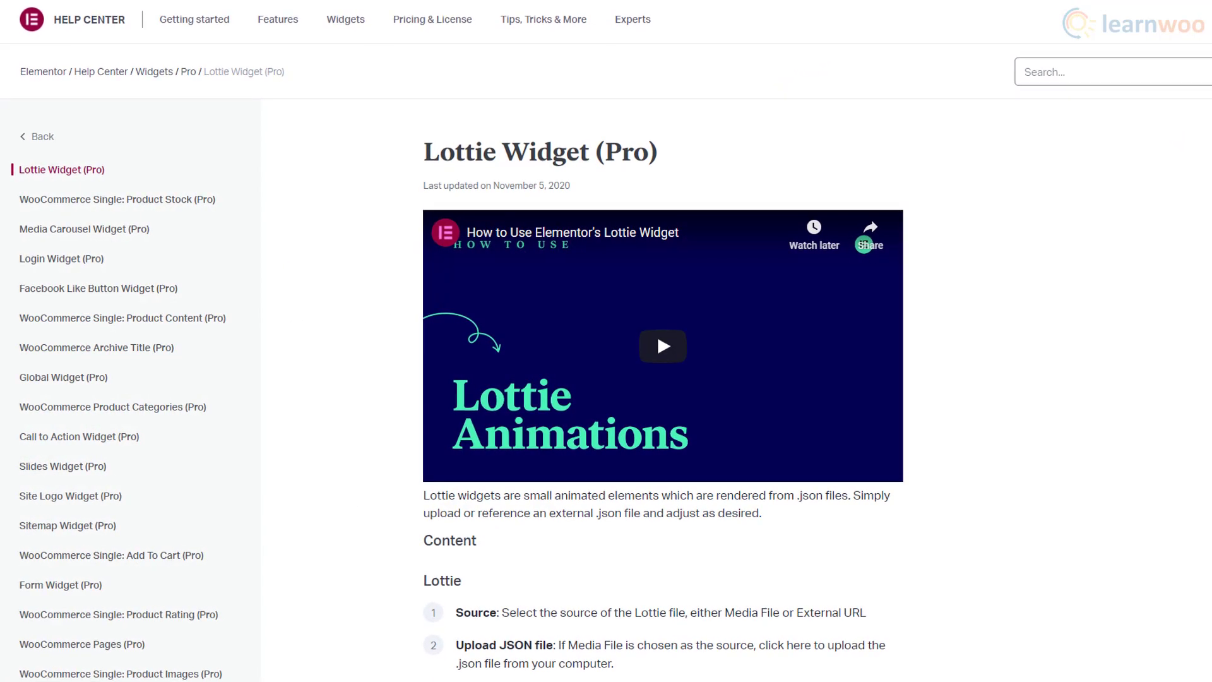
Step: Scroll through the Elementor help page and the Premium Addons plugin page
scroll("down", 3)
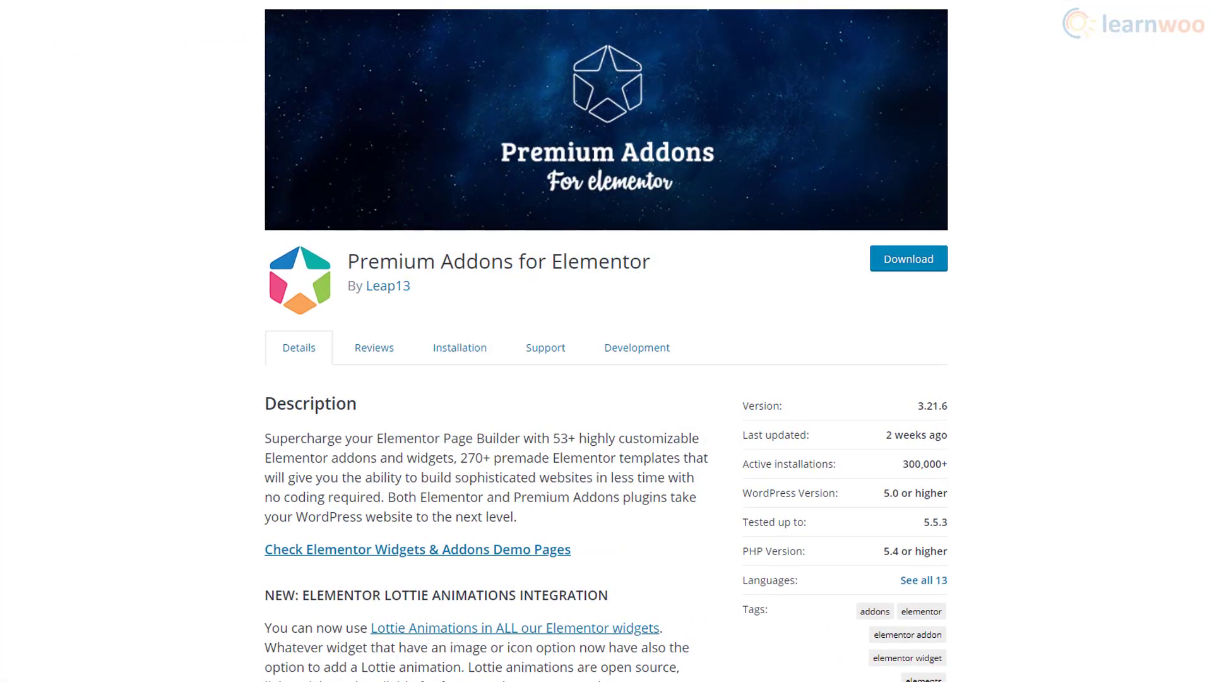
scroll("down", 3)
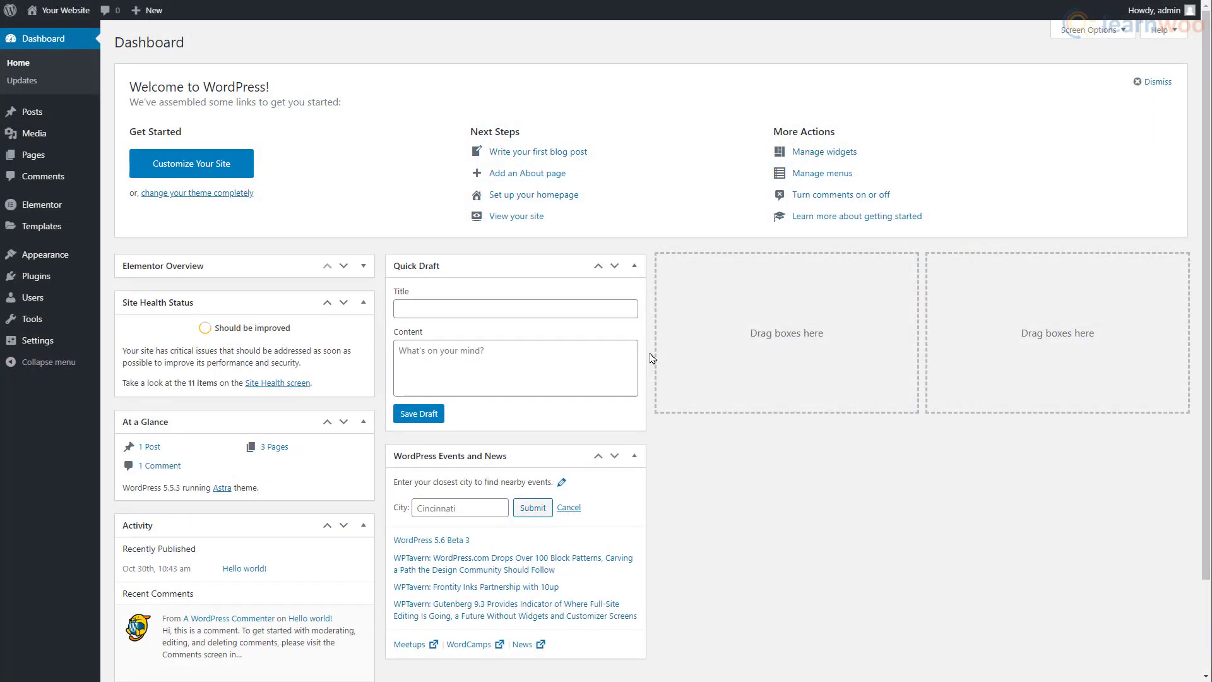
mouse_move(36, 277)
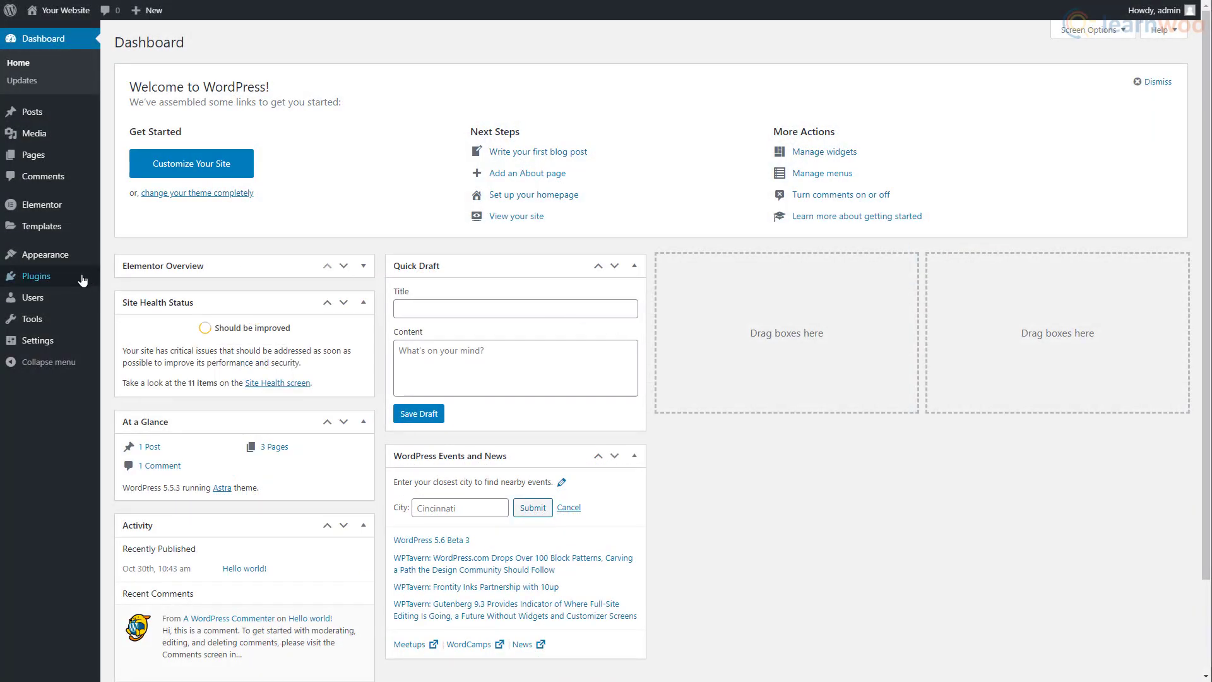
Step: Install and activate the 'premium addons for elementor' plugin from Plugins > Add New
left_click(36, 276)
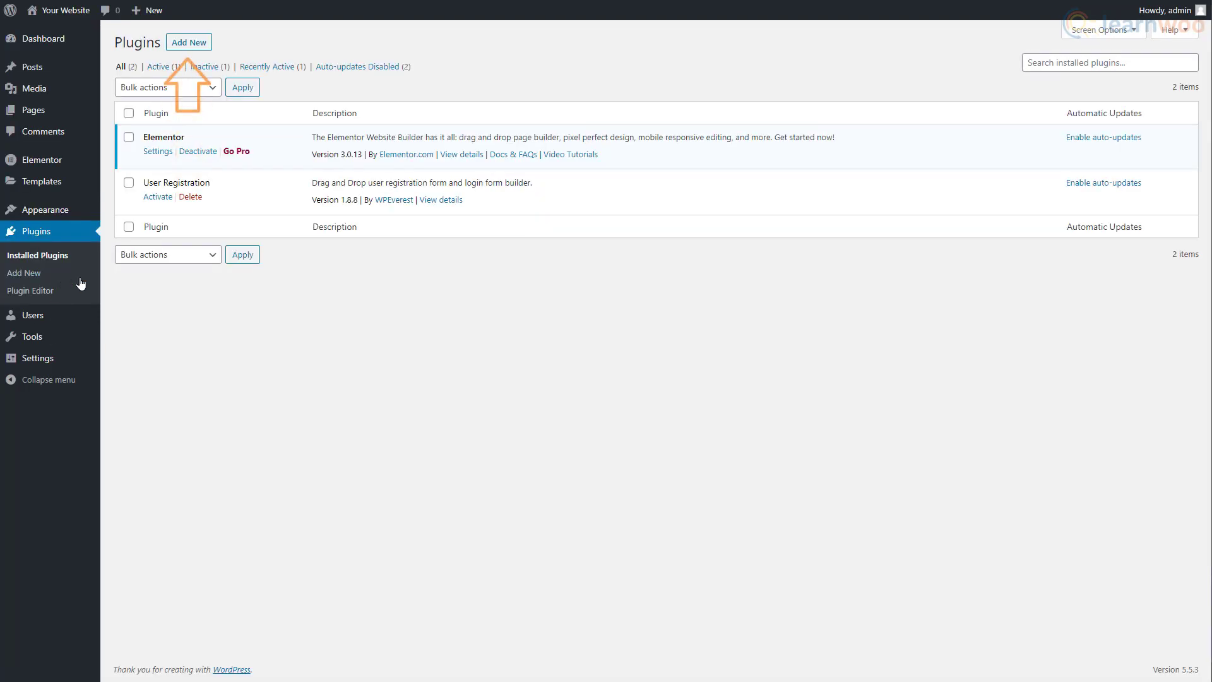
left_click(188, 42)
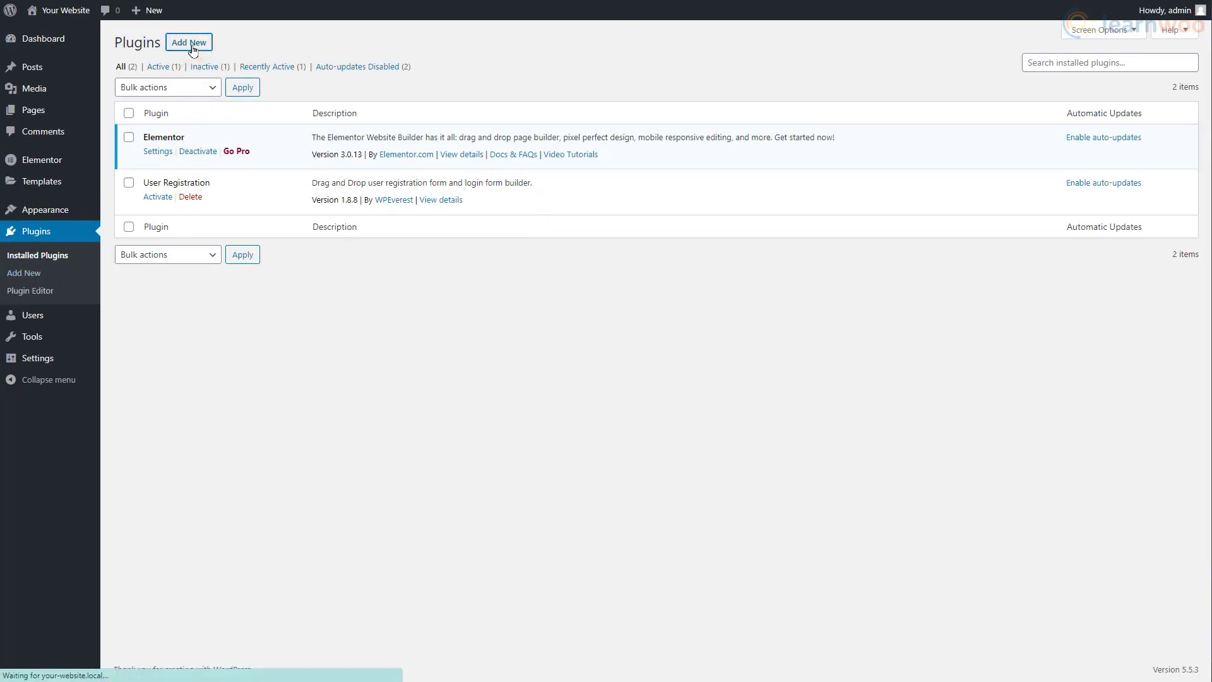
left_click(188, 41)
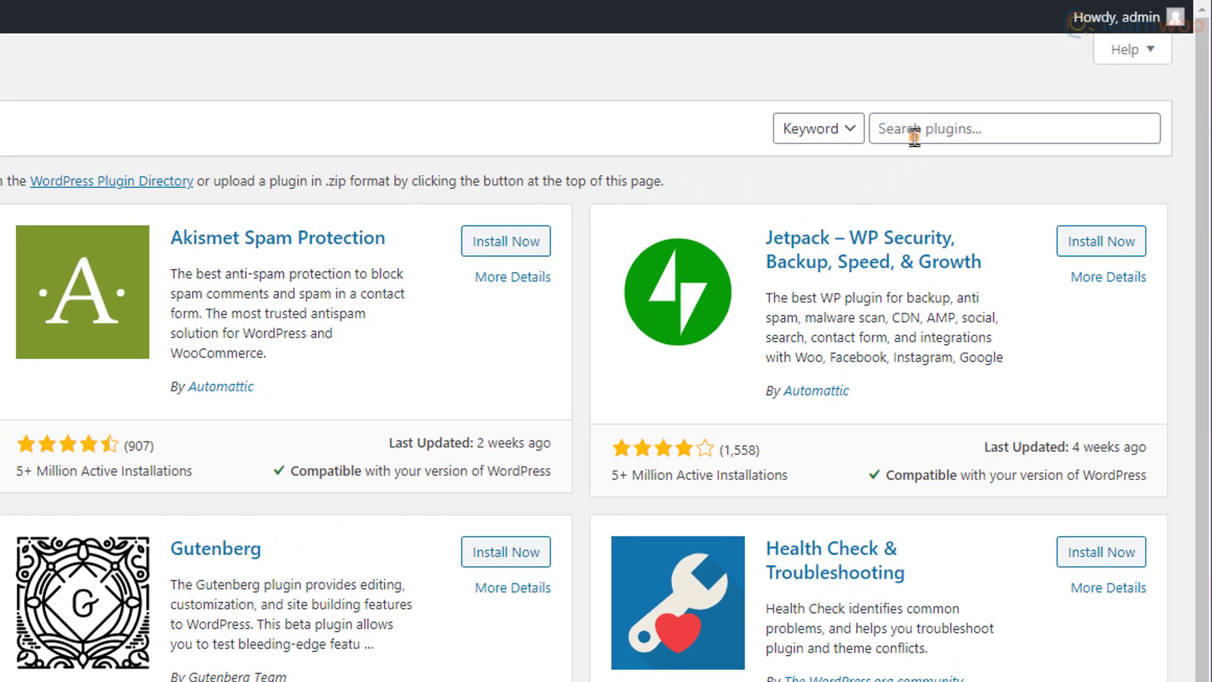
type("premium addons for")
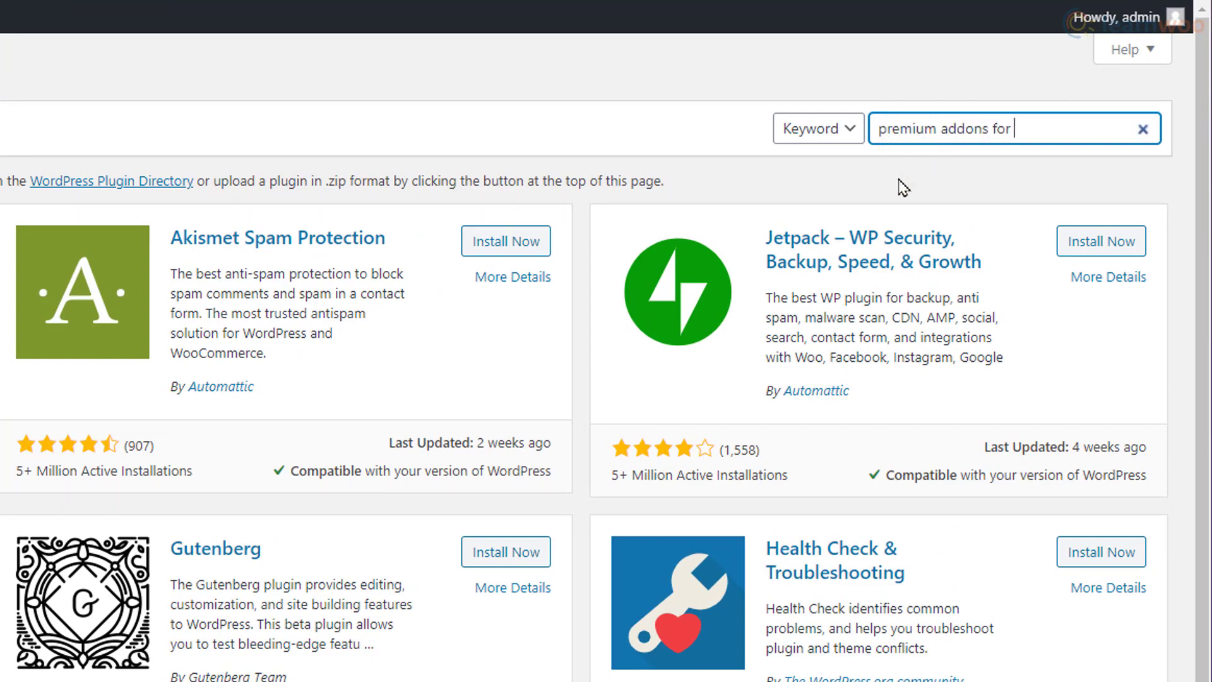
type("elementor")
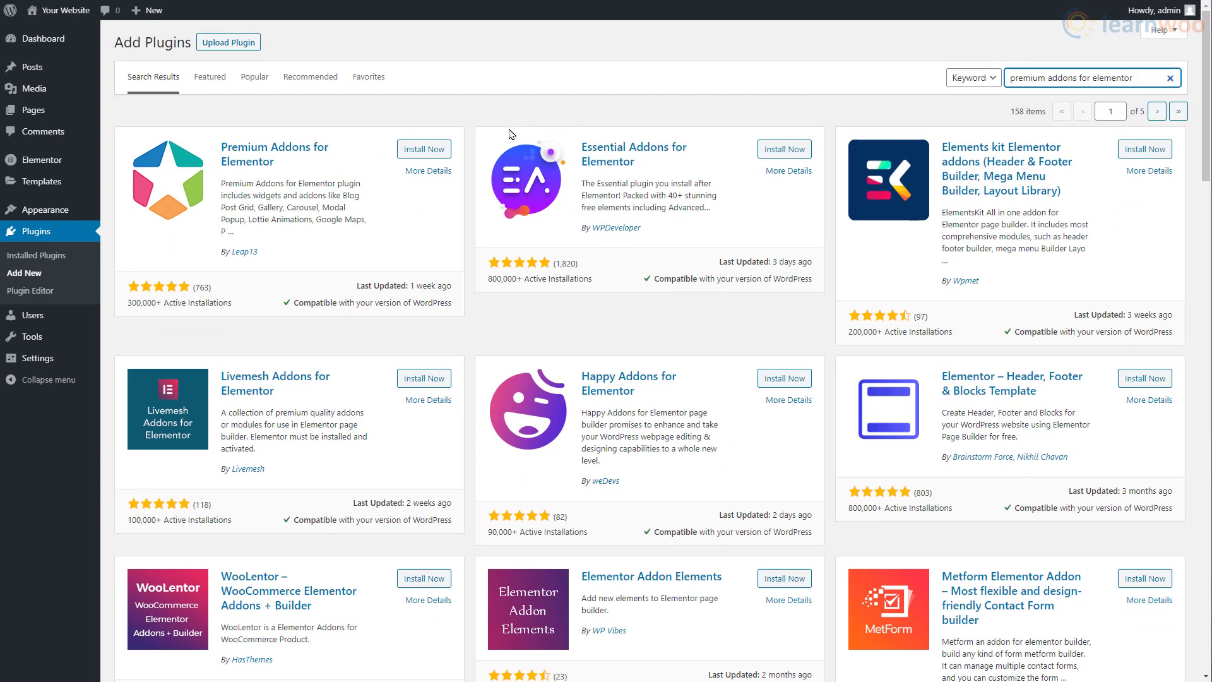
left_click(424, 149)
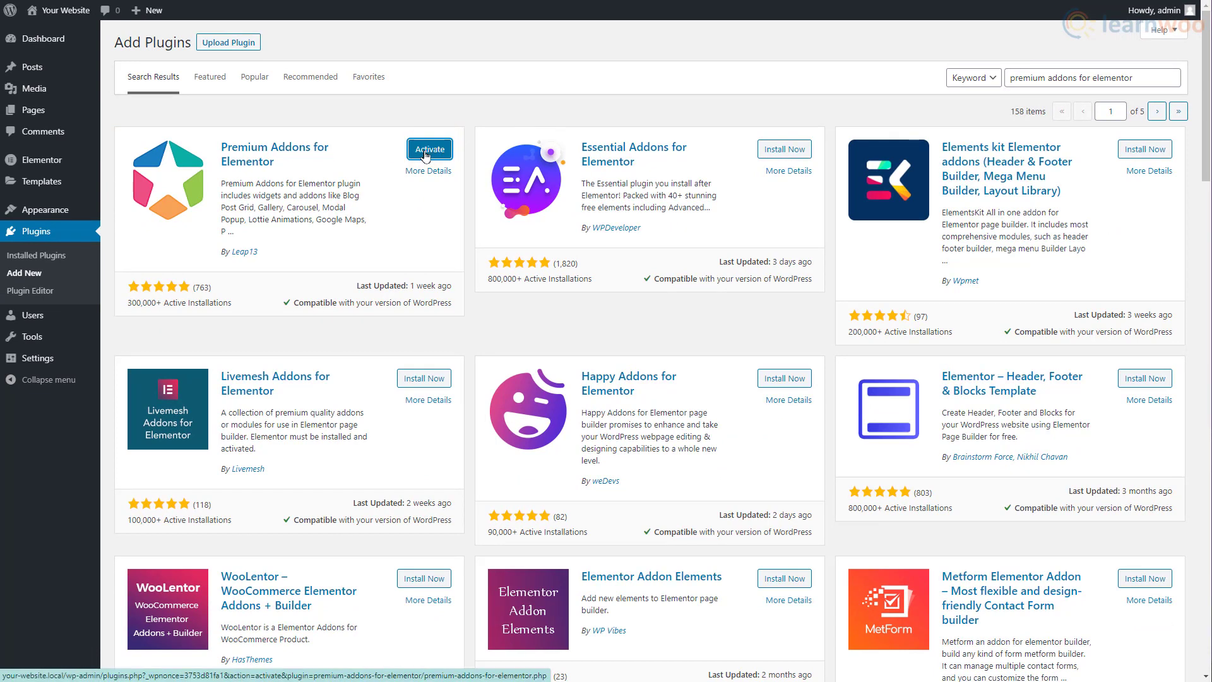
left_click(428, 149)
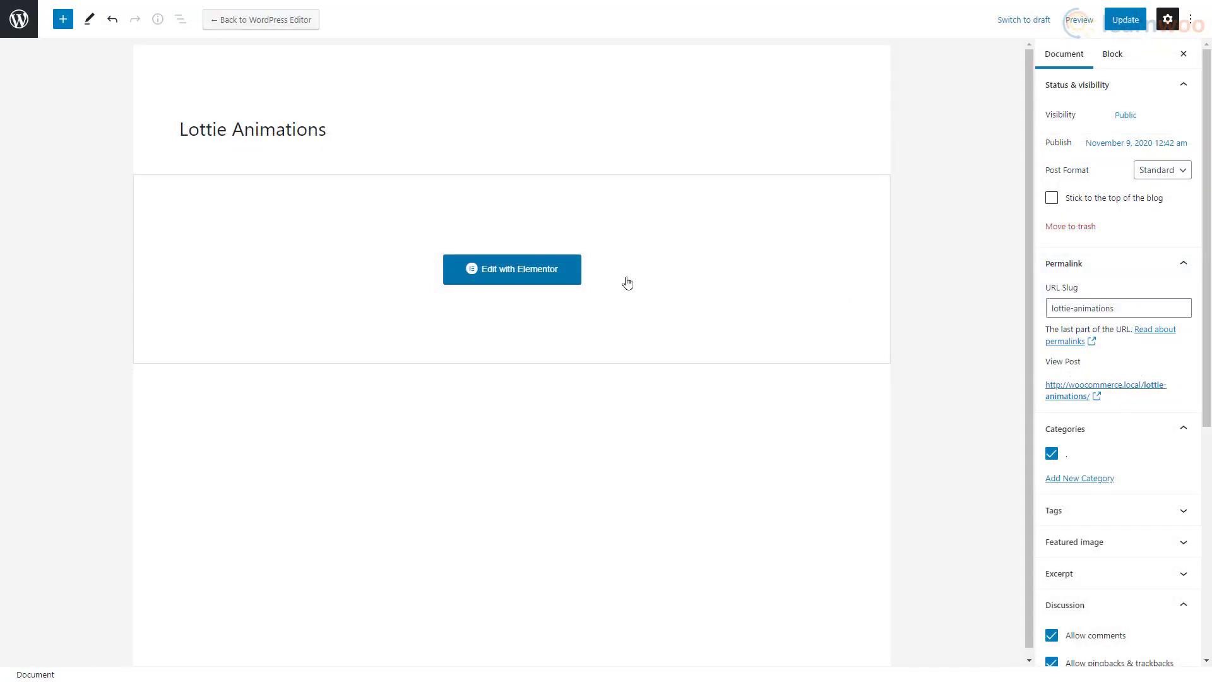
Step: Edit the Lottie Animations page with Elementor and drop a Premium Lottie Animations widget onto it
left_click(512, 269)
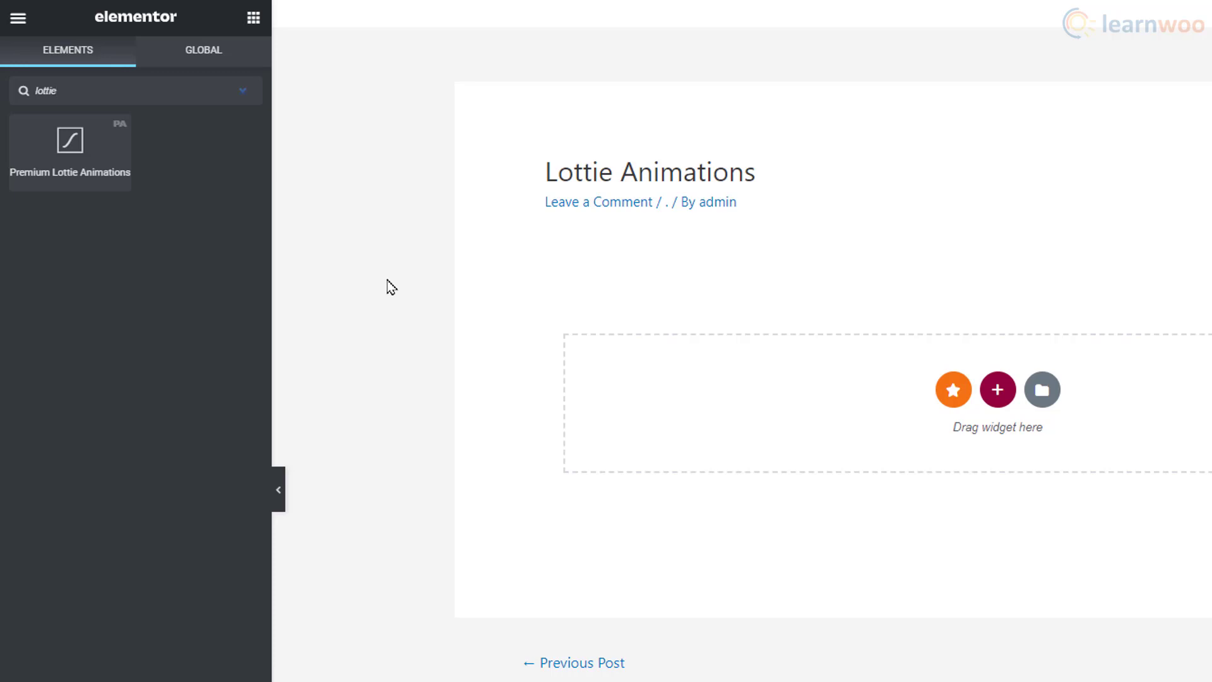
left_click_drag(69, 146, 615, 346)
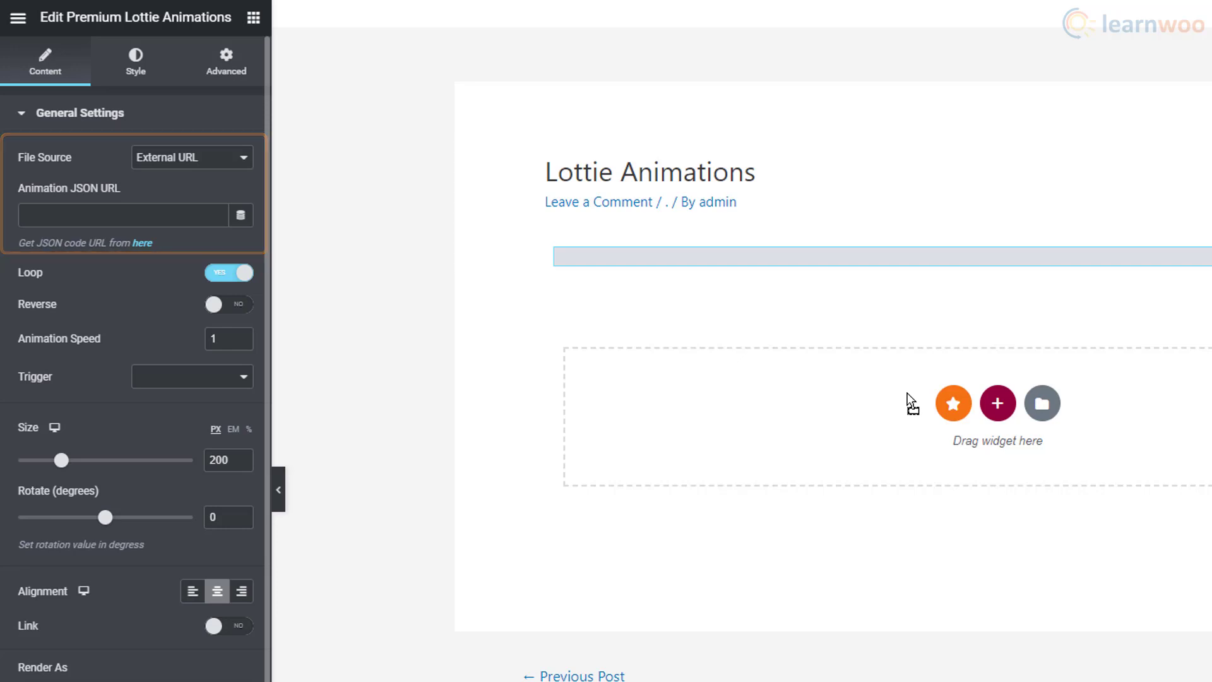
left_click(192, 156)
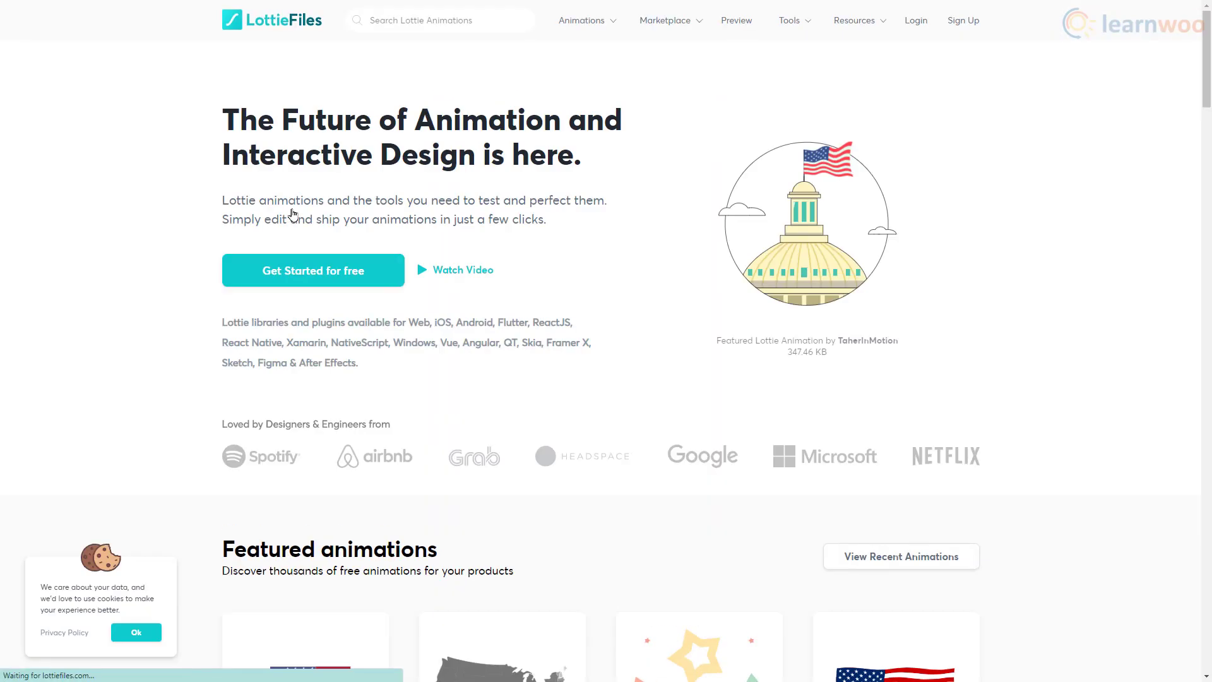
mouse_move(312, 270)
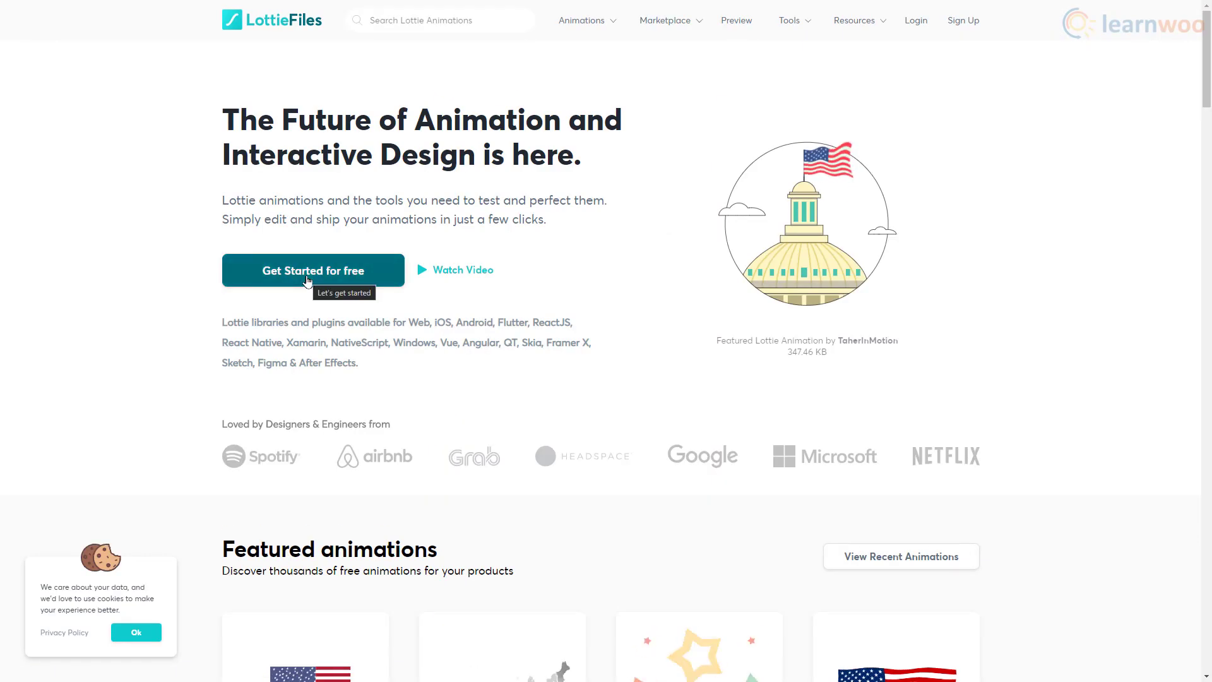
Step: Sign in to LottieFiles via a linked account and browse the featured community animations
left_click(313, 271)
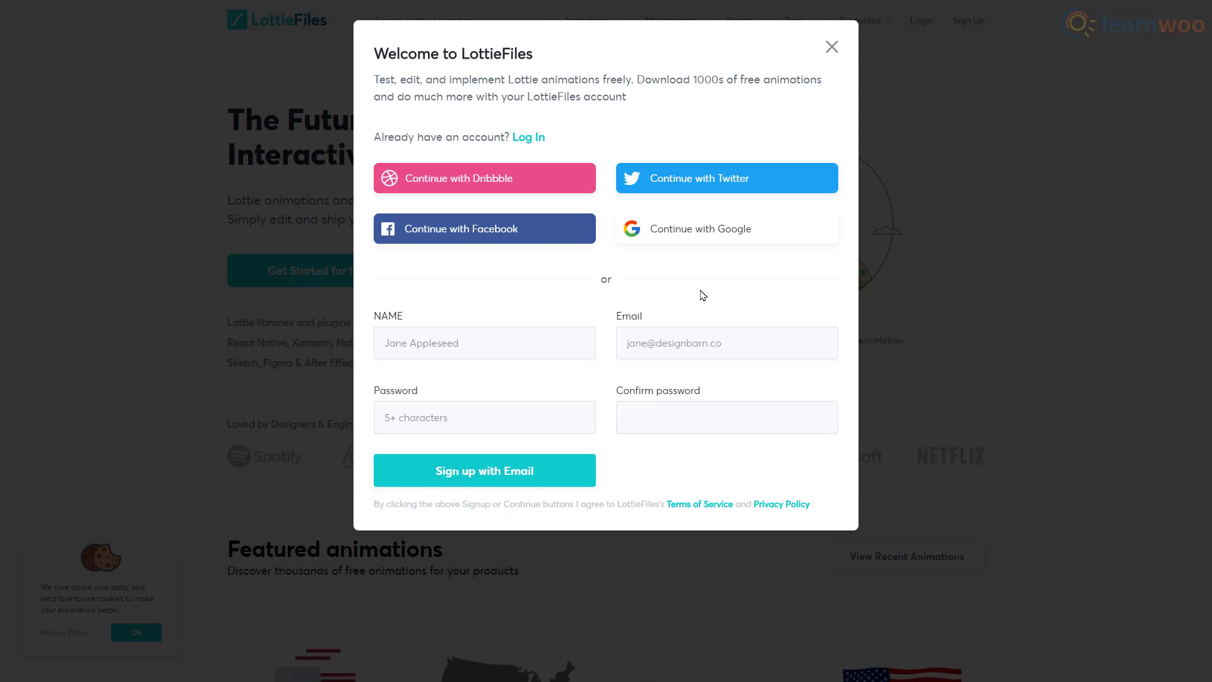
left_click(700, 229)
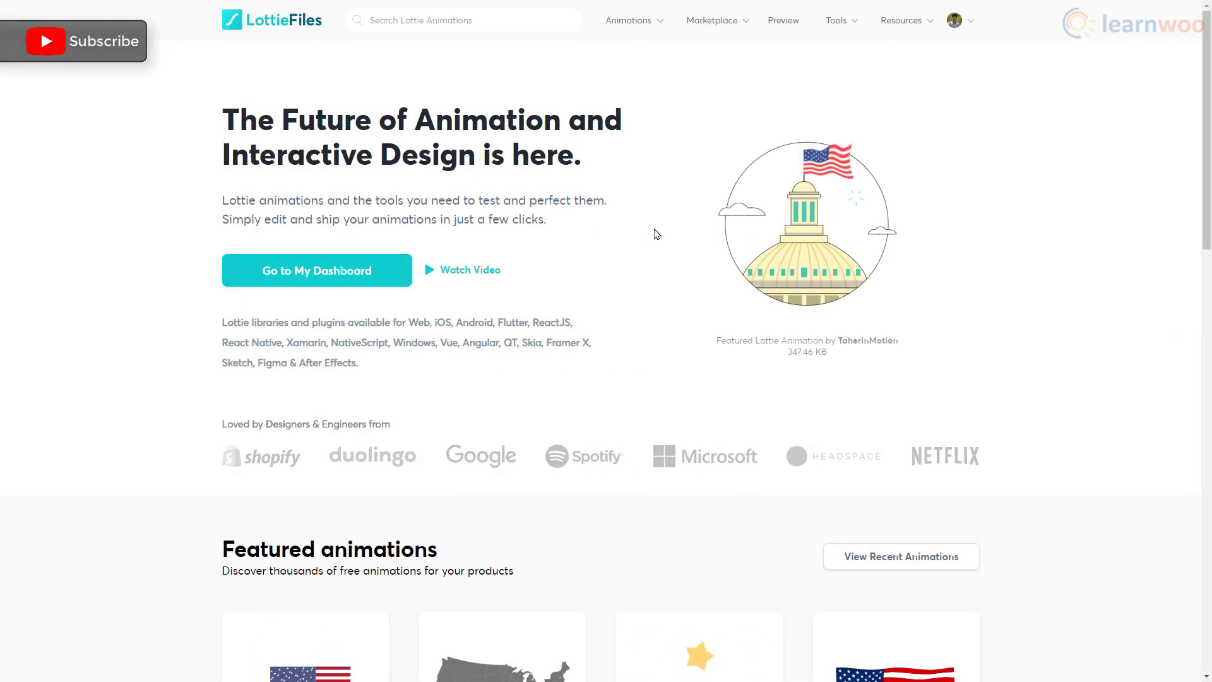
left_click(629, 20)
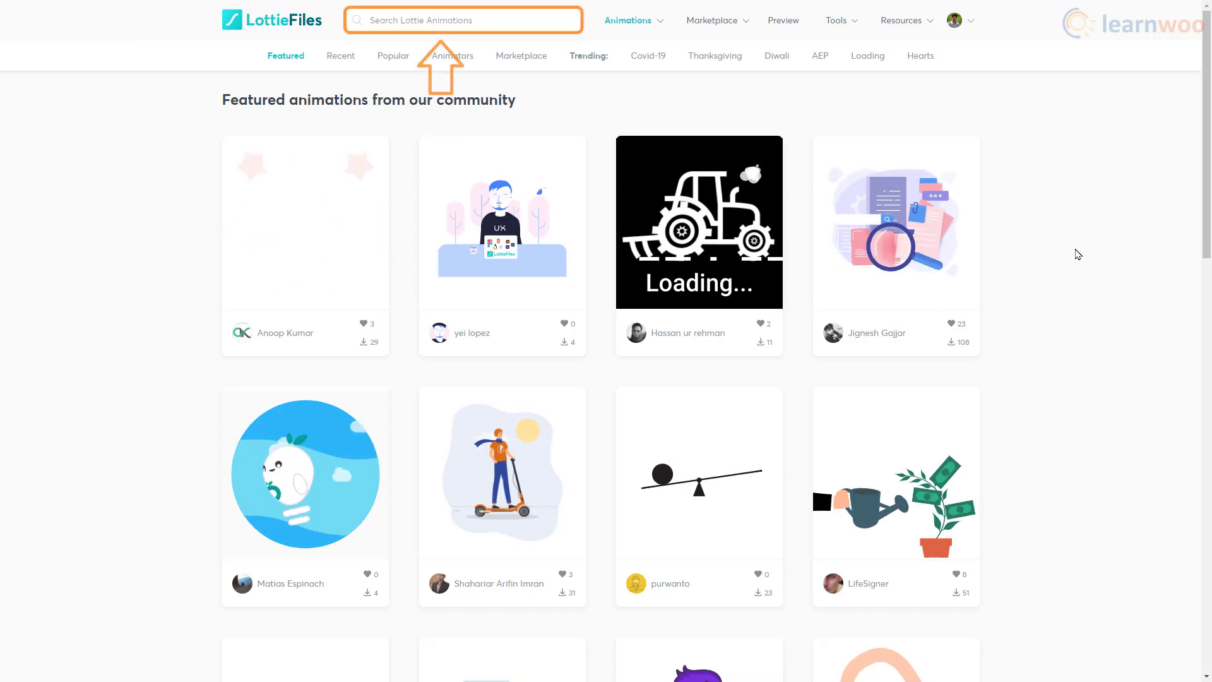
Step: Open the Bouncy Car animation on LottieFiles and scrub through its preview
scroll("down", 3)
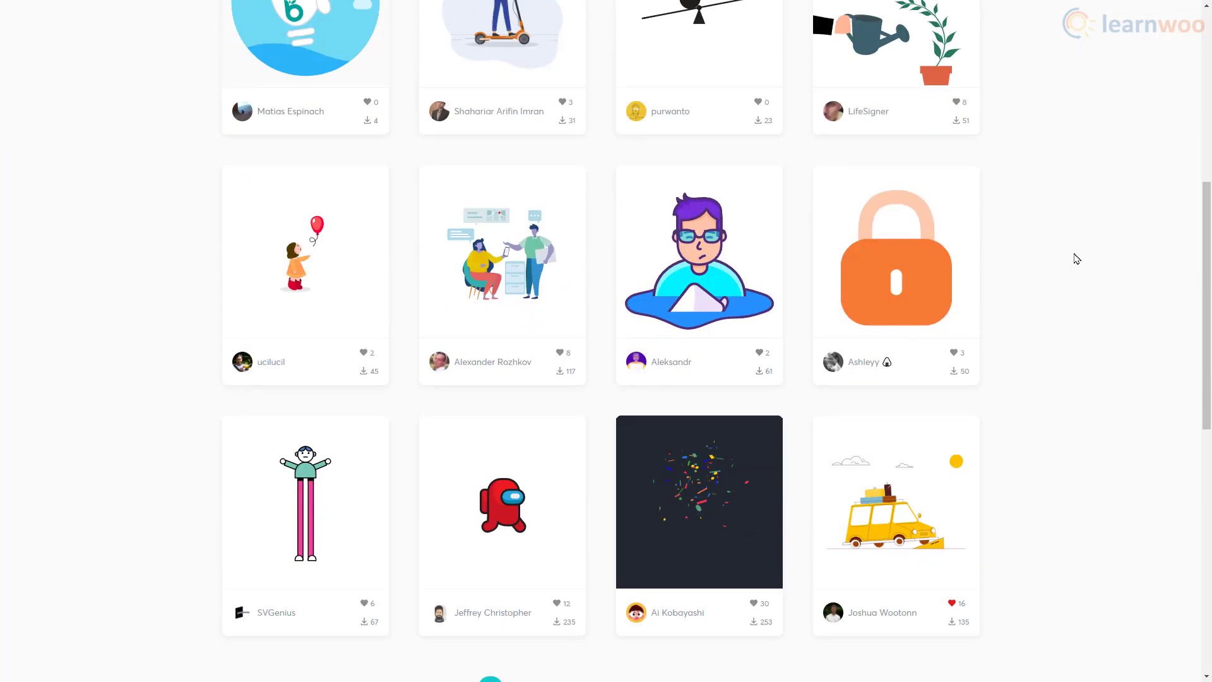
scroll("down", 3)
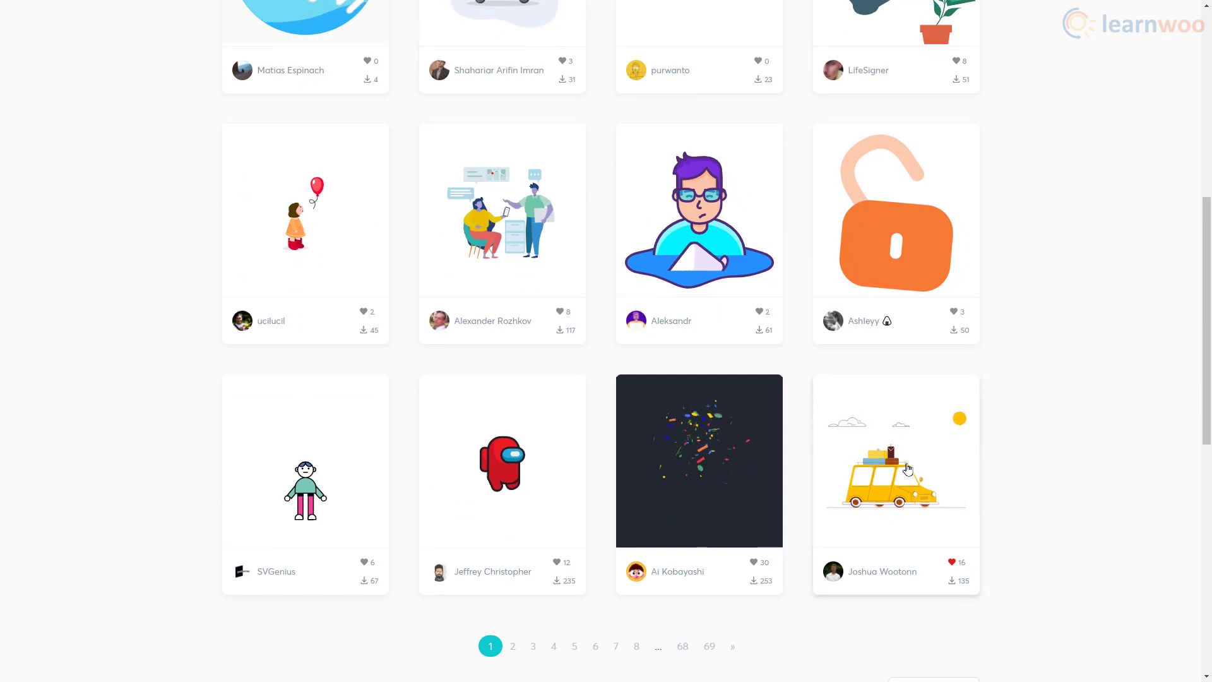
left_click(896, 460)
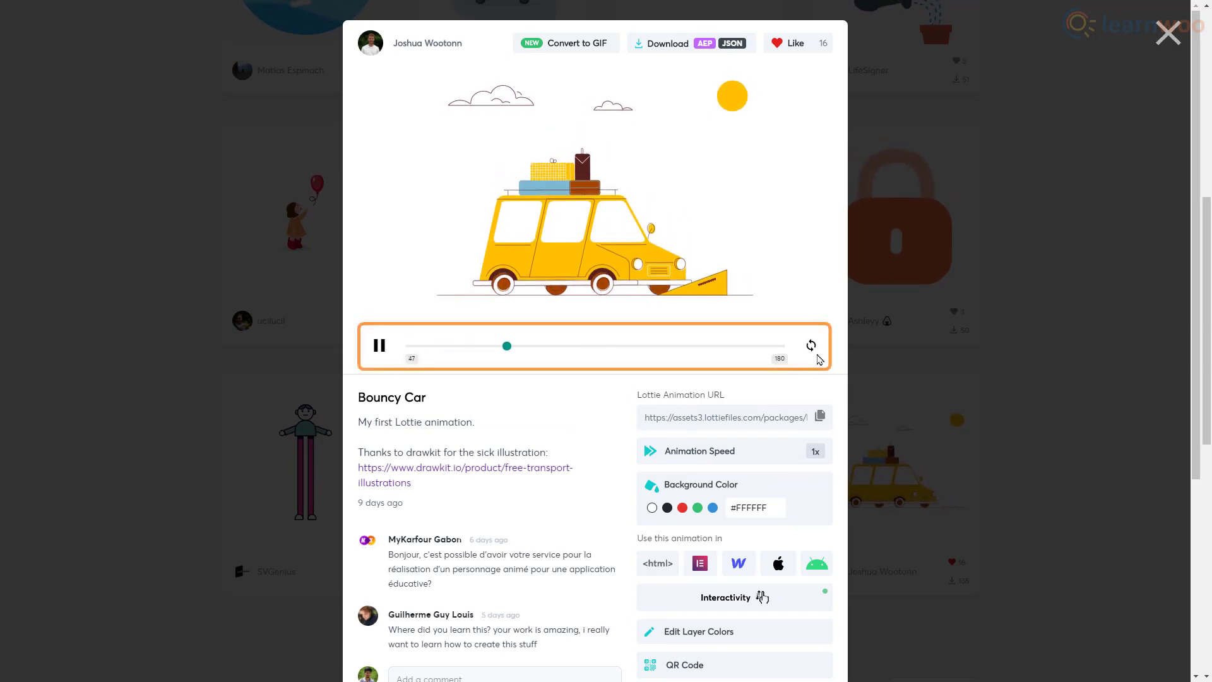
left_click_drag(506, 346, 691, 346)
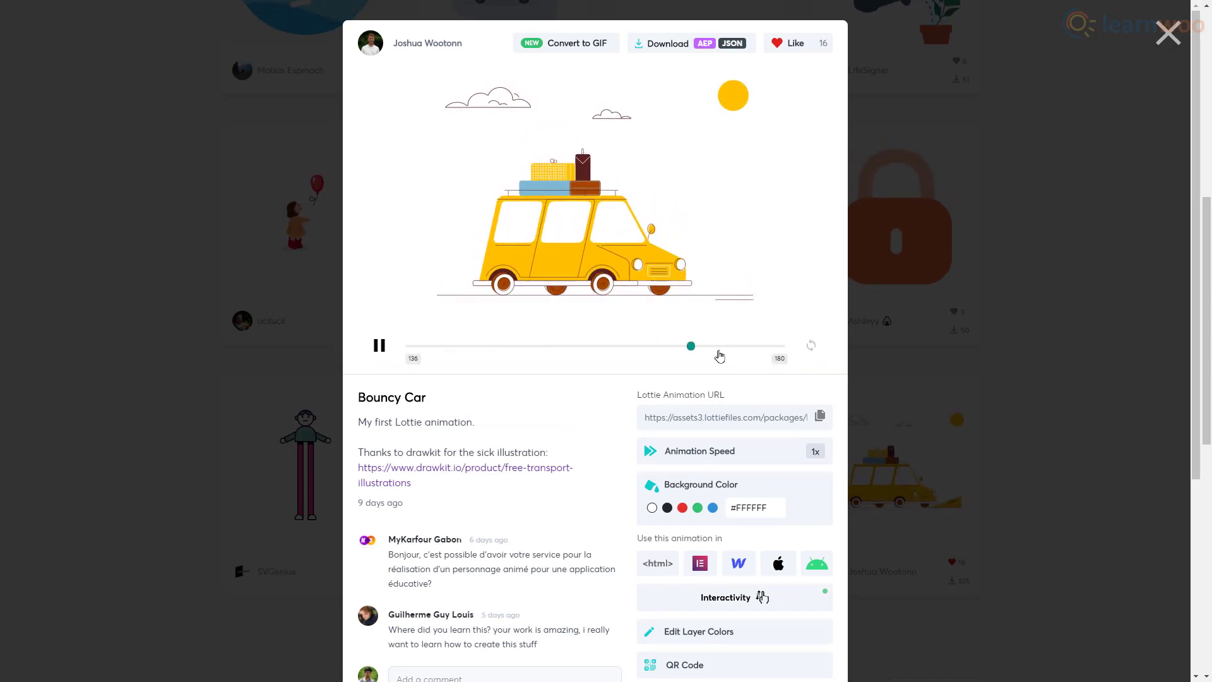
left_click(379, 346)
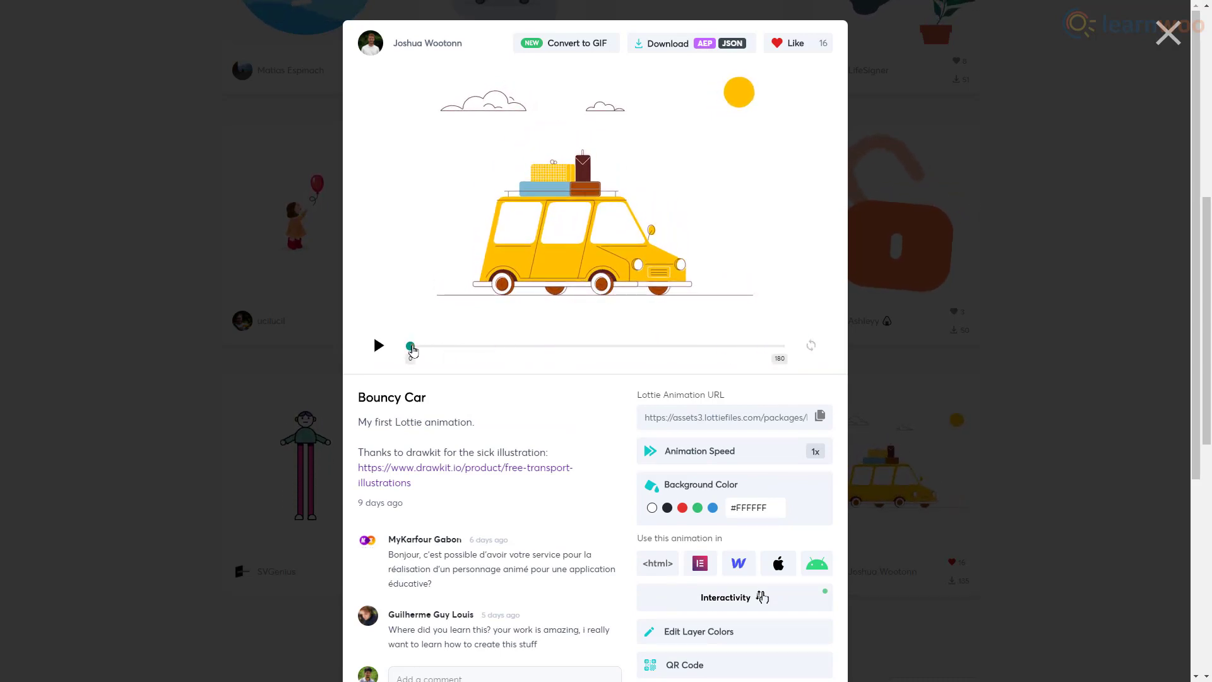
left_click_drag(412, 346, 474, 346)
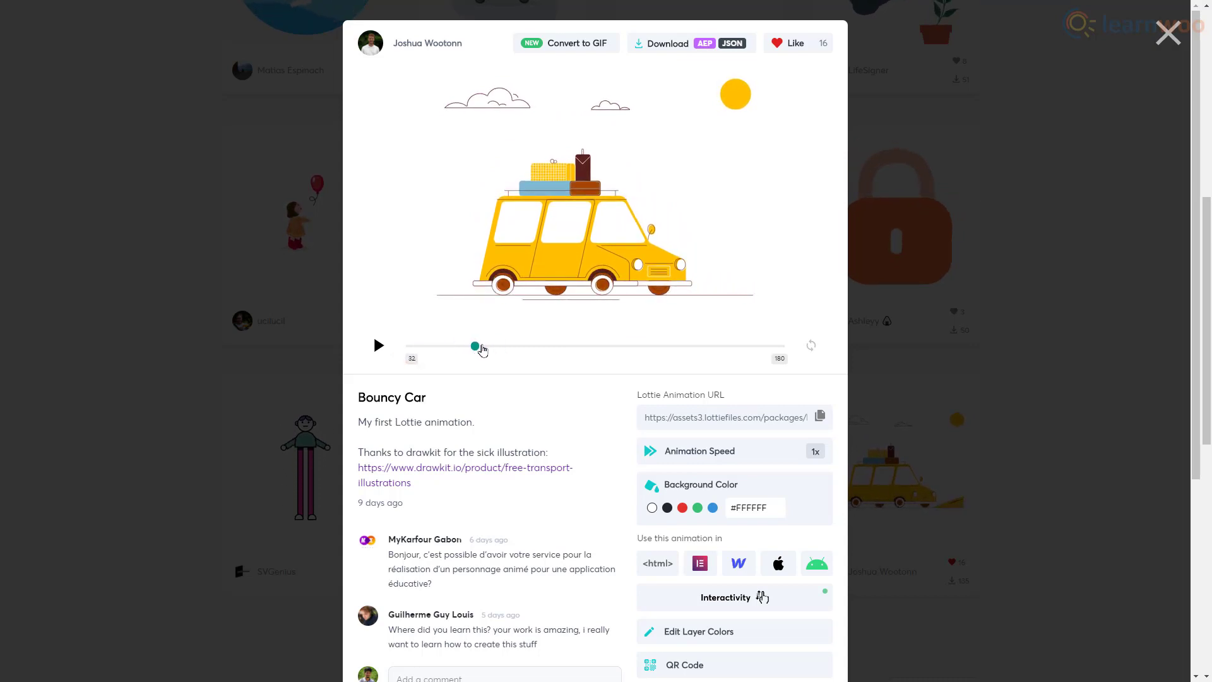
left_click_drag(475, 346, 776, 346)
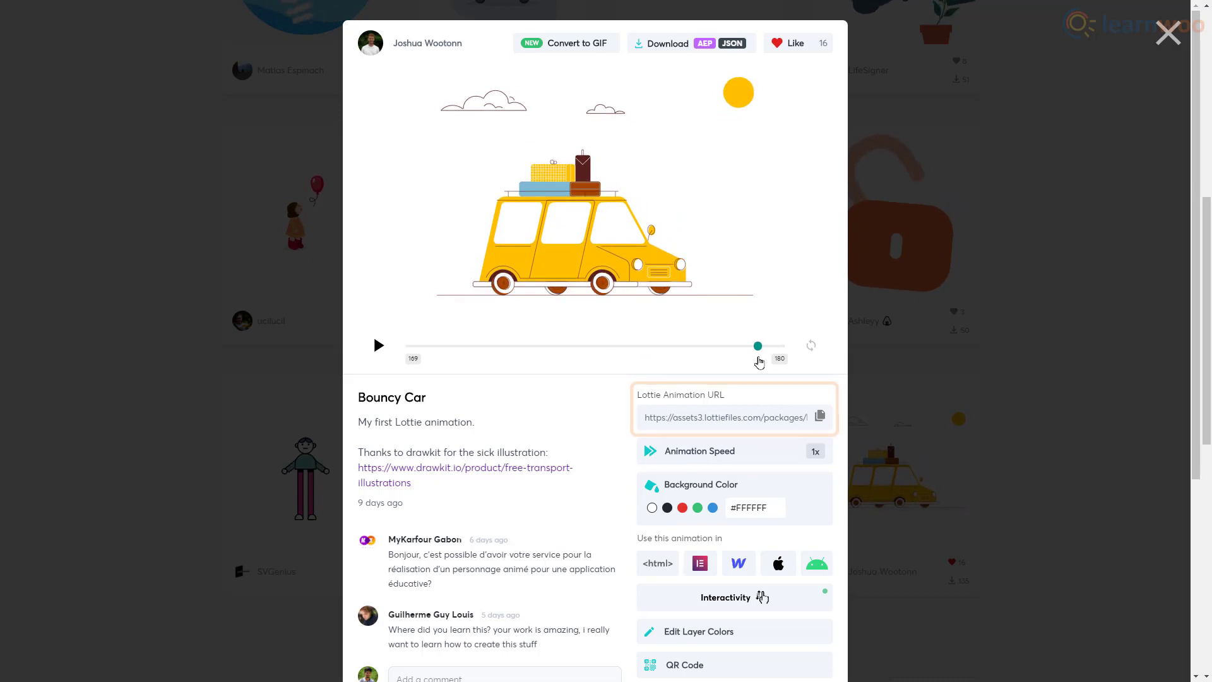
Step: Copy the Bouncy Car animation's Lottie JSON URL
left_click(728, 417)
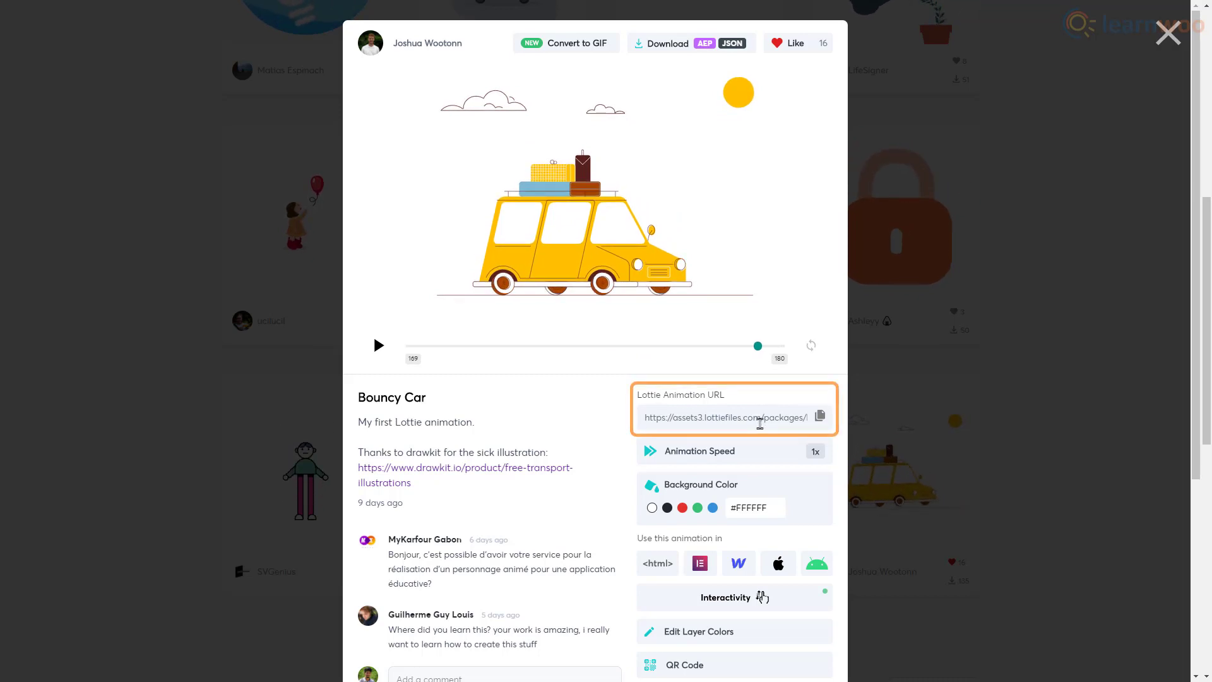
left_click(820, 417)
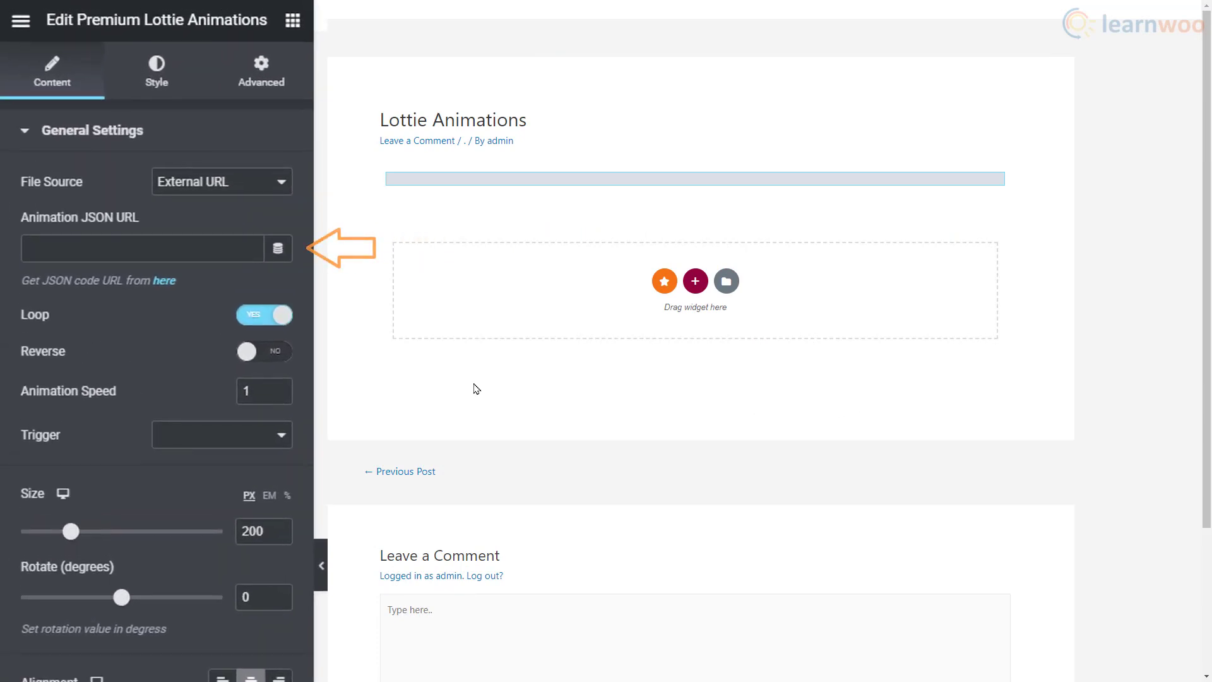
Step: Paste the Bouncy Car JSON URL into the widget's Animation JSON URL field
left_click(142, 249)
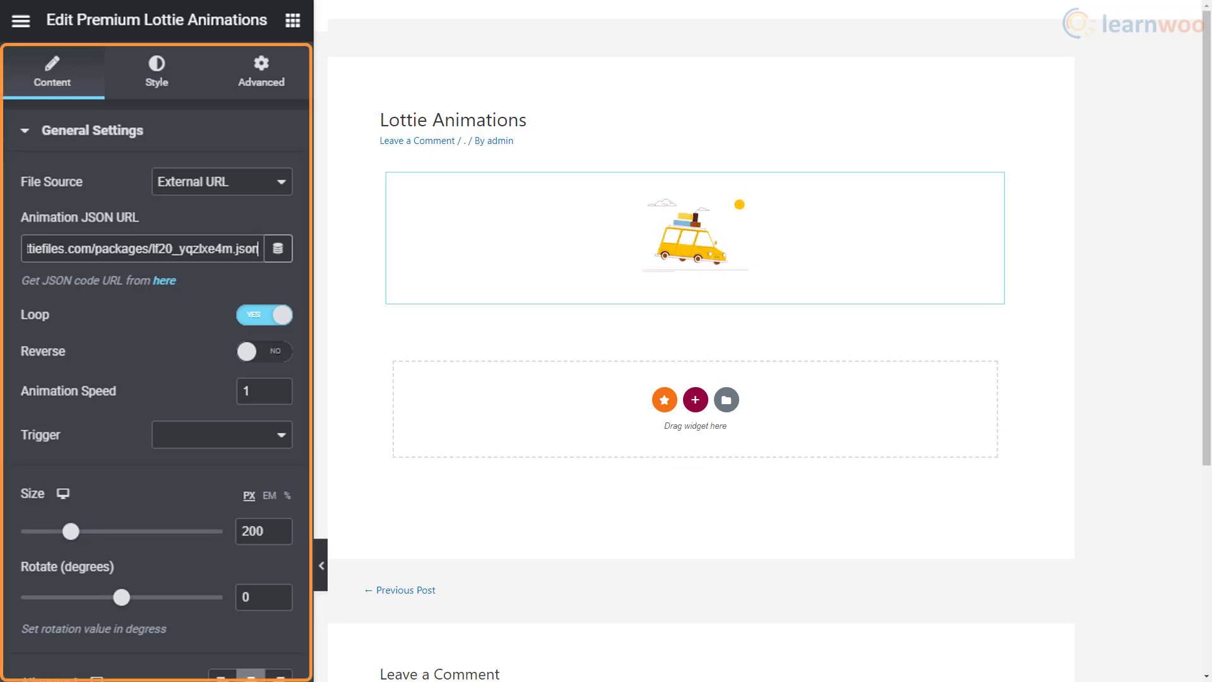
Step: Enlarge the car animation to 584 px and try a -48° rotation before straightening it
left_click_drag(71, 532, 93, 532)
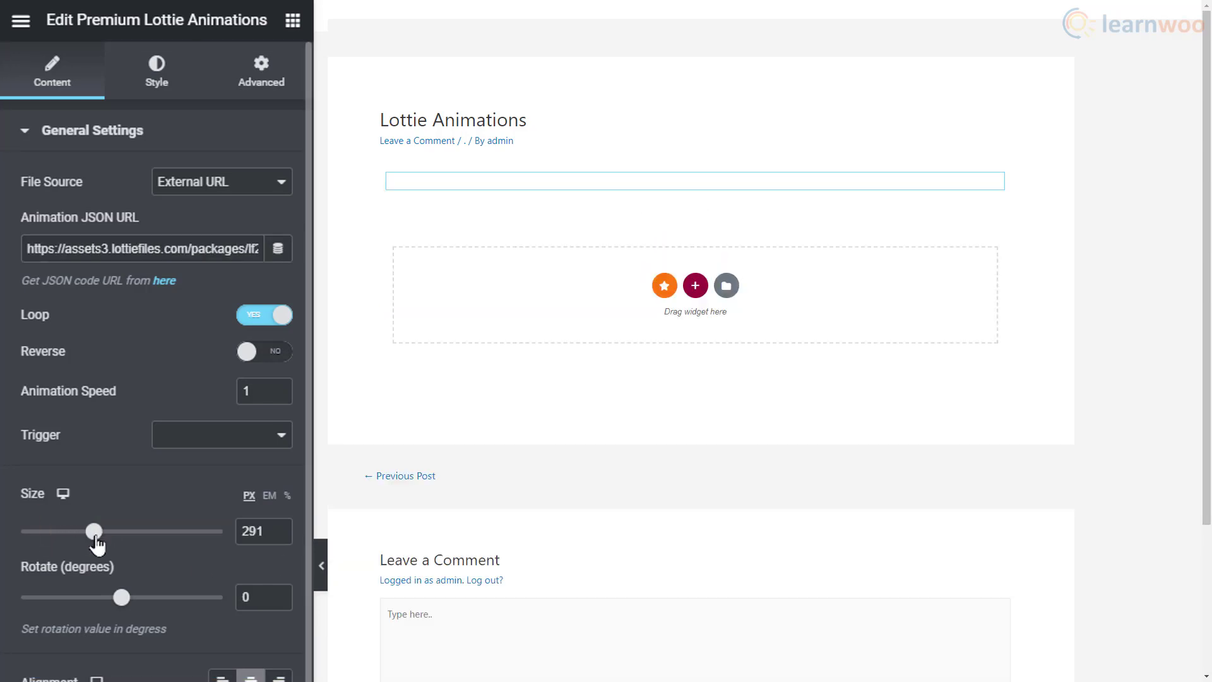
left_click_drag(92, 532, 163, 532)
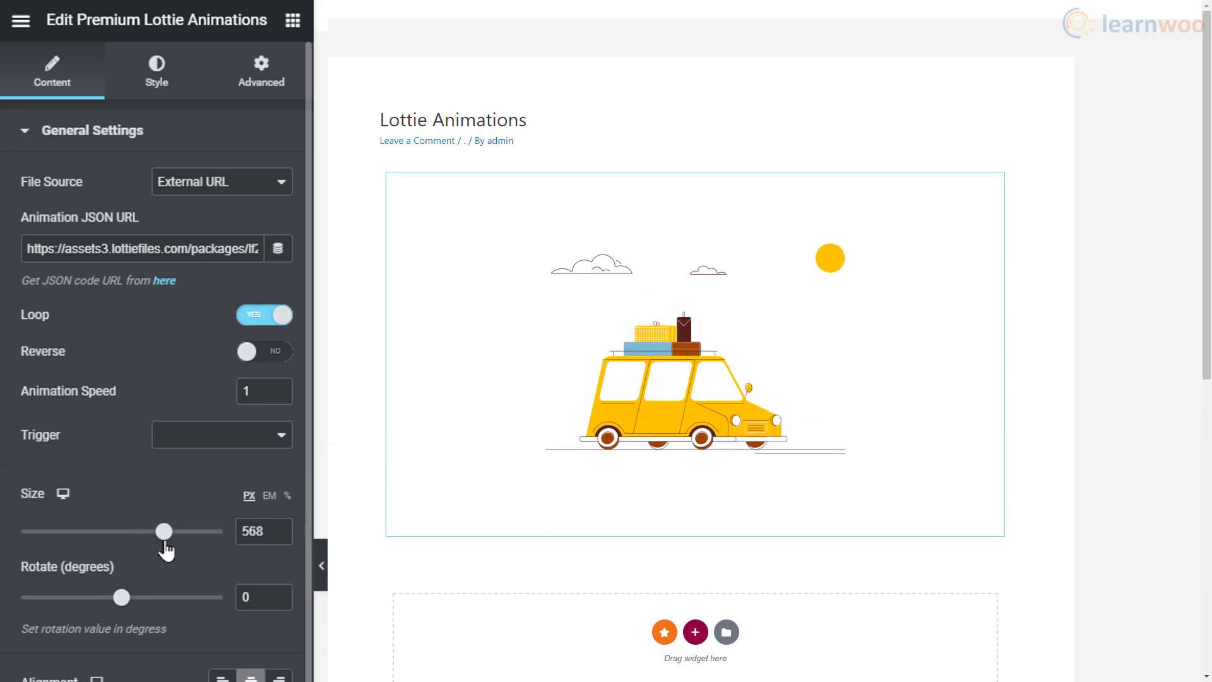
left_click_drag(122, 596, 95, 596)
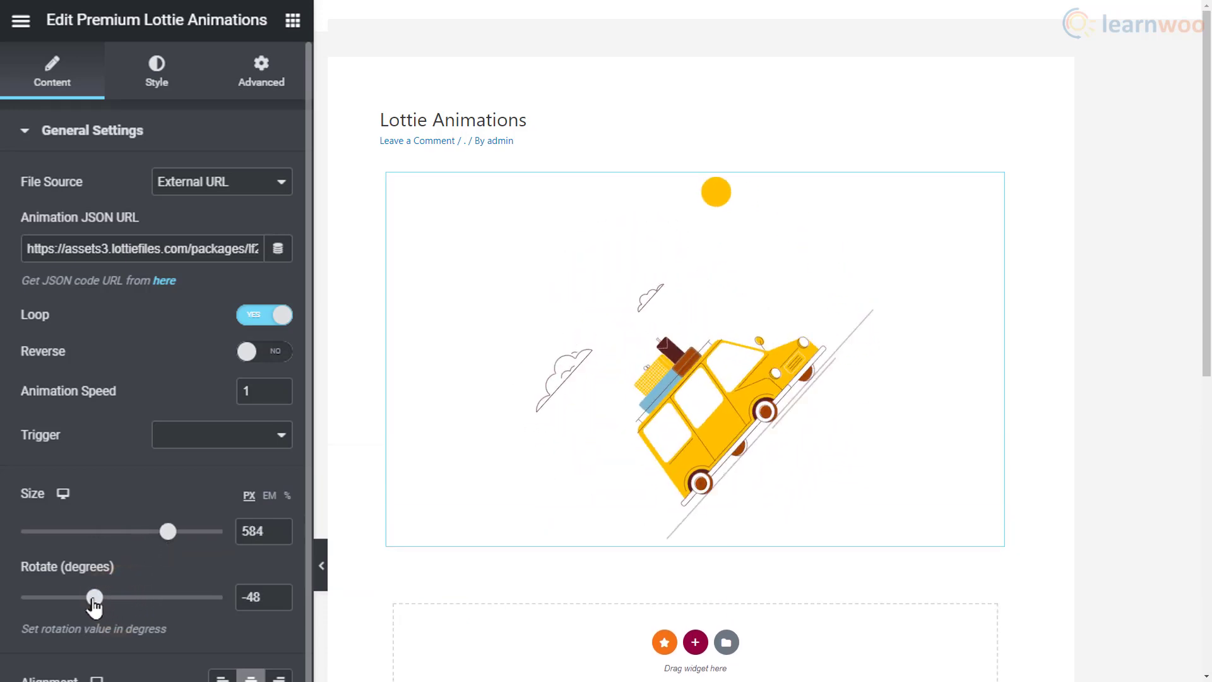
left_click_drag(95, 596, 121, 597)
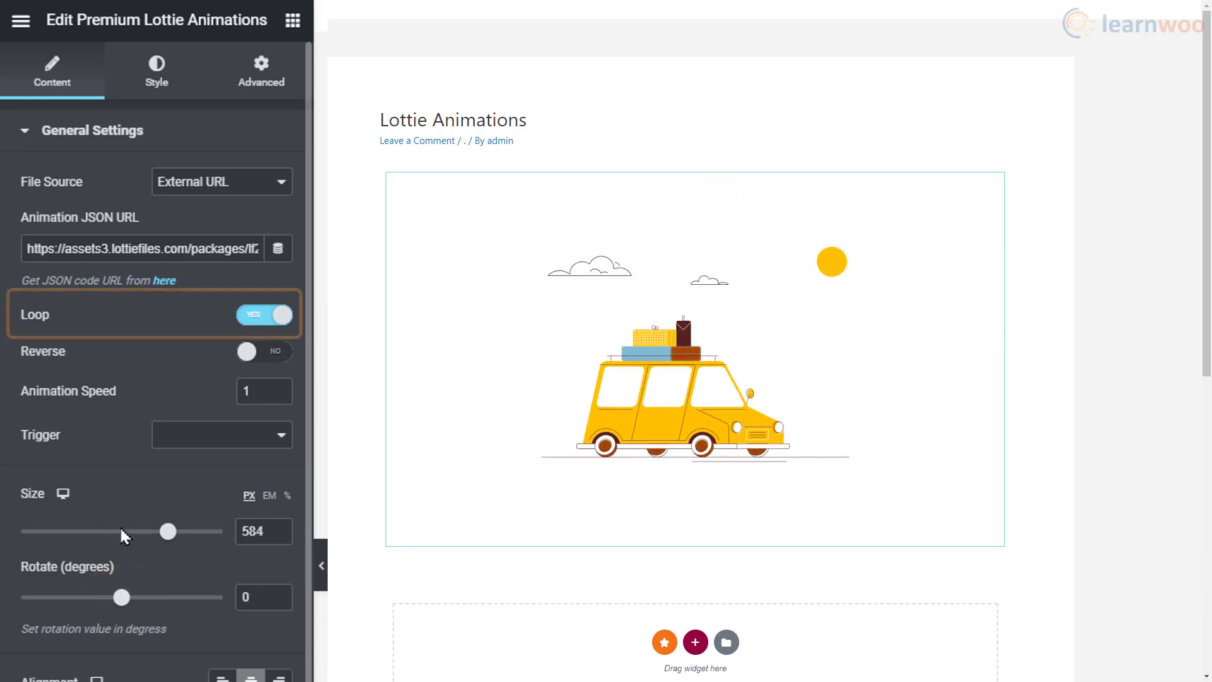
Step: Toggle Loop and Reverse off and on, and try Animation Speed 3 and 0.25
left_click(264, 314)
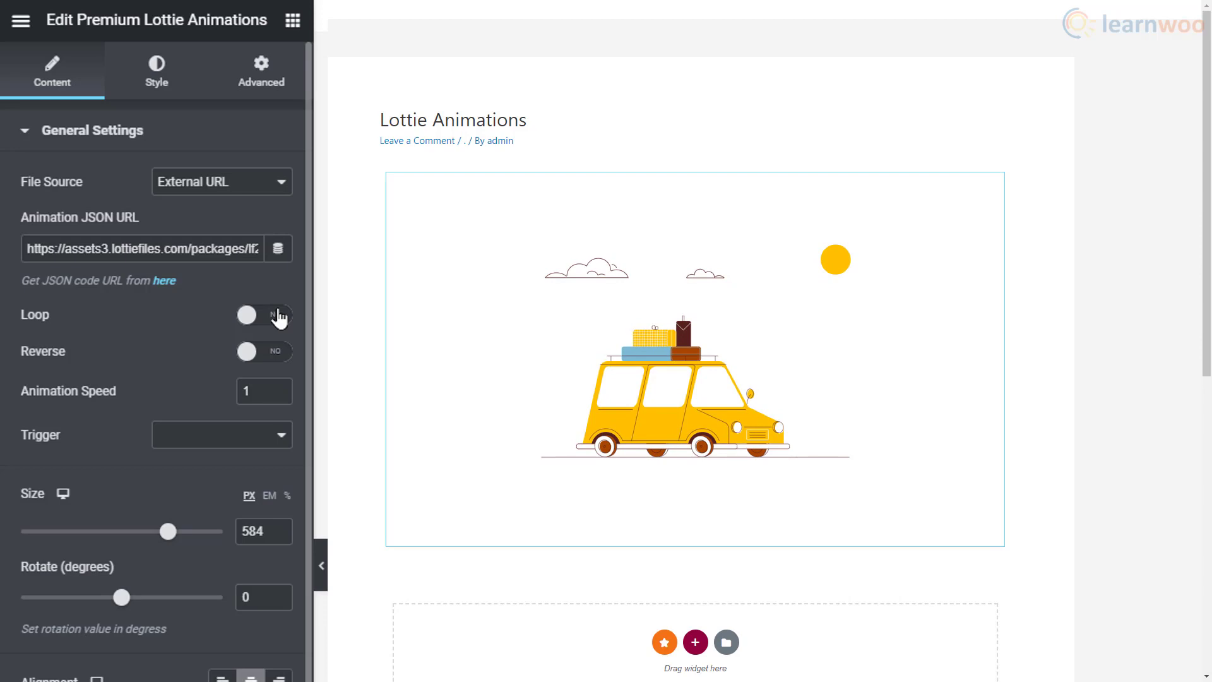
left_click(264, 316)
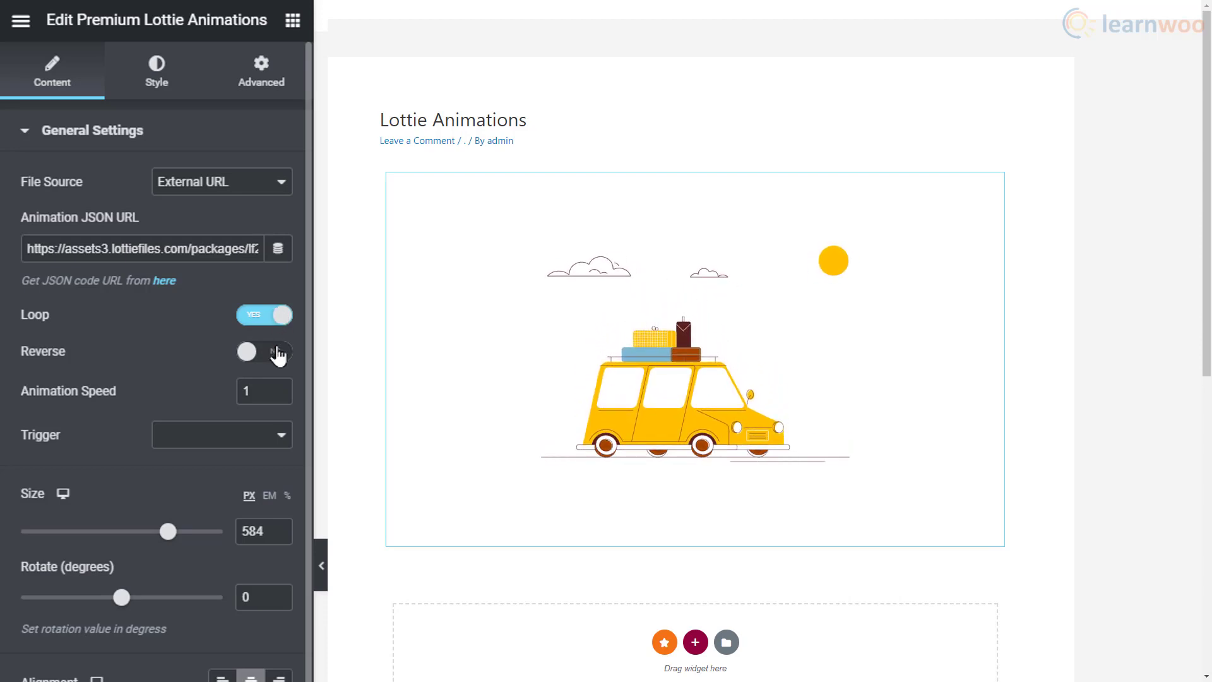
left_click(264, 351)
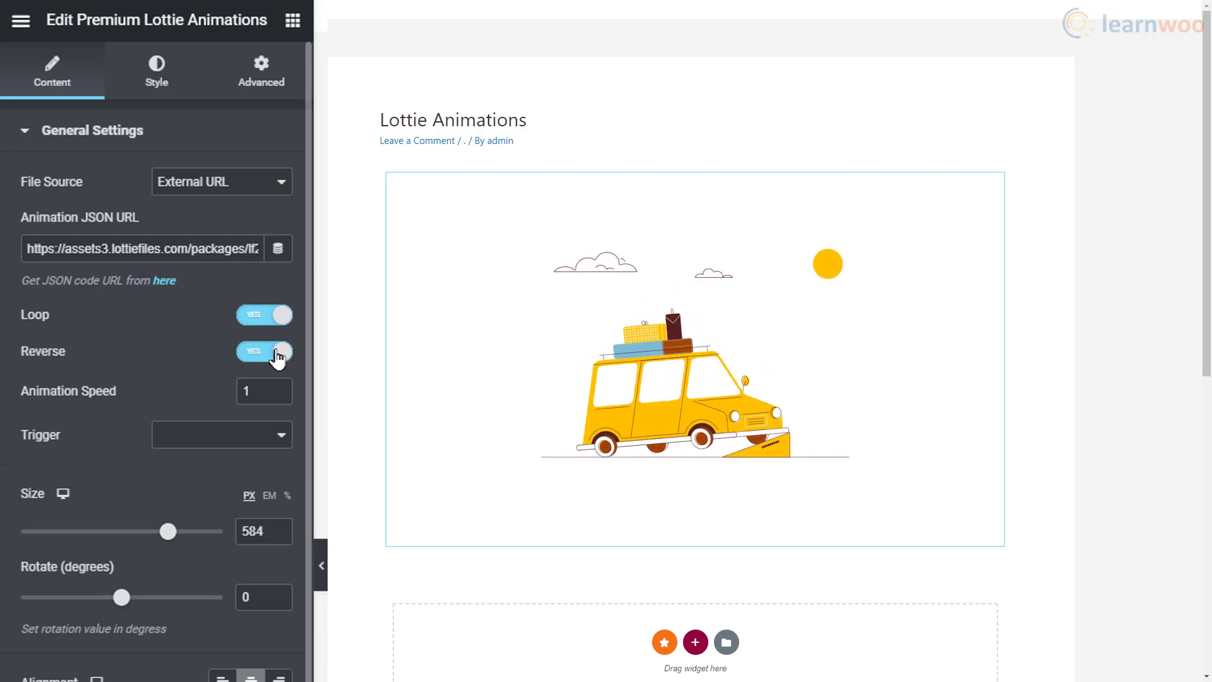
left_click(264, 351)
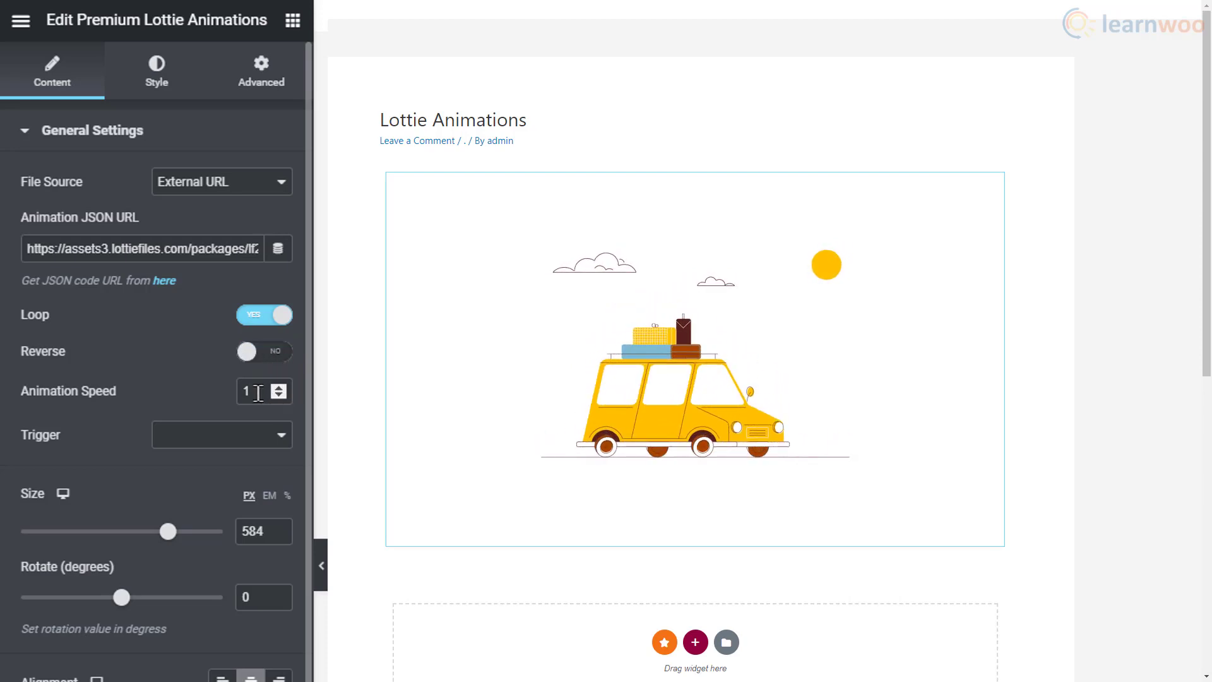
type("3")
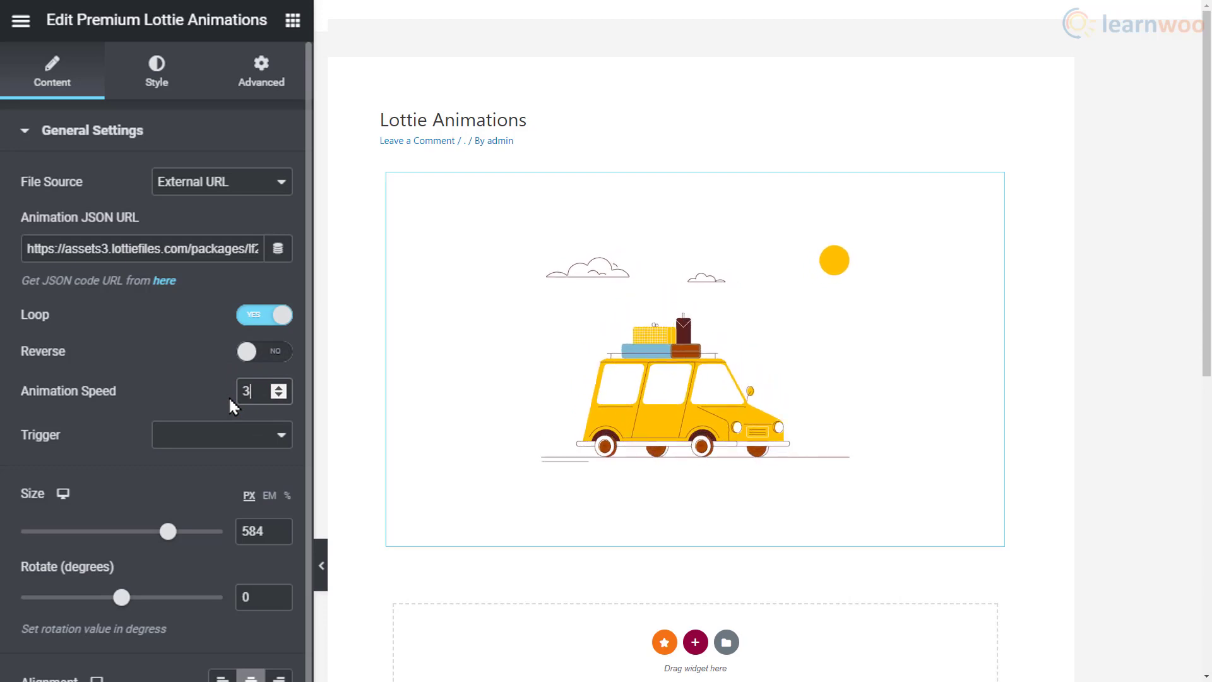
type("0.25")
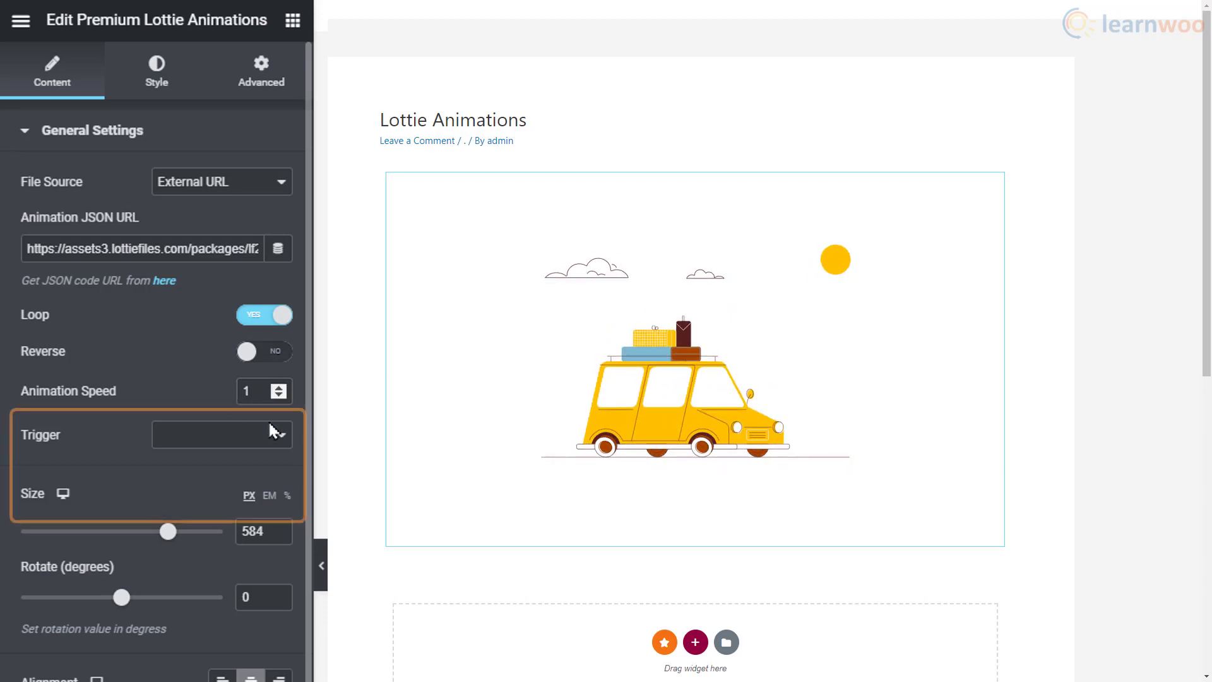
Step: Try Viewport, Hover and Scroll triggers for the car animation, then set Trigger to None
left_click(222, 433)
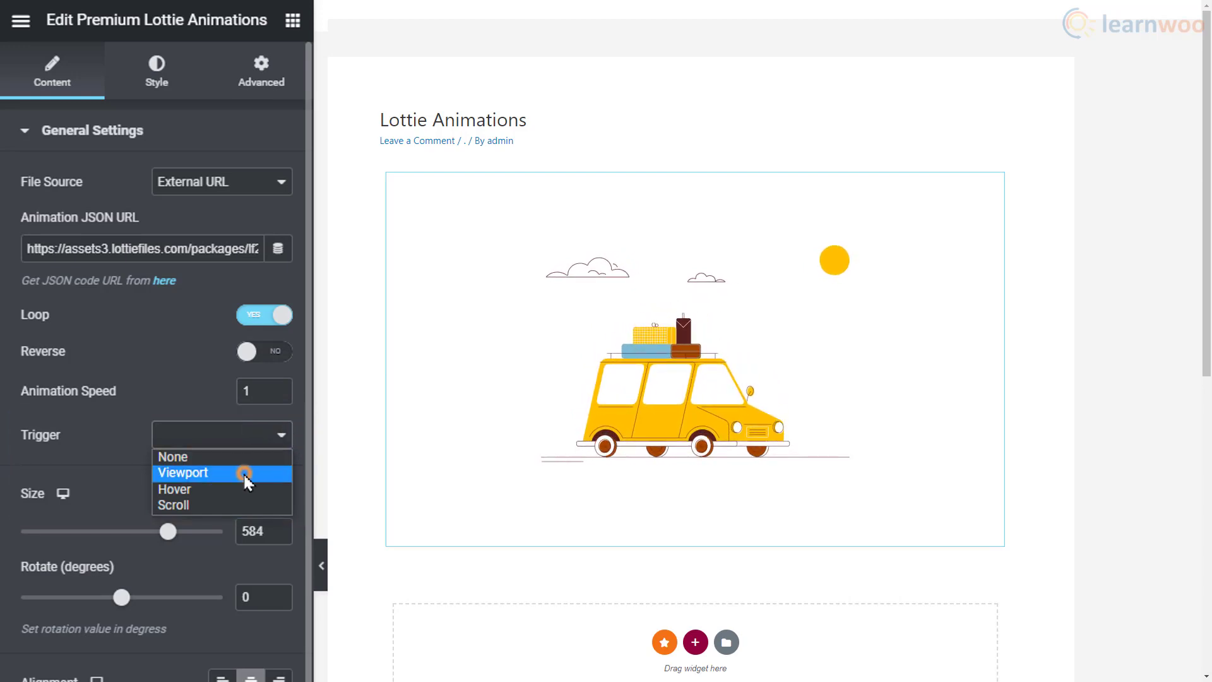
left_click(182, 473)
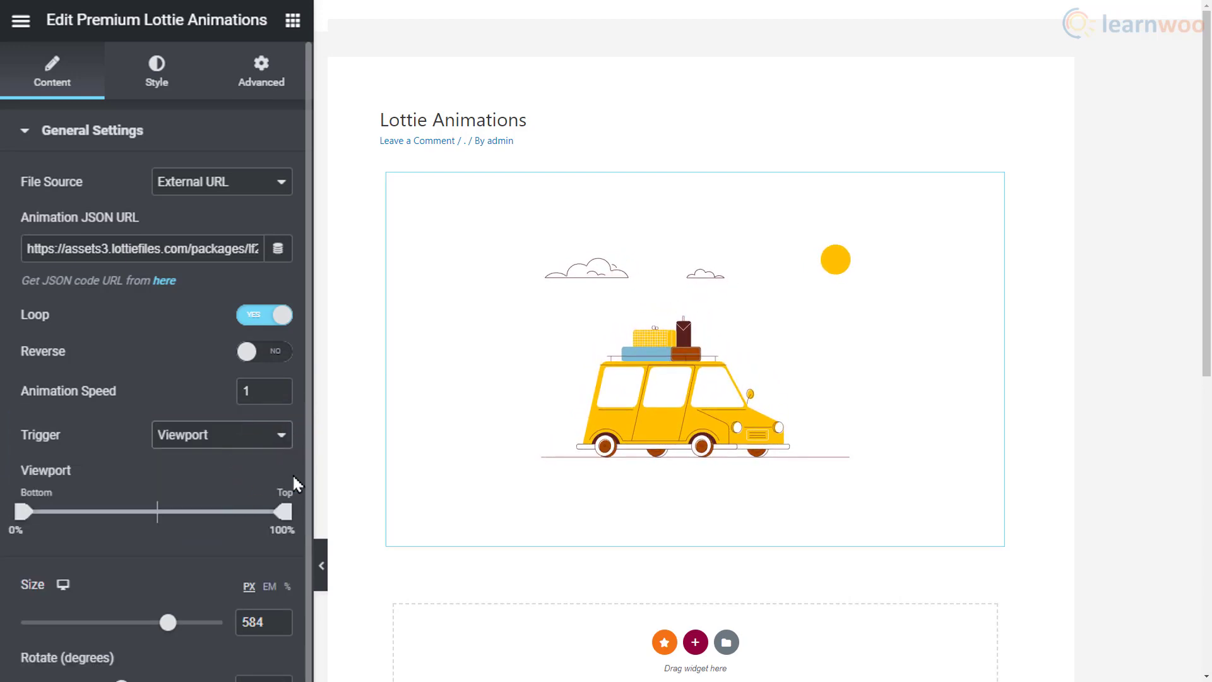
left_click(221, 433)
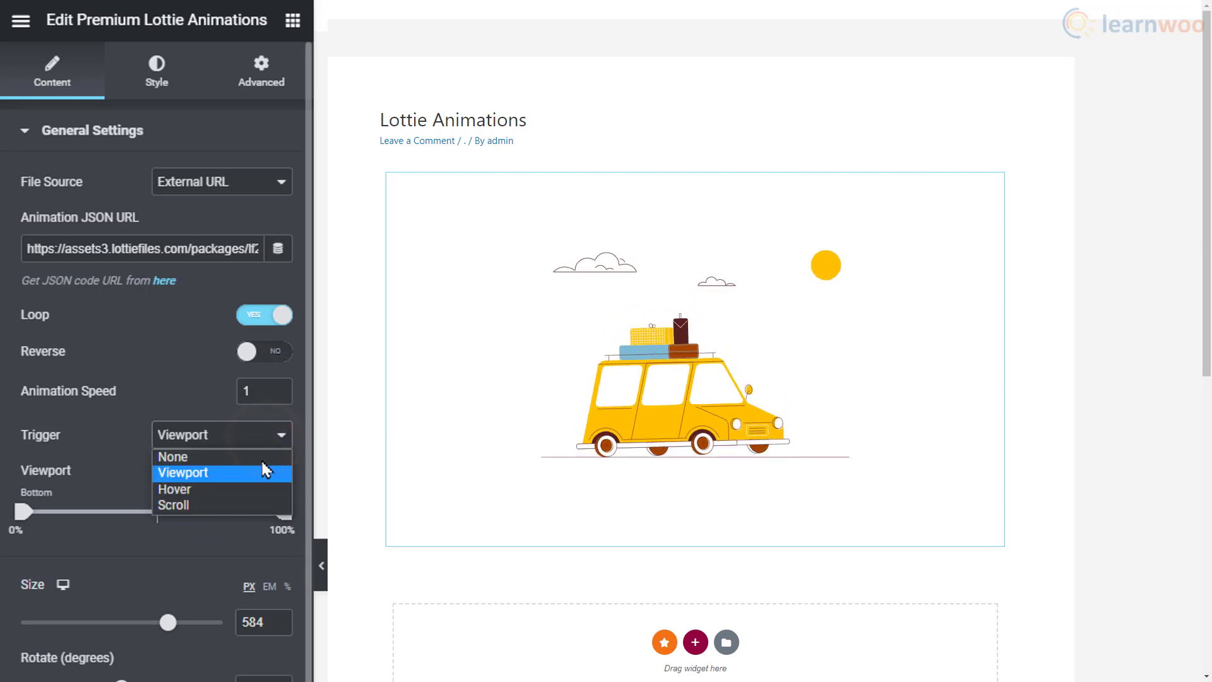
left_click(175, 490)
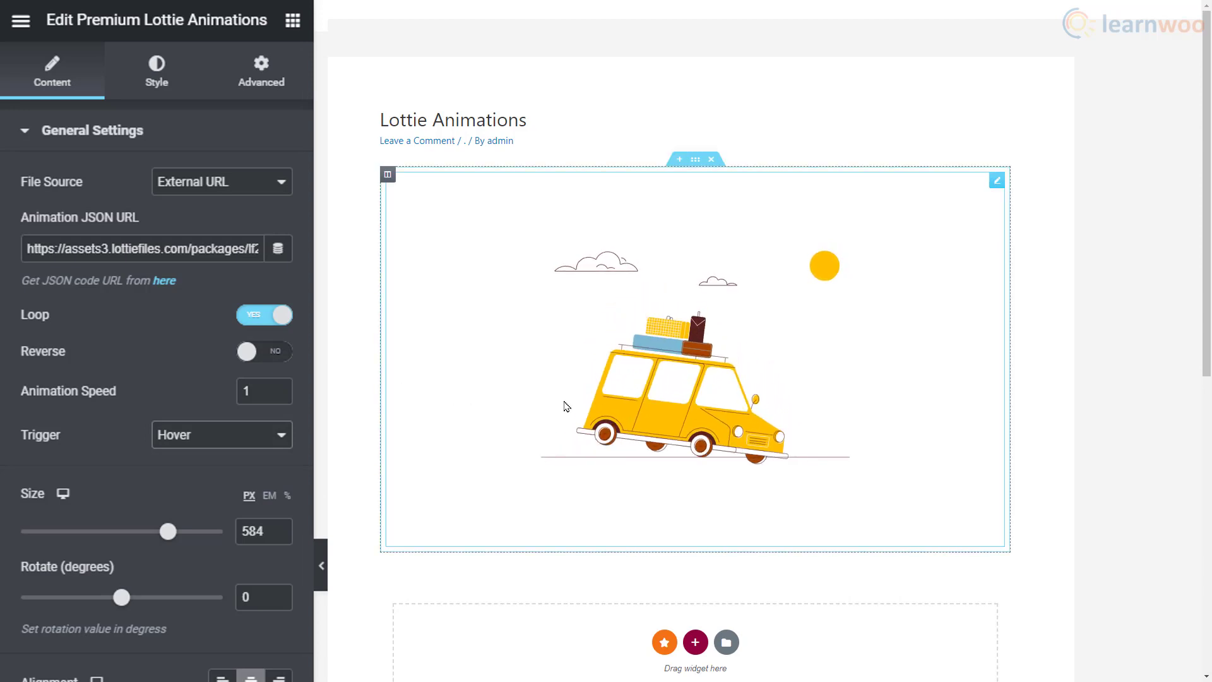
left_click(281, 434)
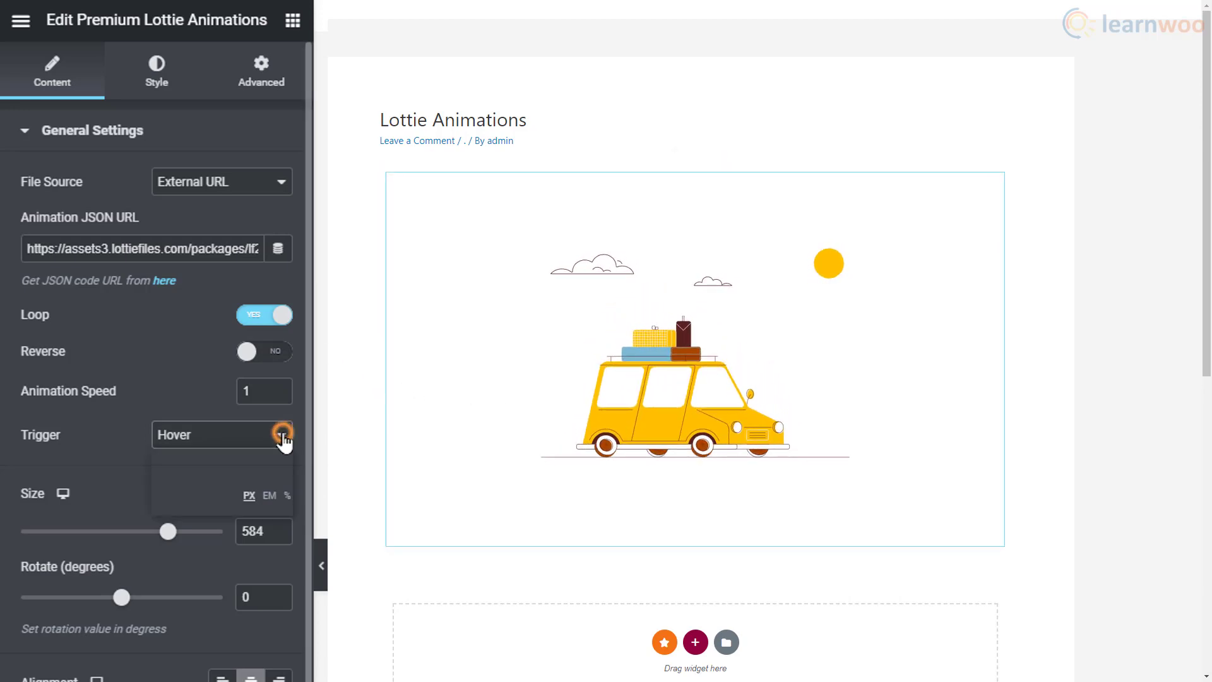
left_click(221, 433)
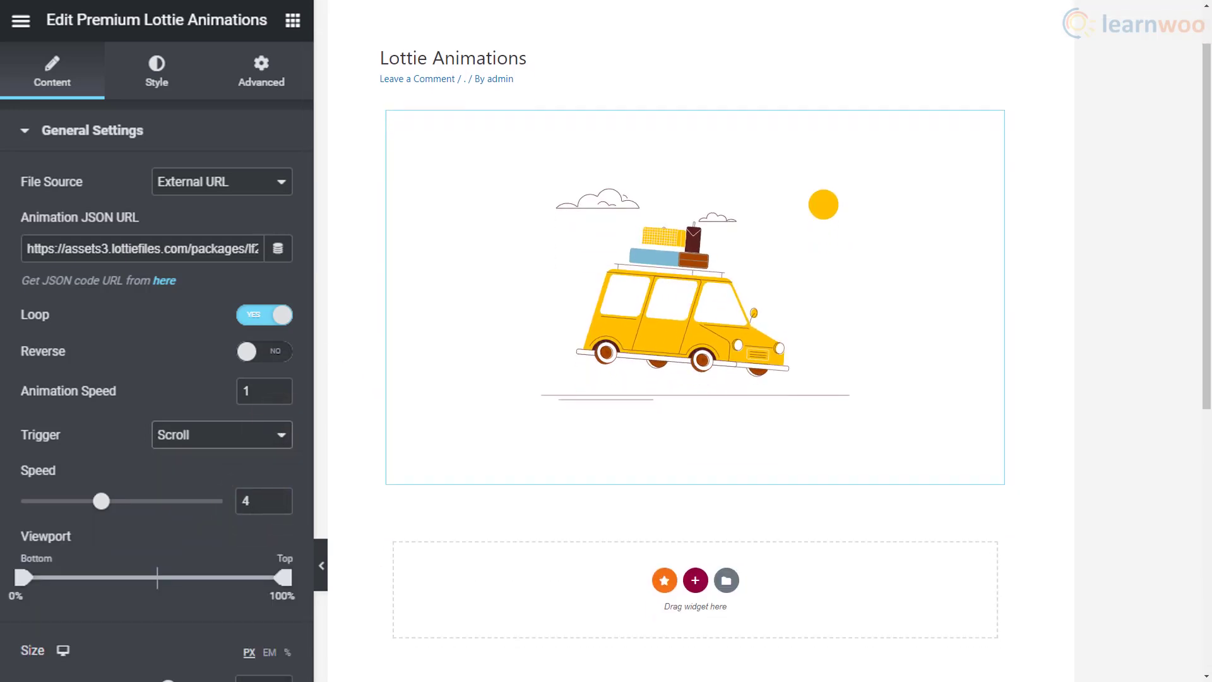
scroll("down", 3)
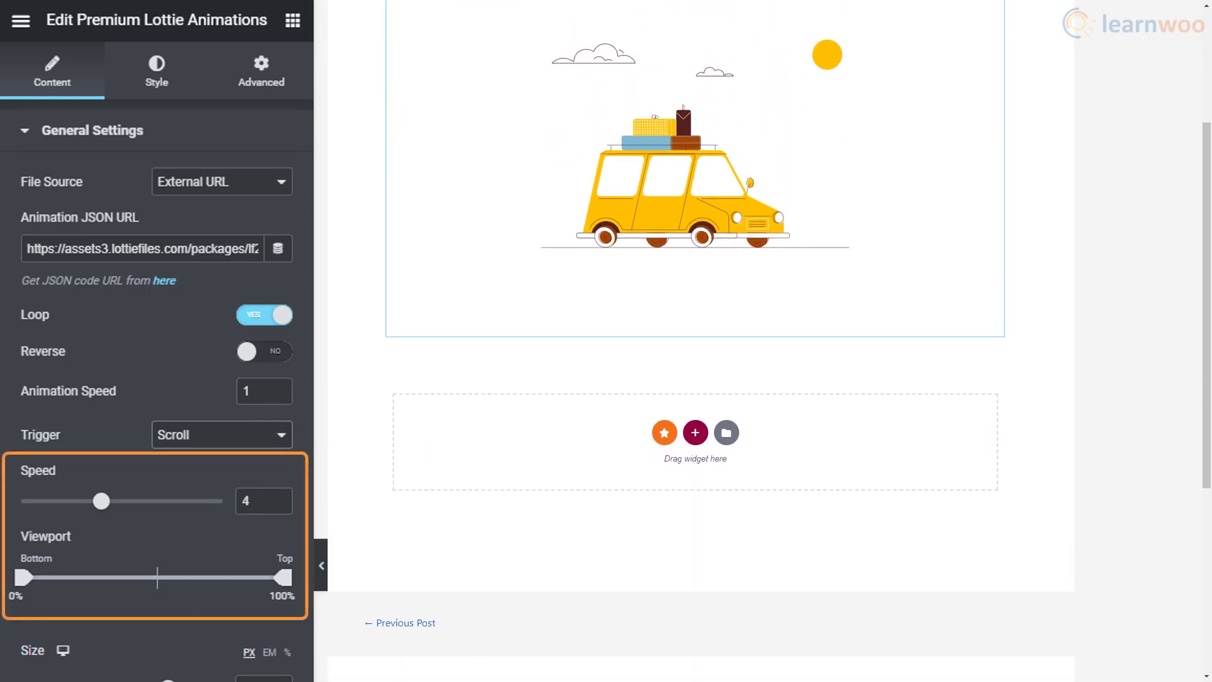
left_click(221, 433)
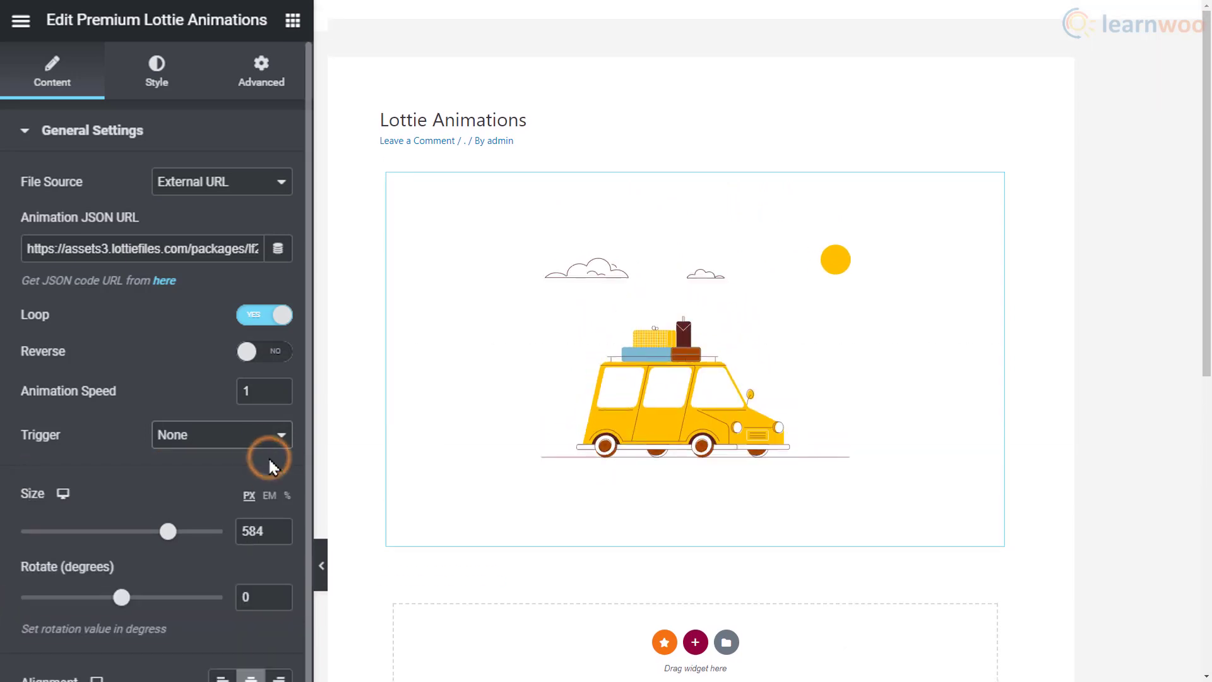
Step: Try Right alignment for the animation, then return it to Center
scroll("down", 3)
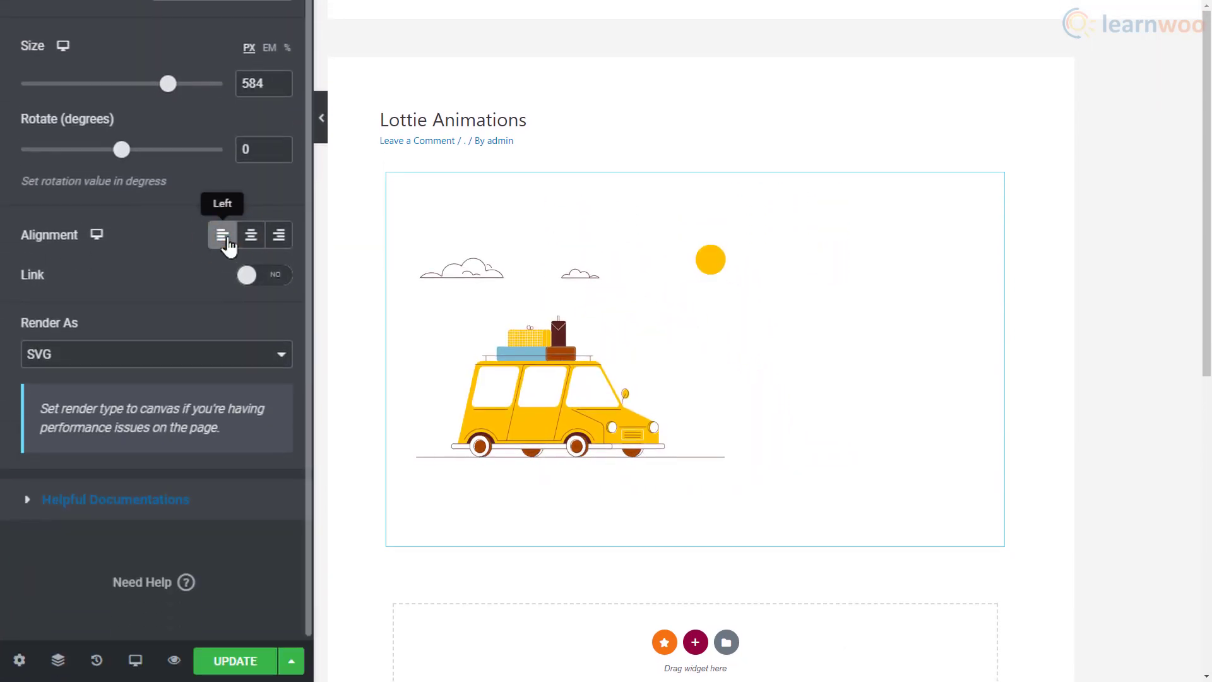
left_click(278, 235)
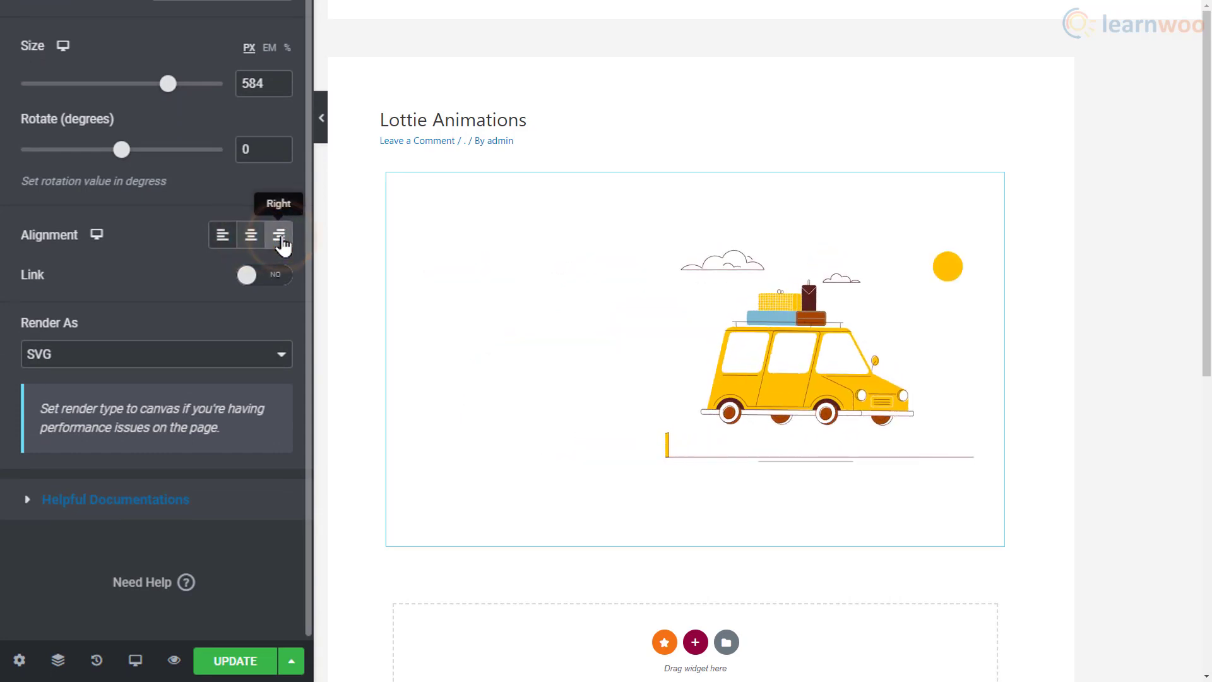
left_click(250, 235)
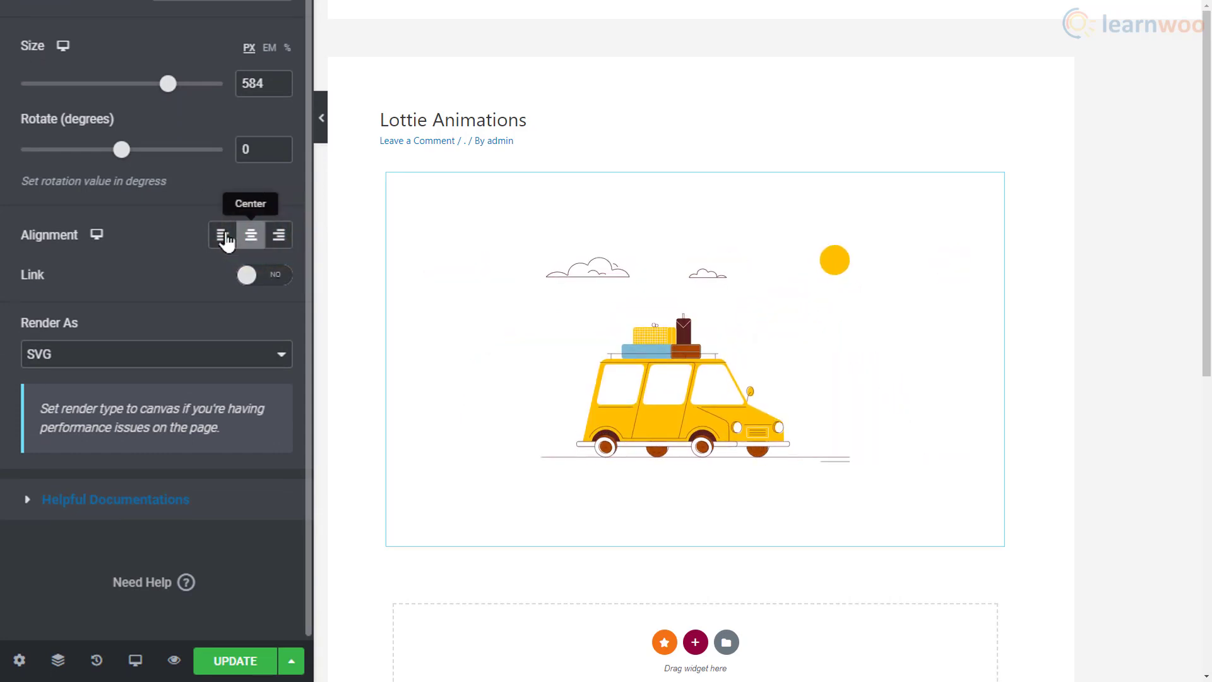
left_click(264, 274)
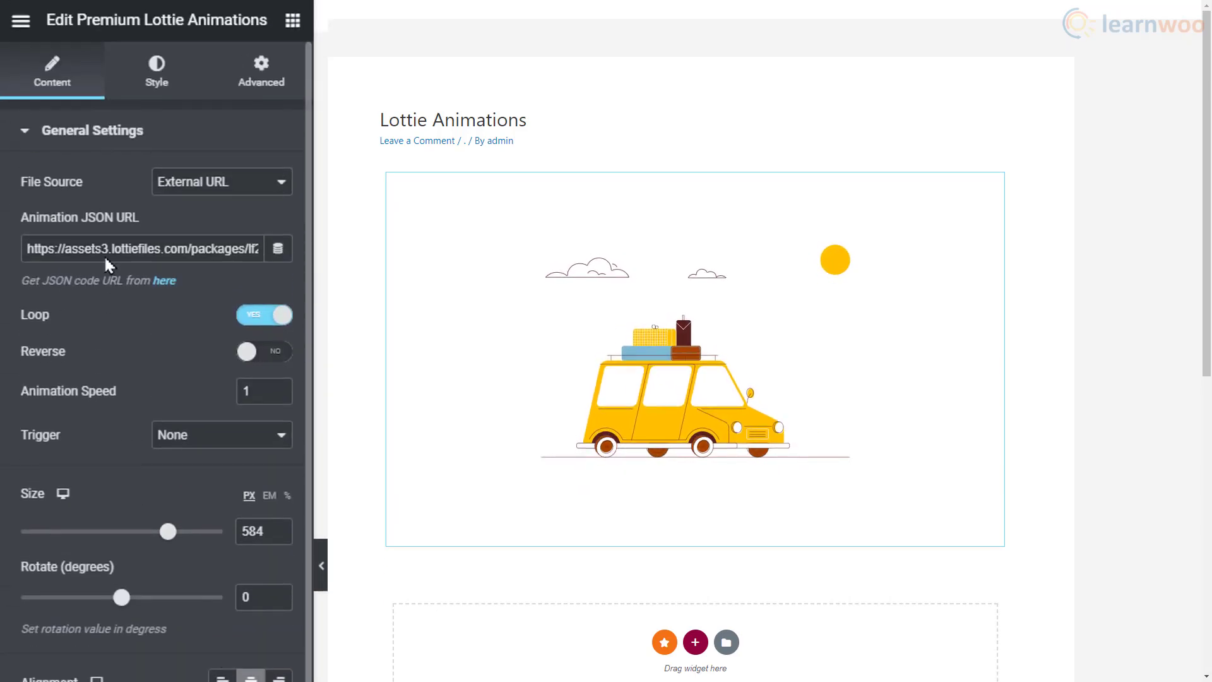
Step: Style the car animation with a white background, some transparency and a solid yellow rounded border
left_click(157, 71)
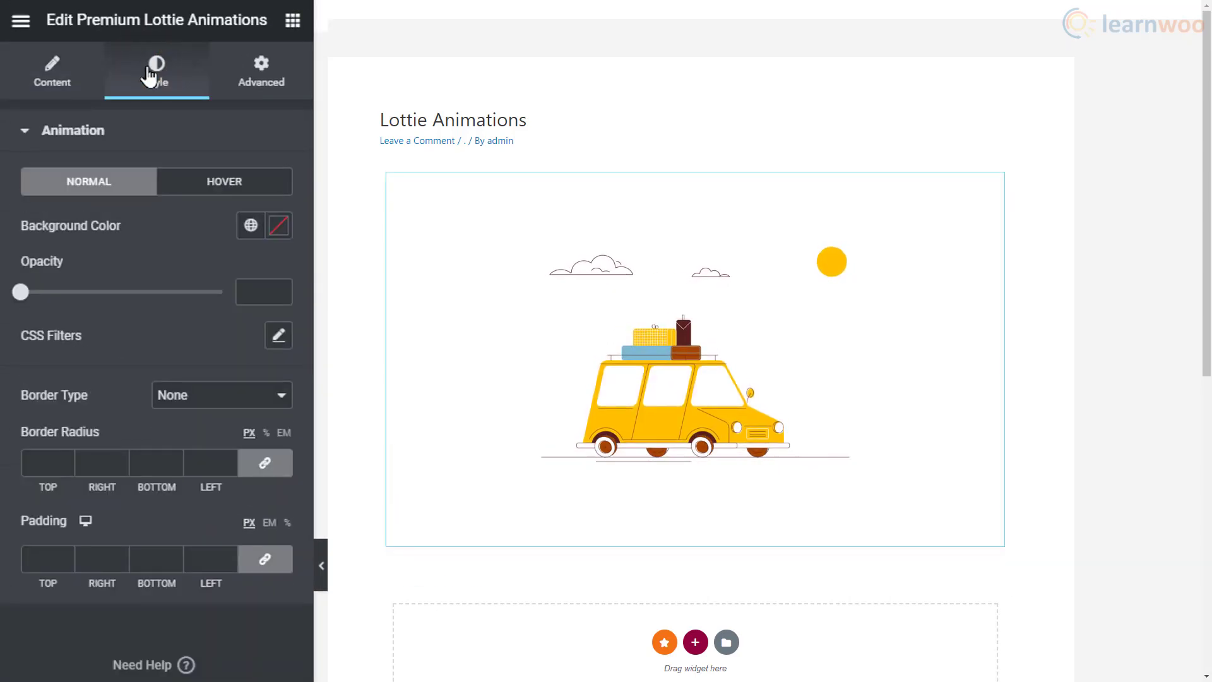
left_click(279, 224)
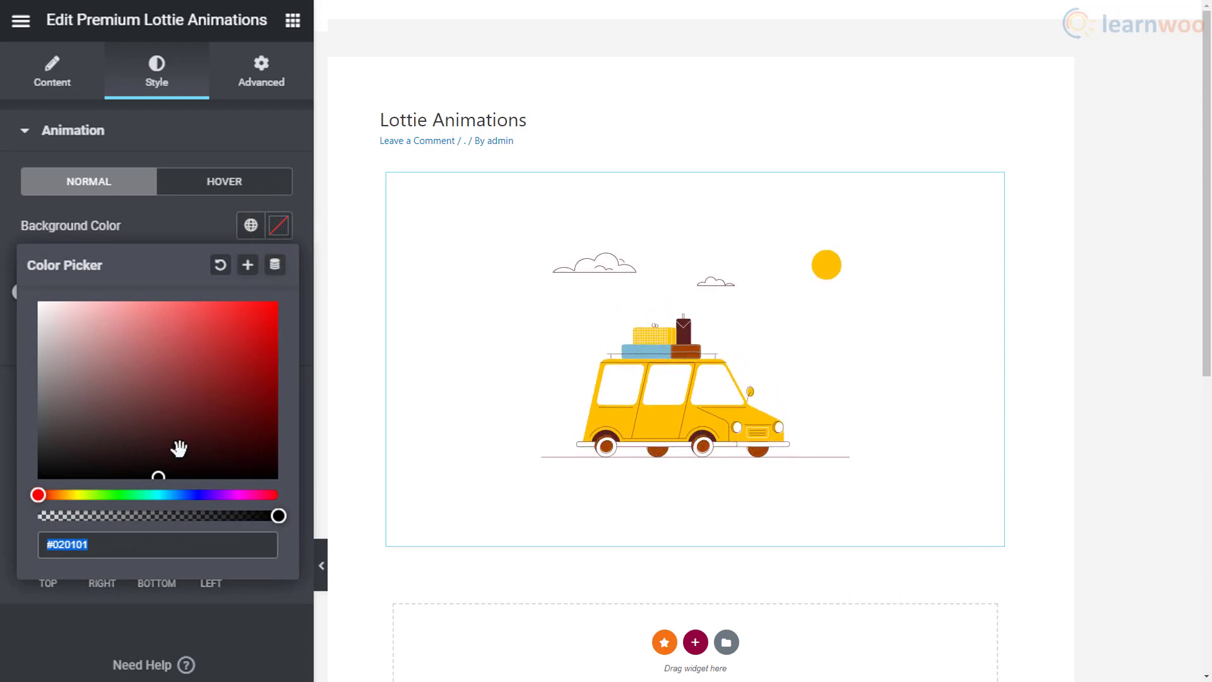
left_click(233, 390)
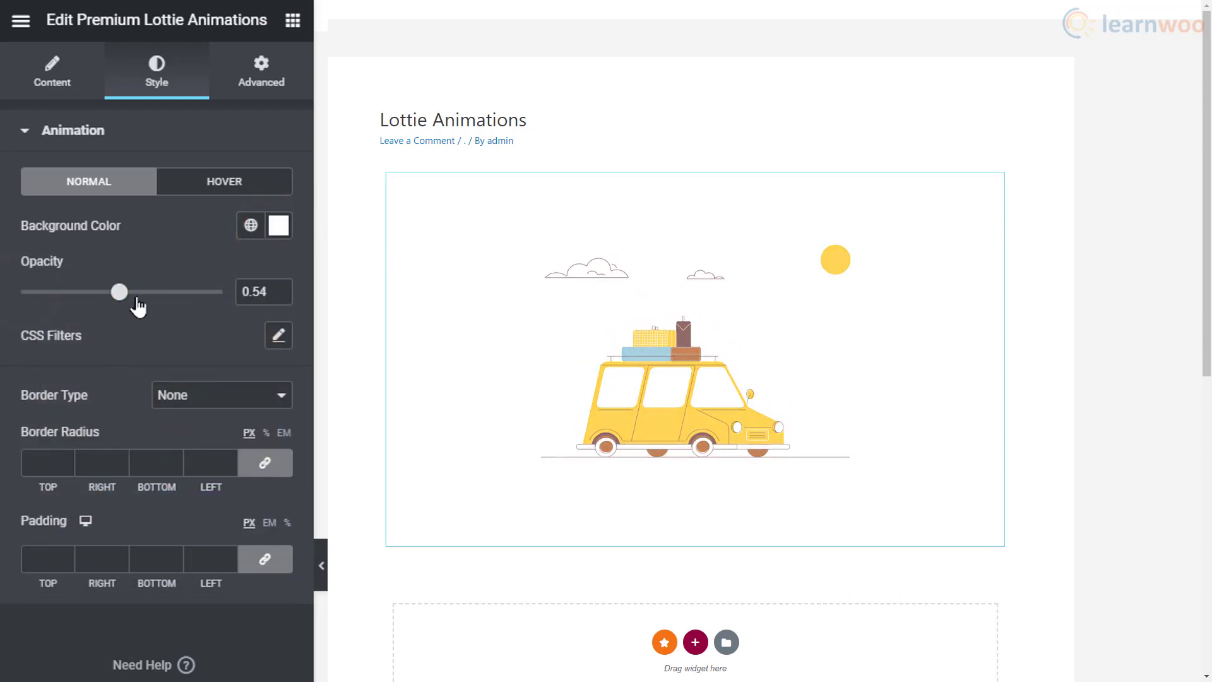
left_click_drag(119, 292, 59, 292)
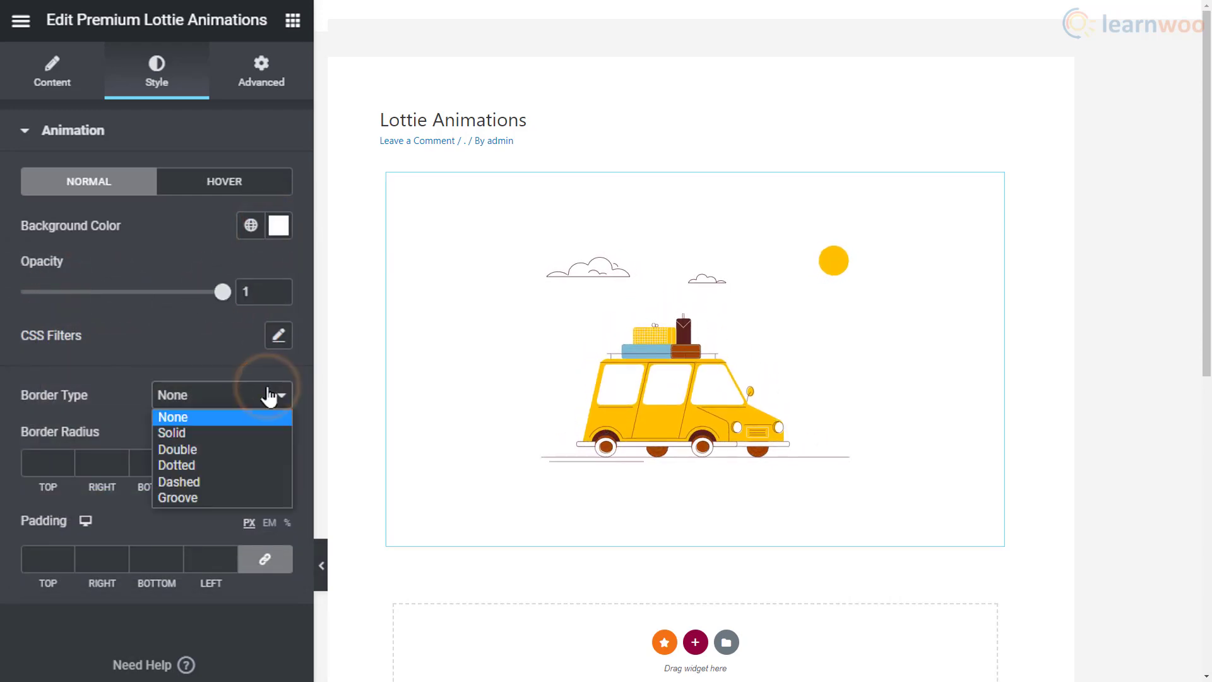
left_click(172, 432)
type("4")
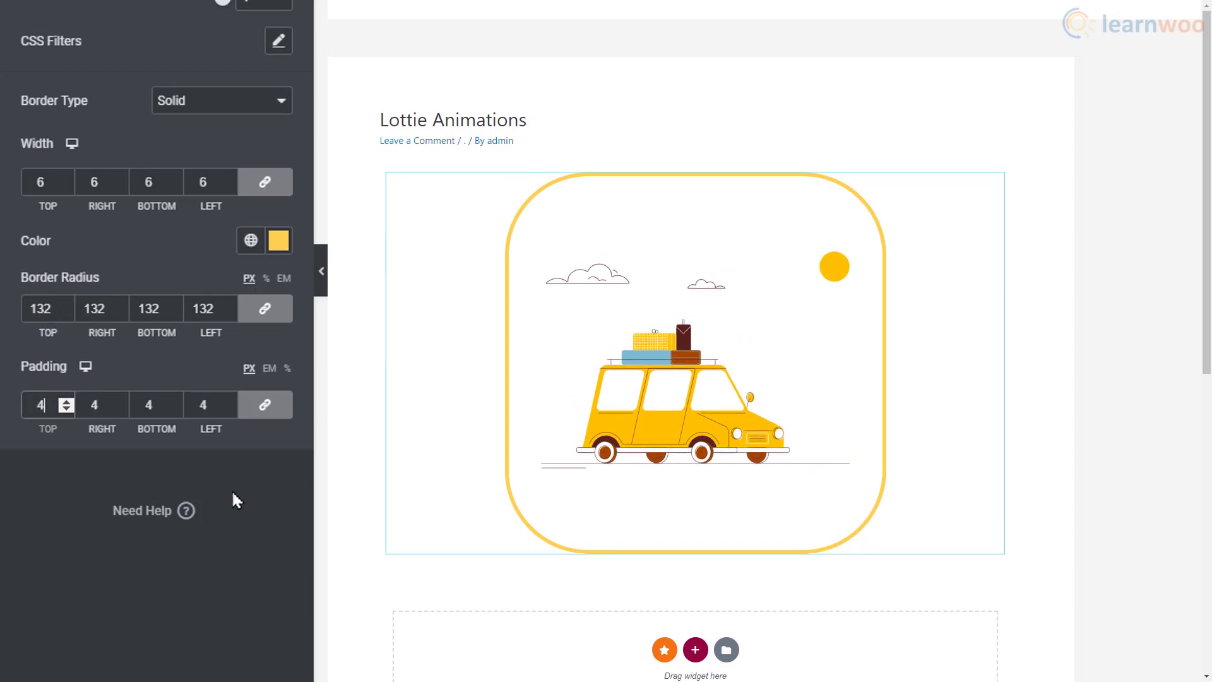
left_click(260, 69)
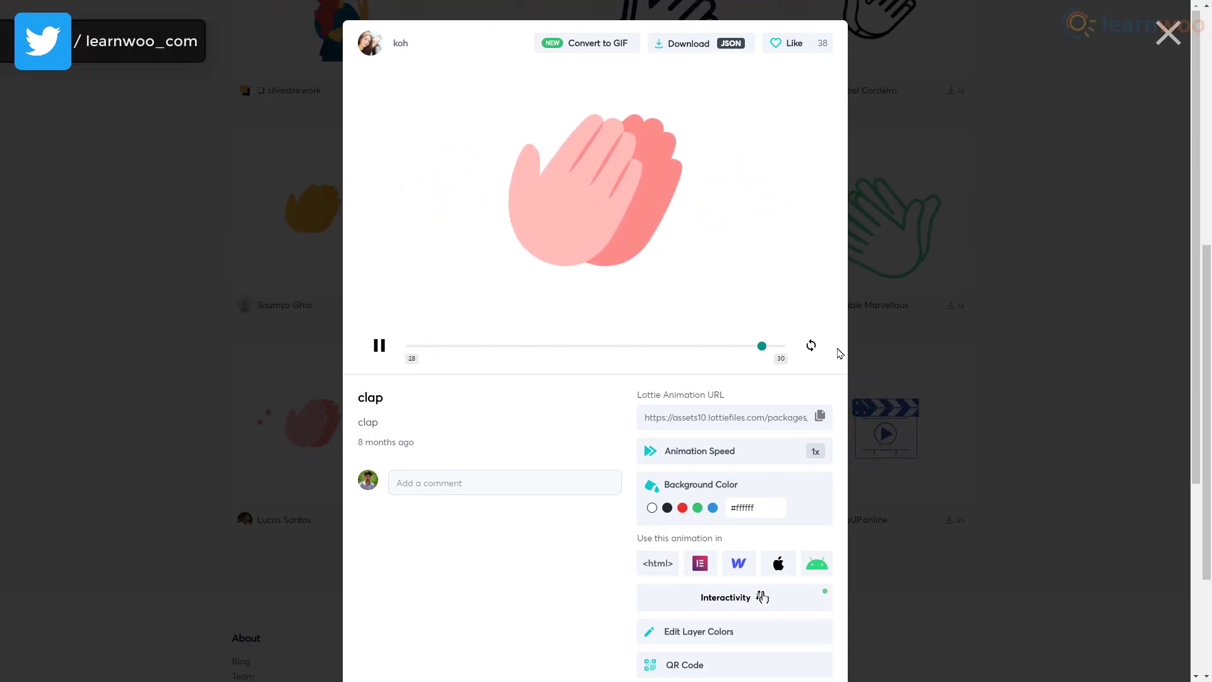
Step: Scroll the LottieFiles clap animation page down to reach the Edit Layer Colors option
scroll("down", 3)
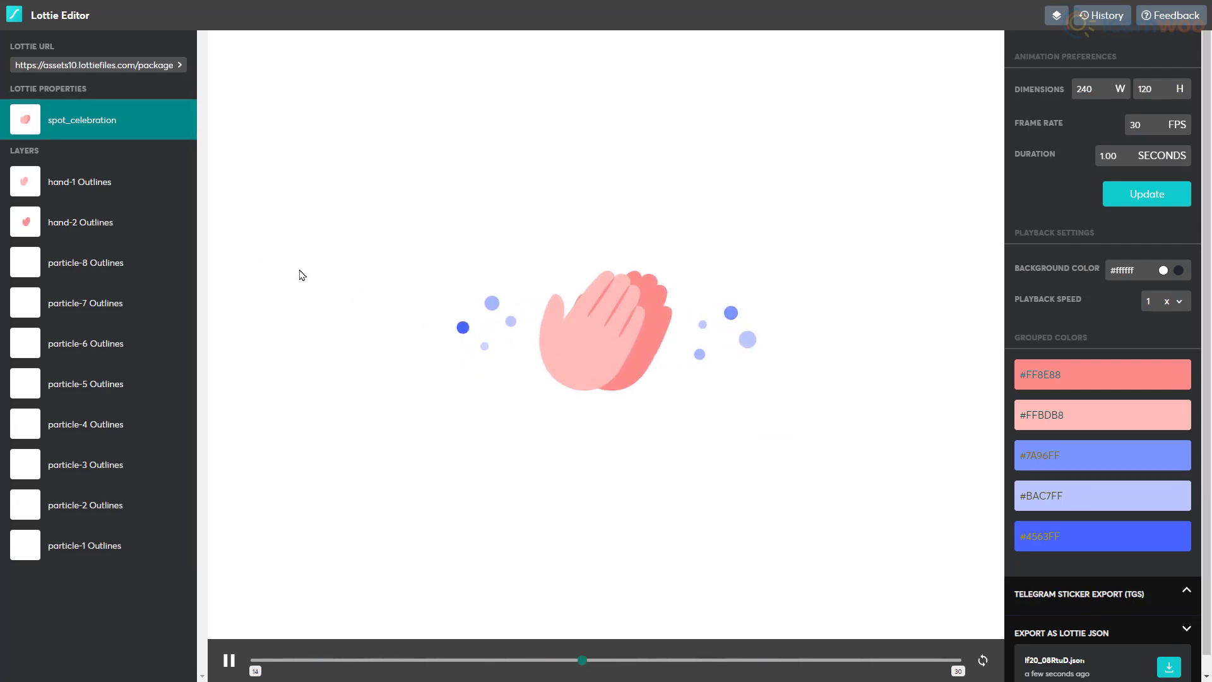
Step: Recolour the hand-1 layer's pink and light pink swatches to blue and light blue
left_click(81, 180)
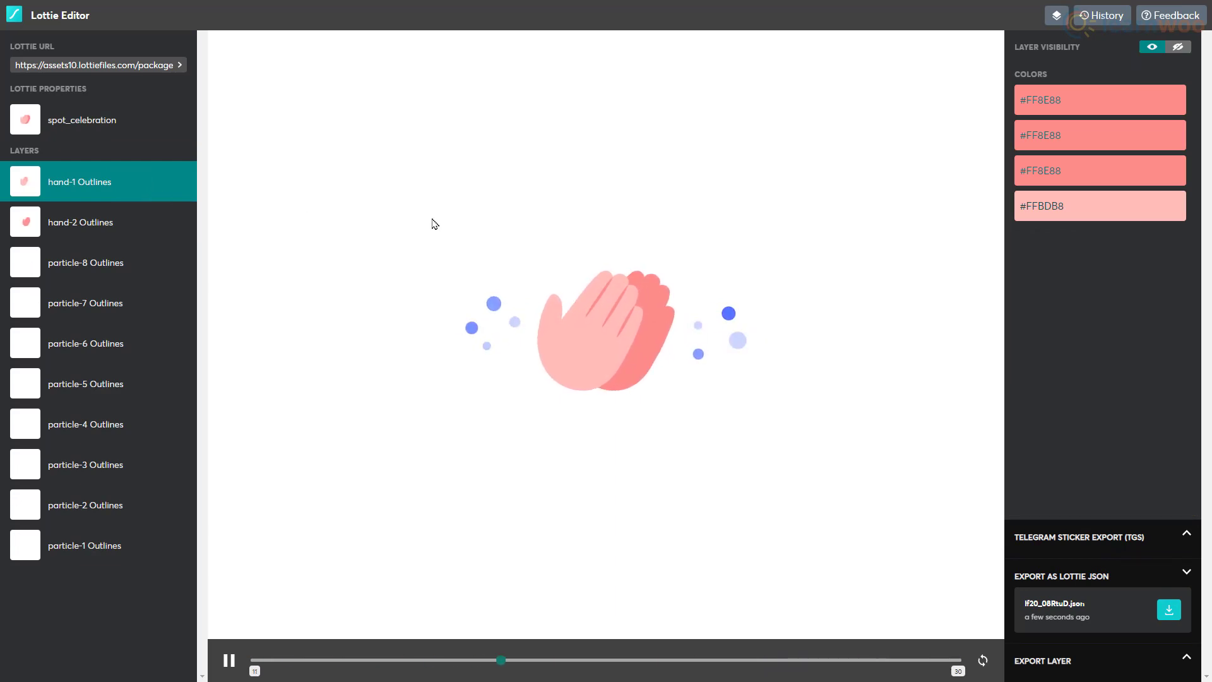
left_click(1098, 98)
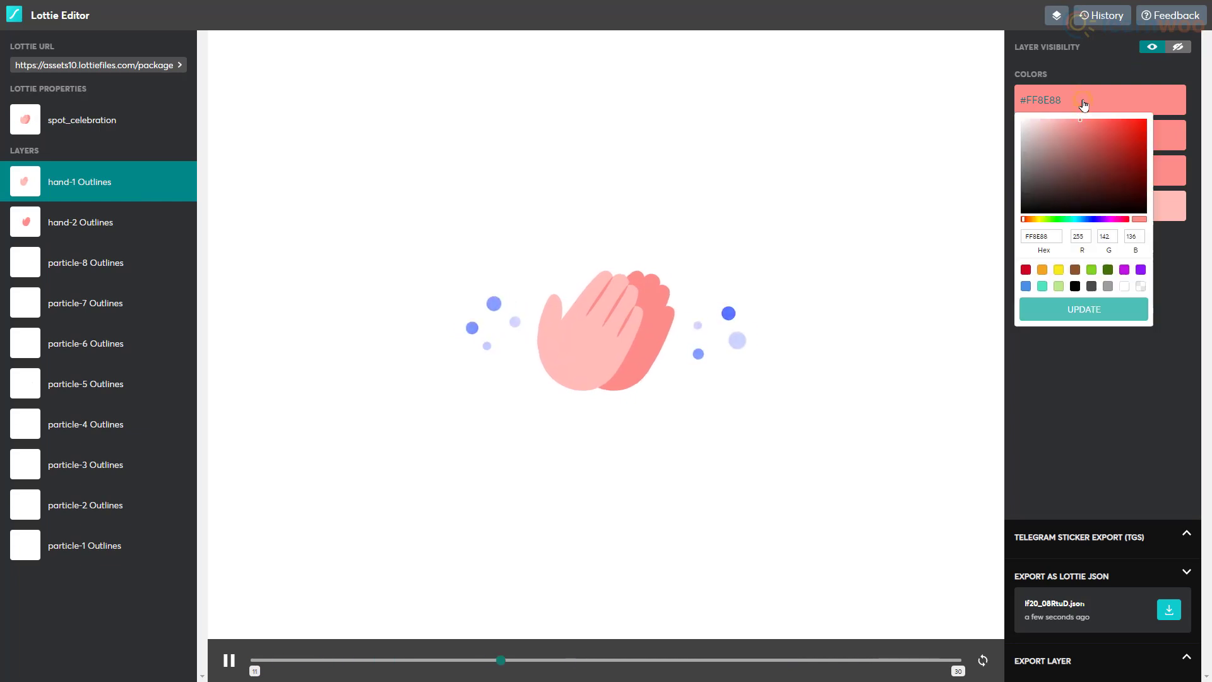
left_click(1026, 287)
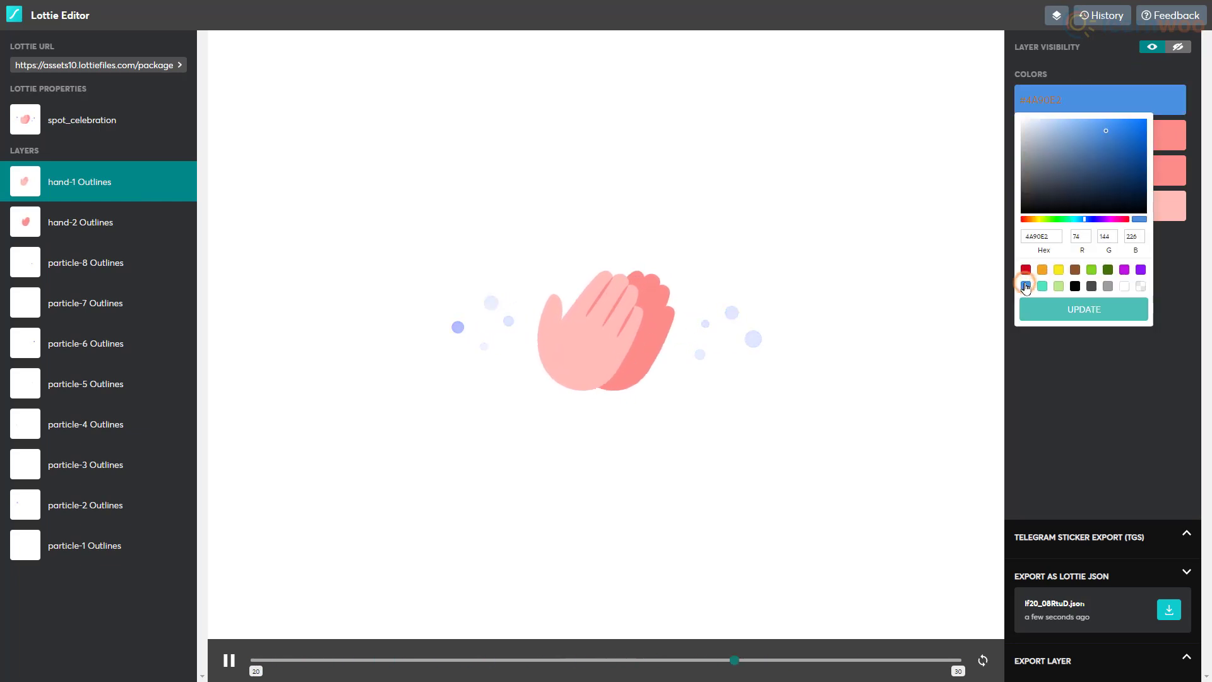
left_click(1084, 309)
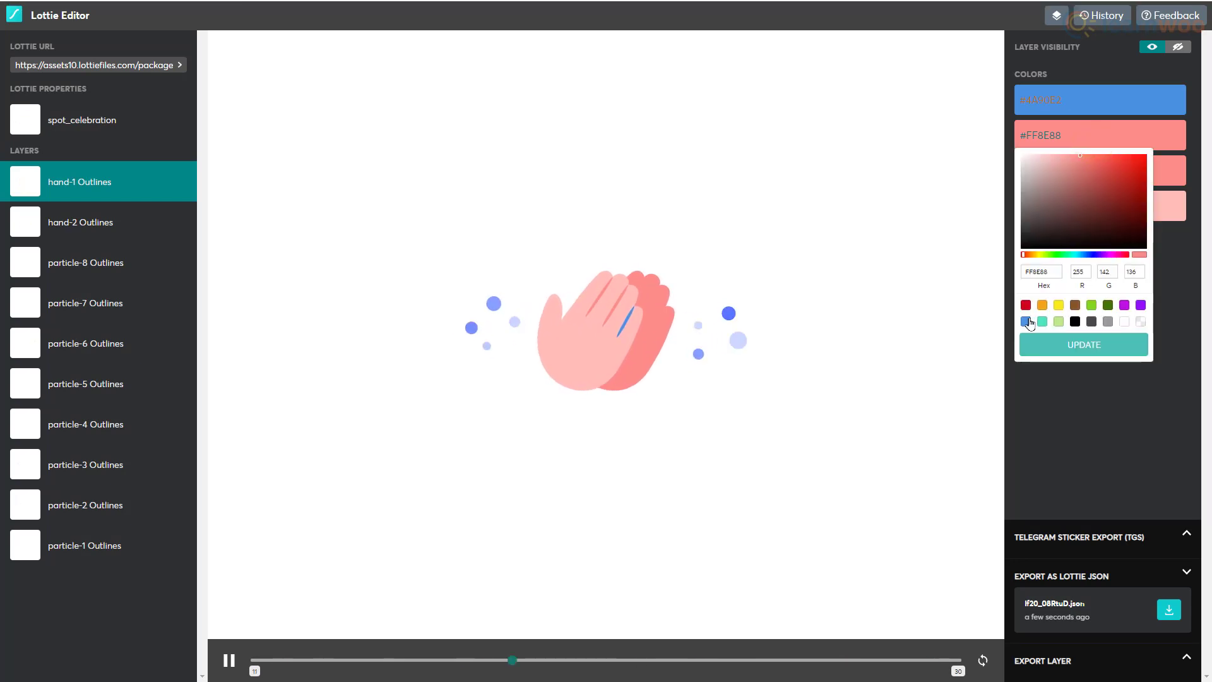
left_click(1082, 344)
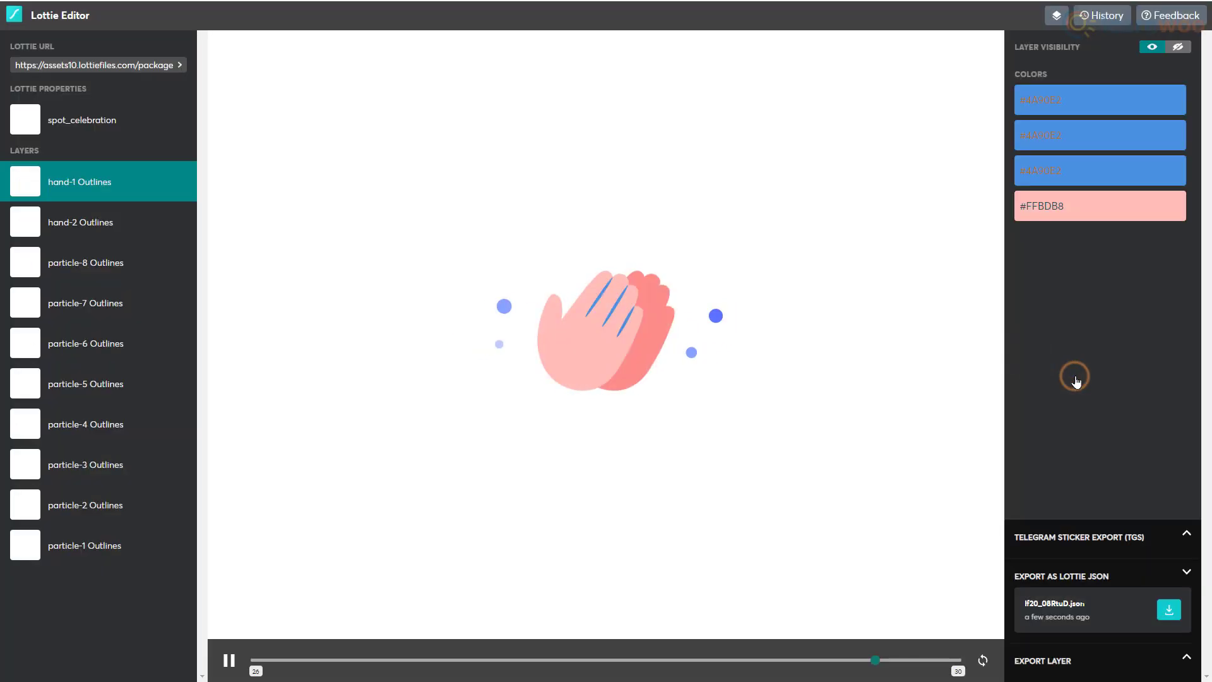
left_click(1098, 205)
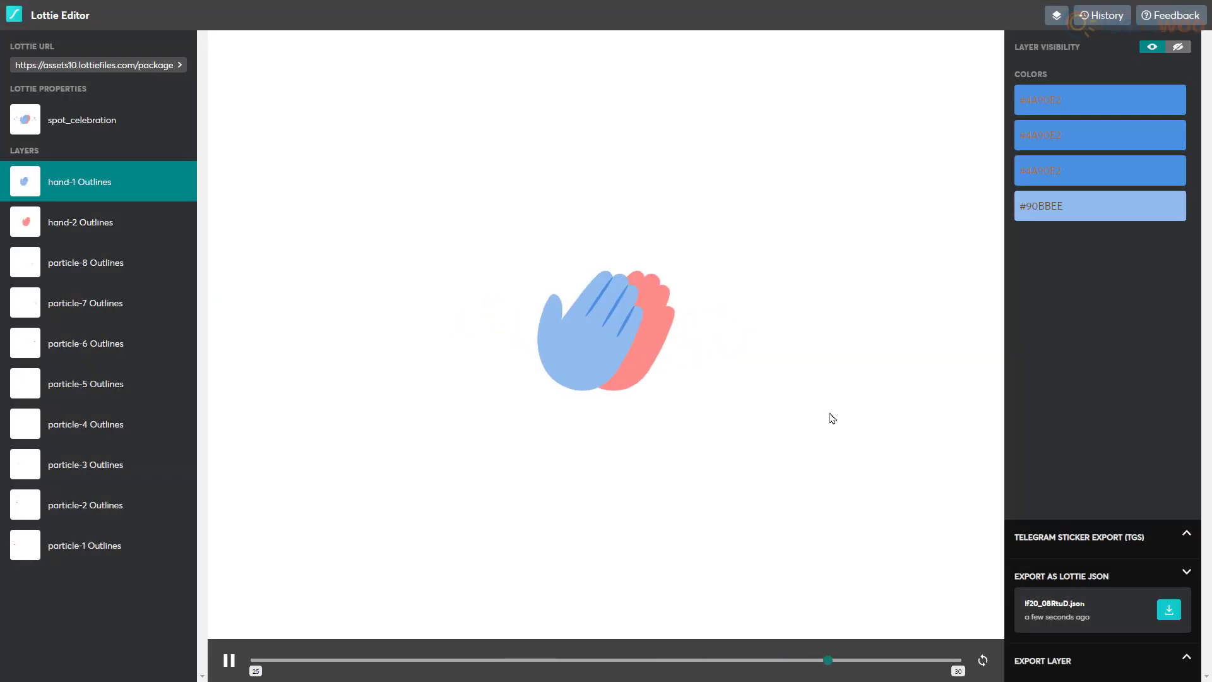
Step: Recolour the hand-2 layer blue and export the edited clap animation as Lottie JSON
left_click(80, 223)
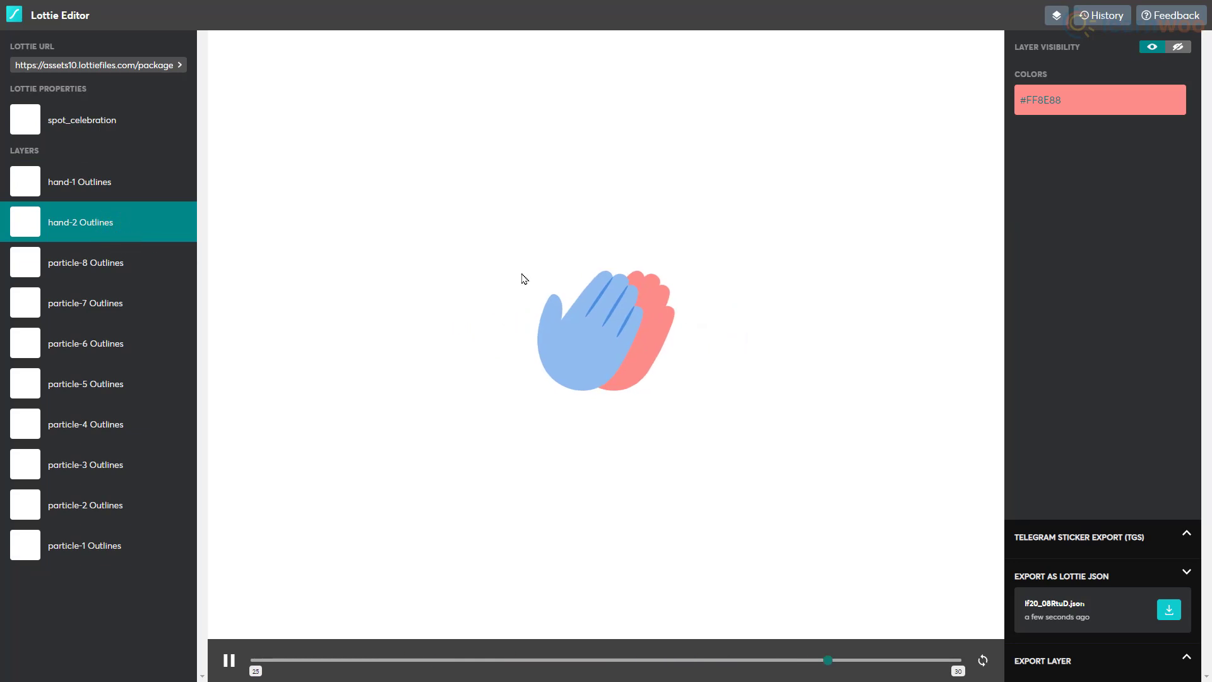
left_click(1099, 98)
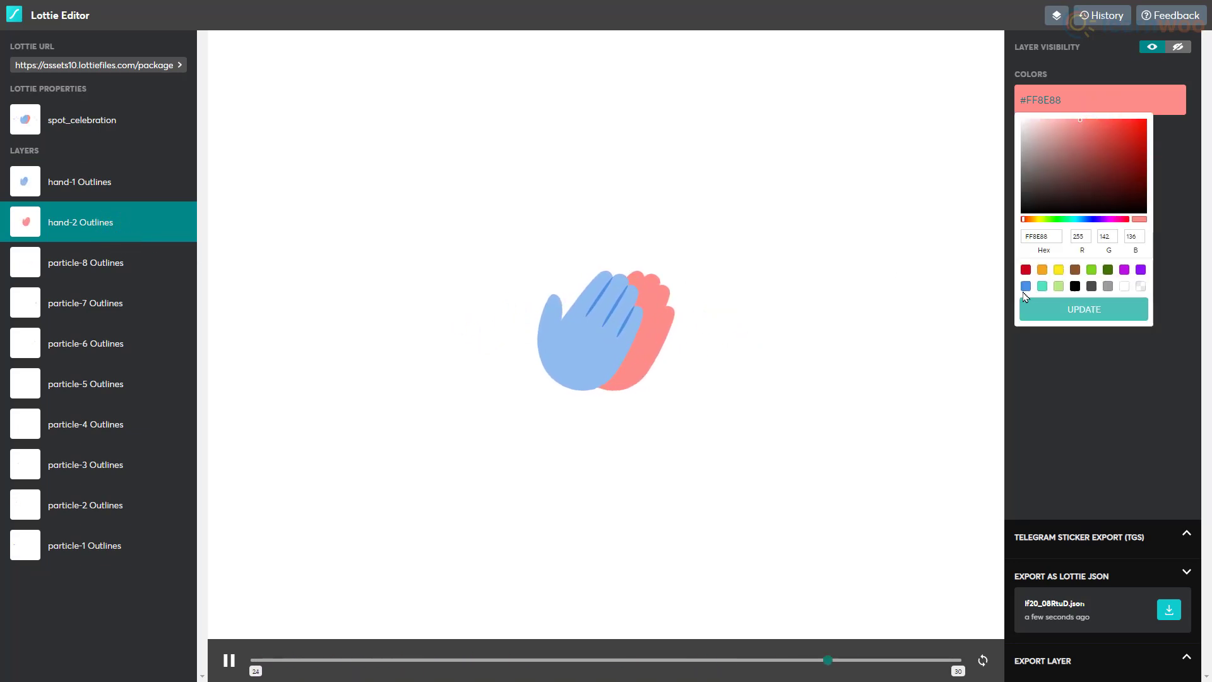
left_click(1083, 309)
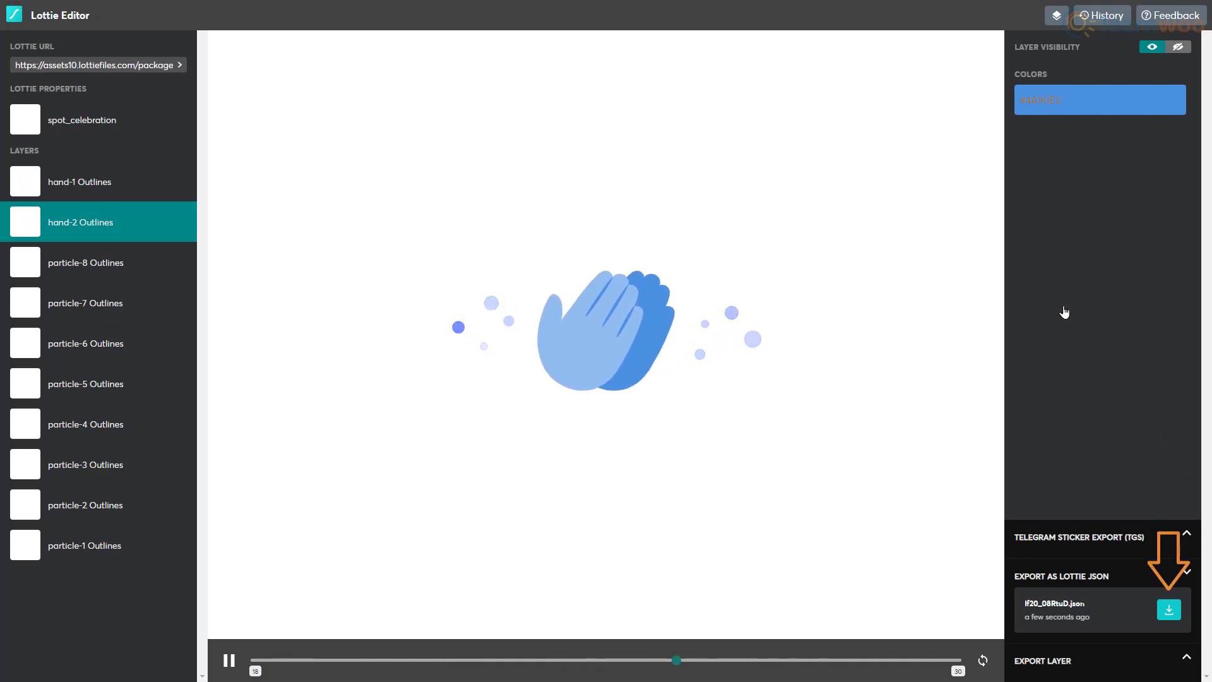
left_click(1169, 610)
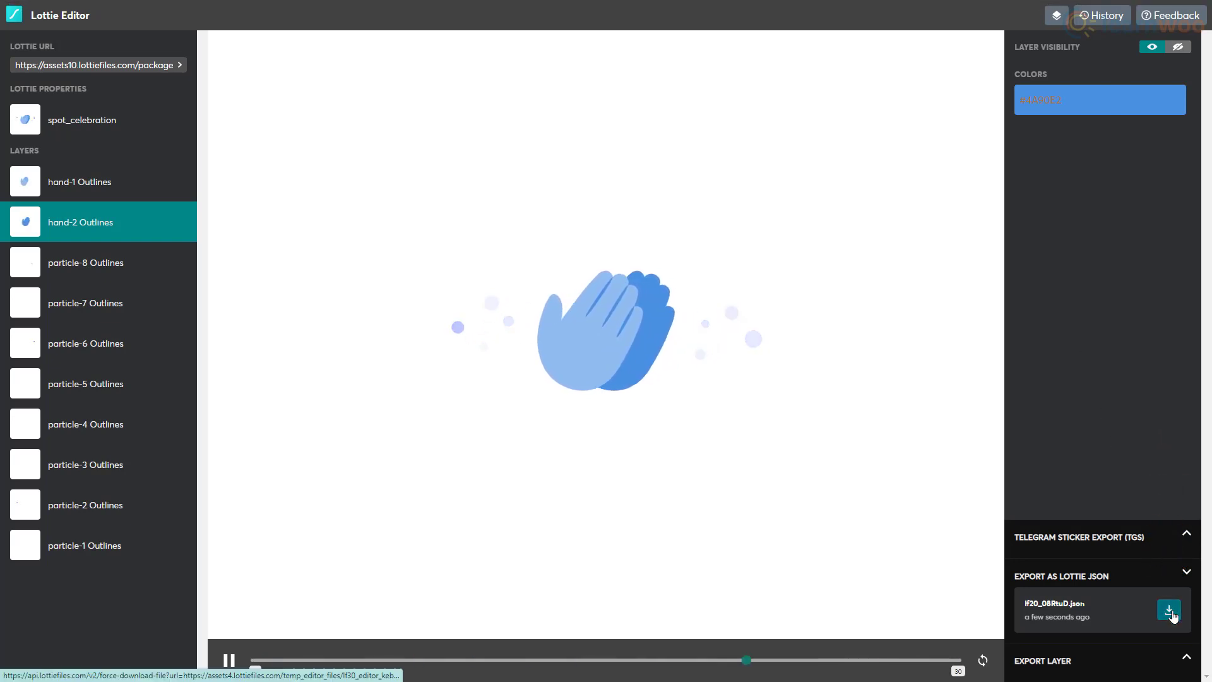
left_click(1169, 611)
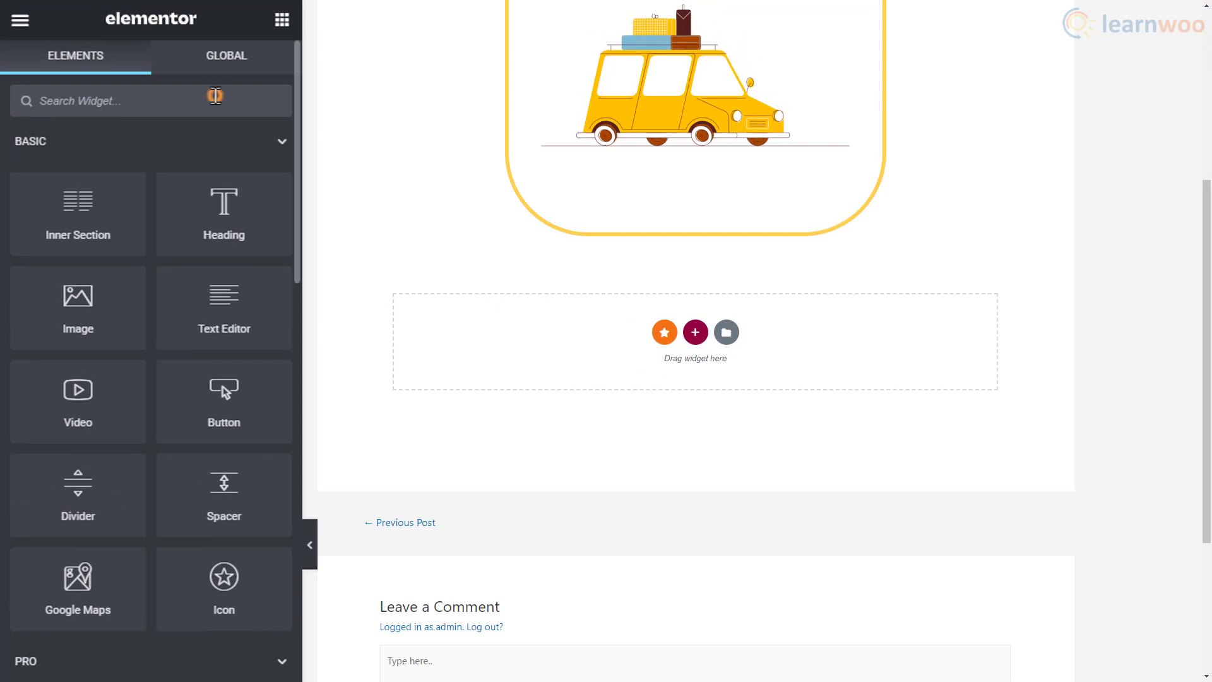
Step: Add a Premium Lottie Animations widget using a Media File source and insert the edited clap JSON
type("lottie")
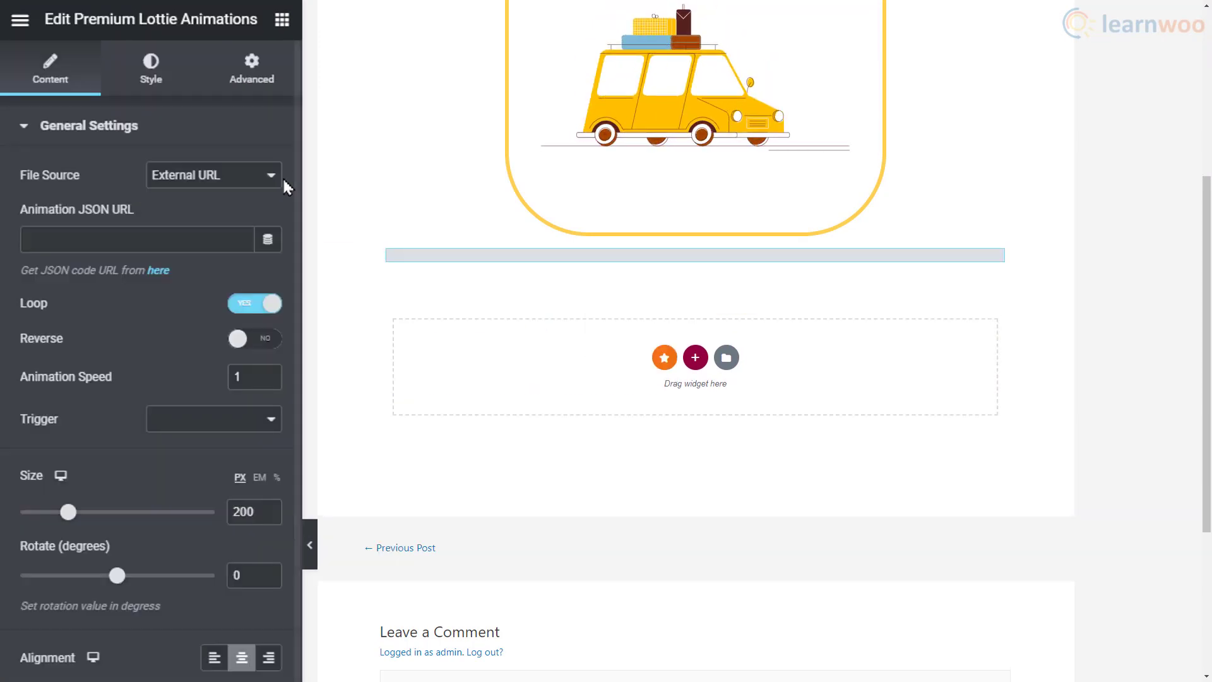
left_click(212, 174)
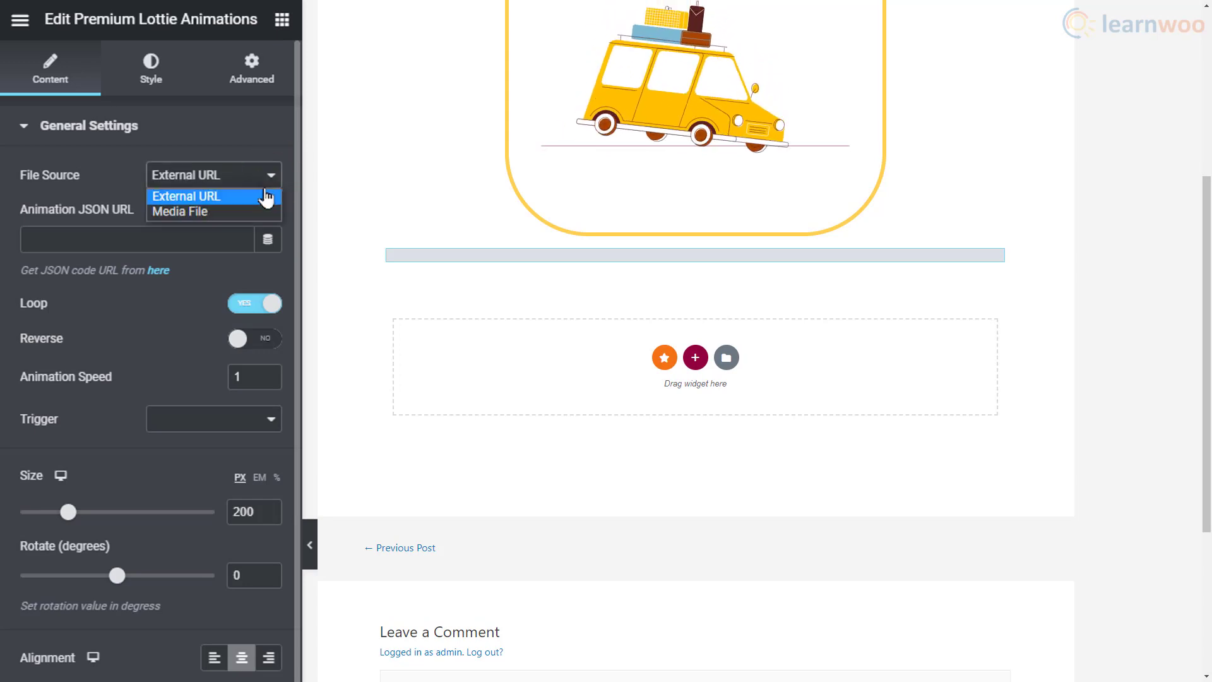
left_click(179, 211)
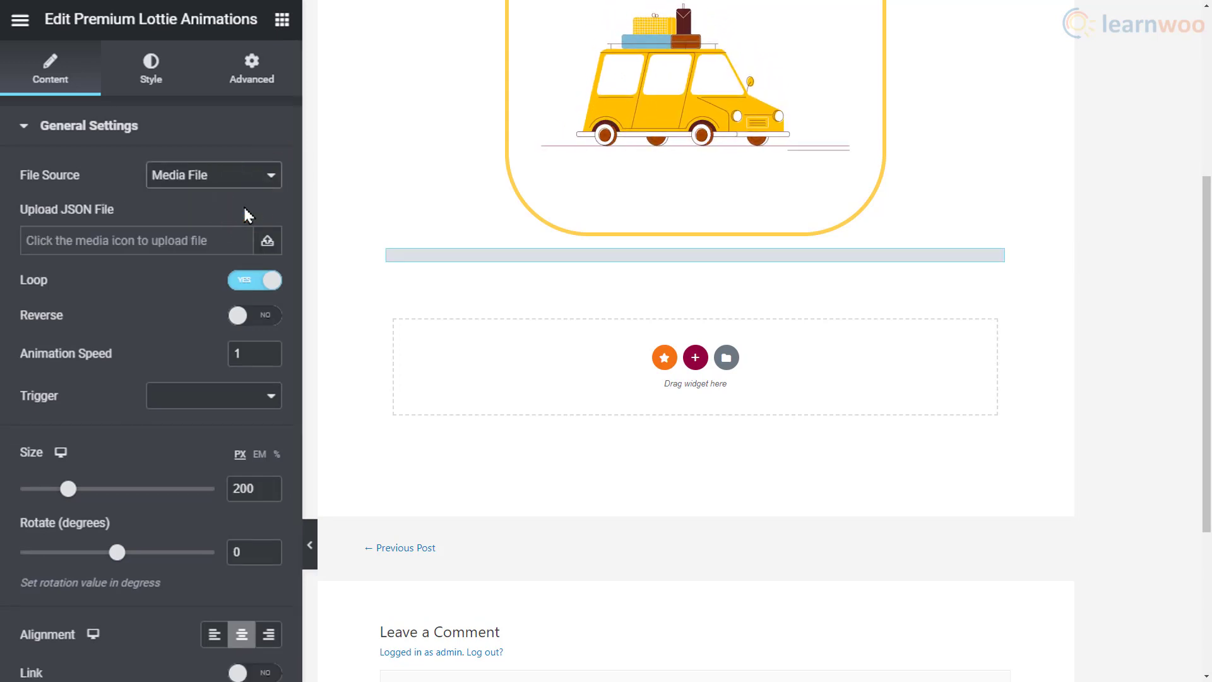
left_click(266, 240)
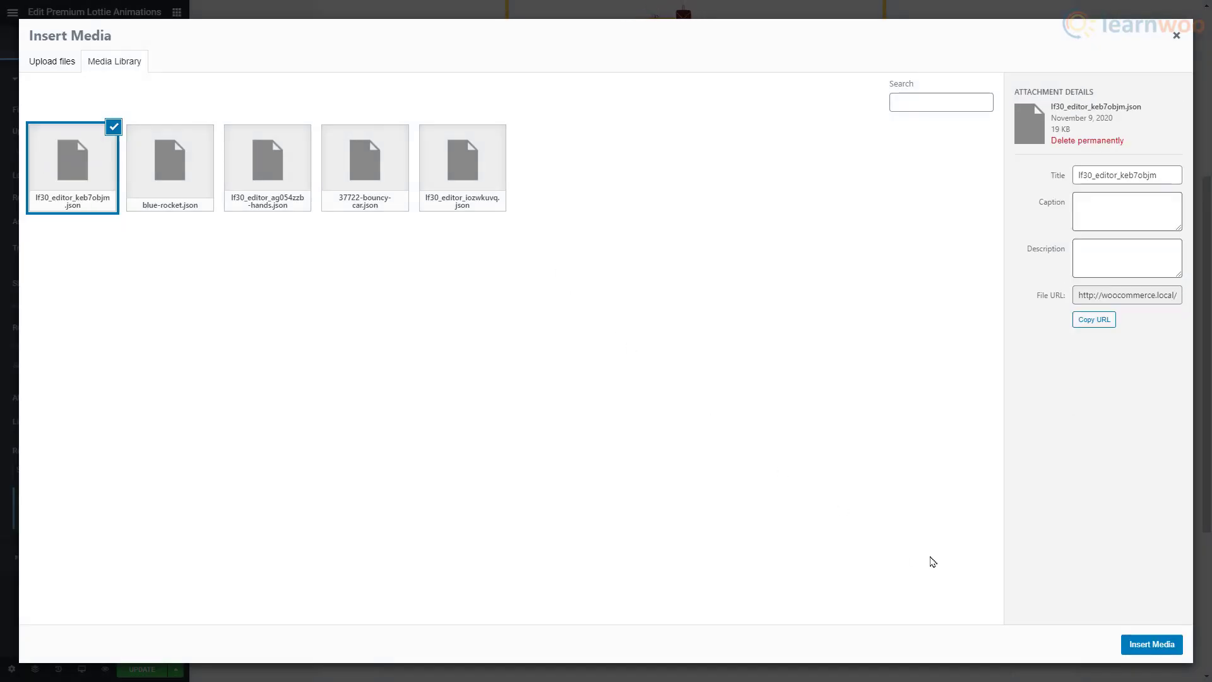
left_click(1152, 645)
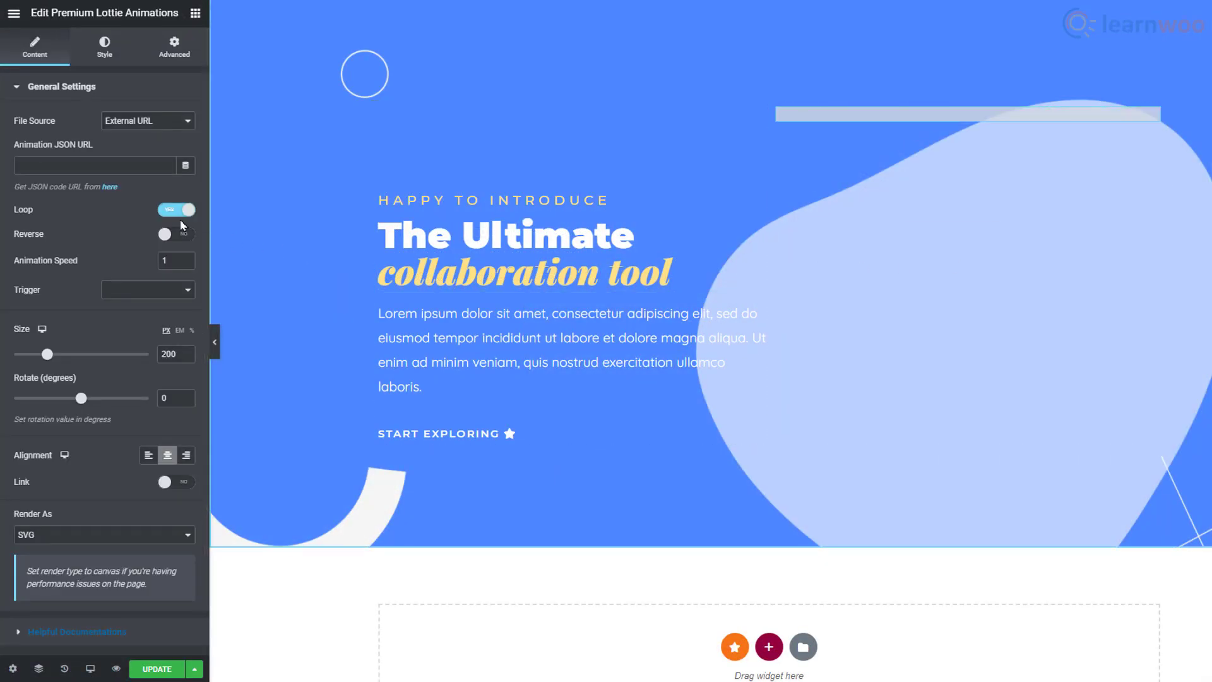
Step: Paste the LottieFiles JSON link into the hero Lottie widget's Animation JSON URL field
right_click(92, 164)
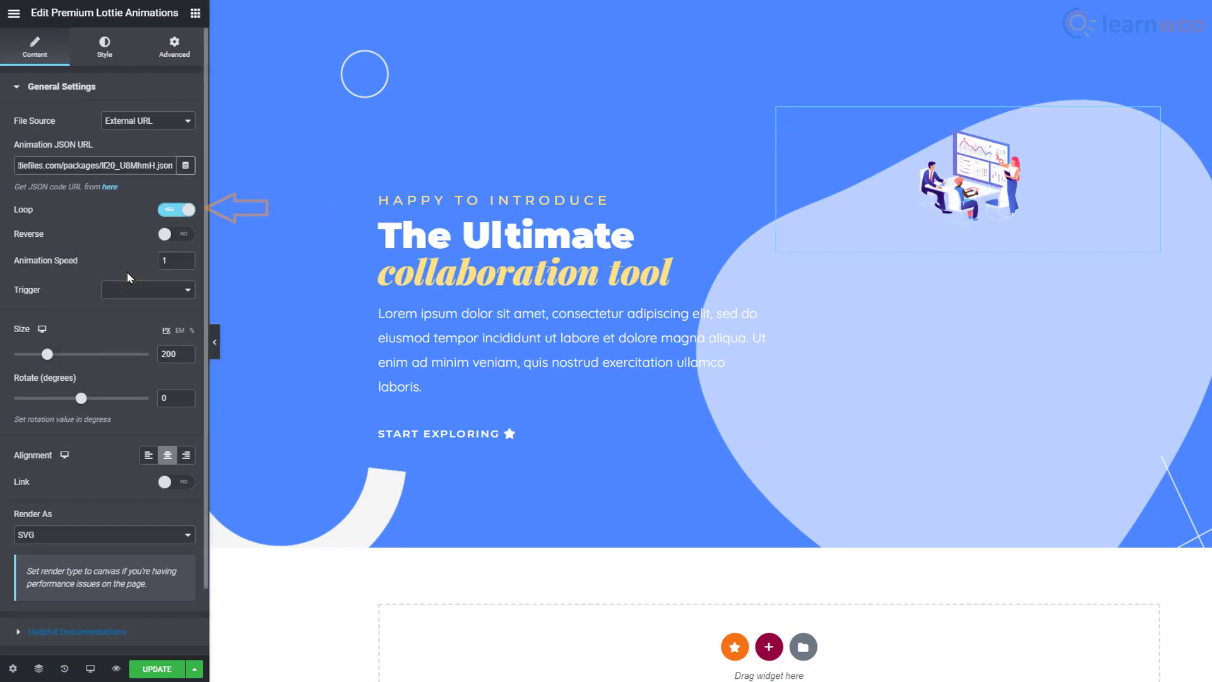
mouse_move(50, 354)
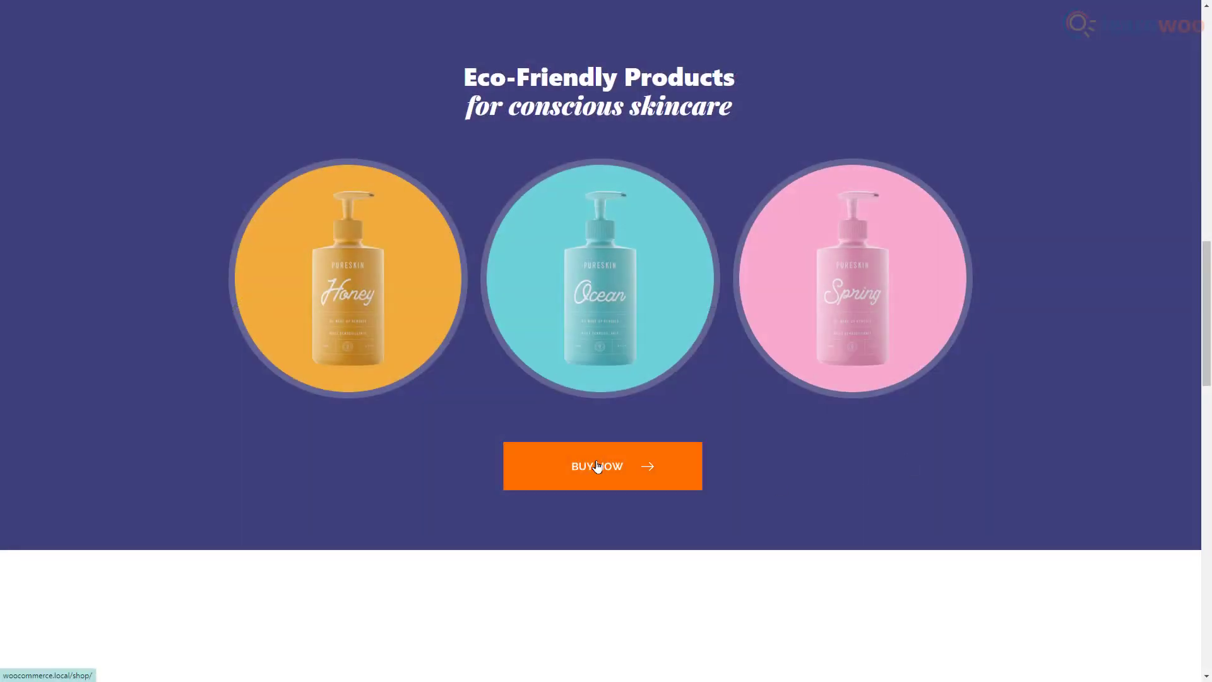
Step: Browse the button animations gallery to page 2 and choose the thin outlined button animation
scroll("down", 3)
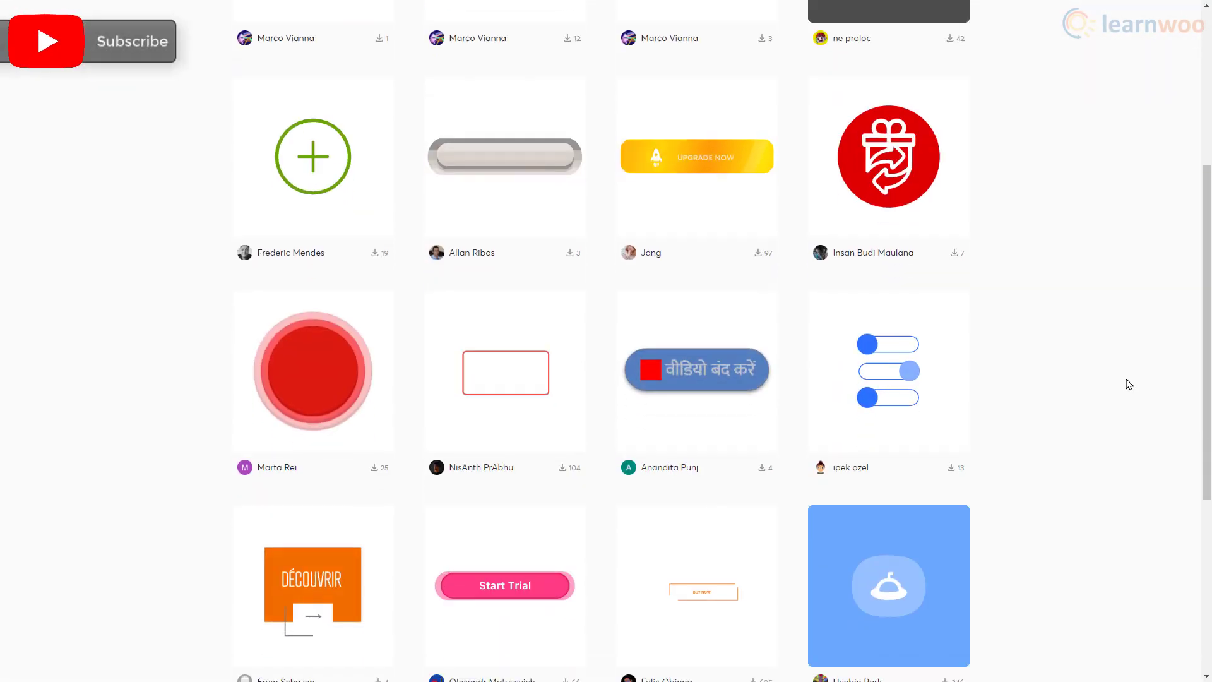
scroll("down", 3)
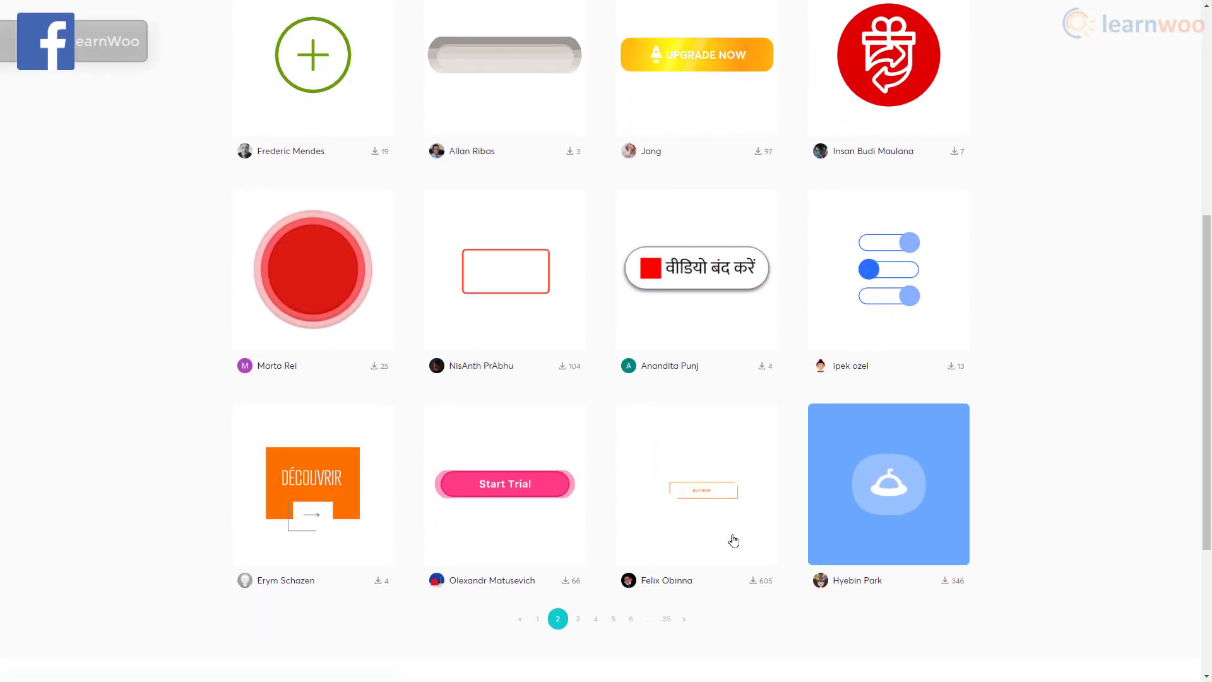
left_click(703, 484)
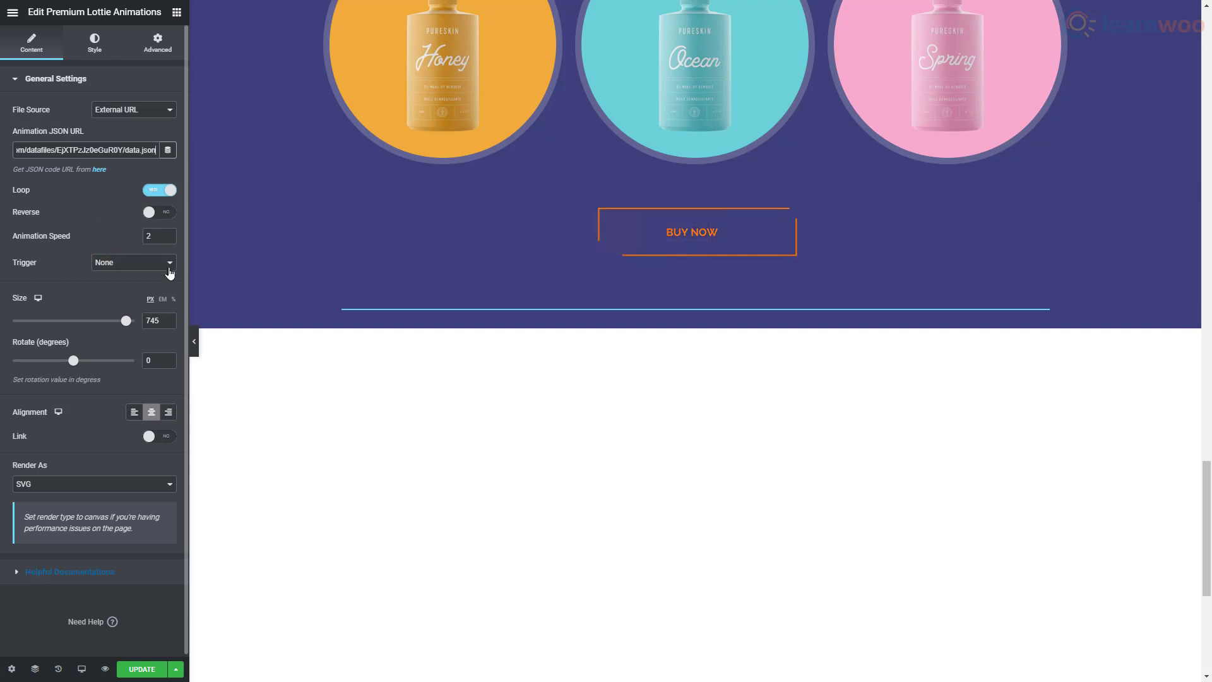
Step: Make the Buy Now animation play on hover and link it to an existing page
left_click(132, 263)
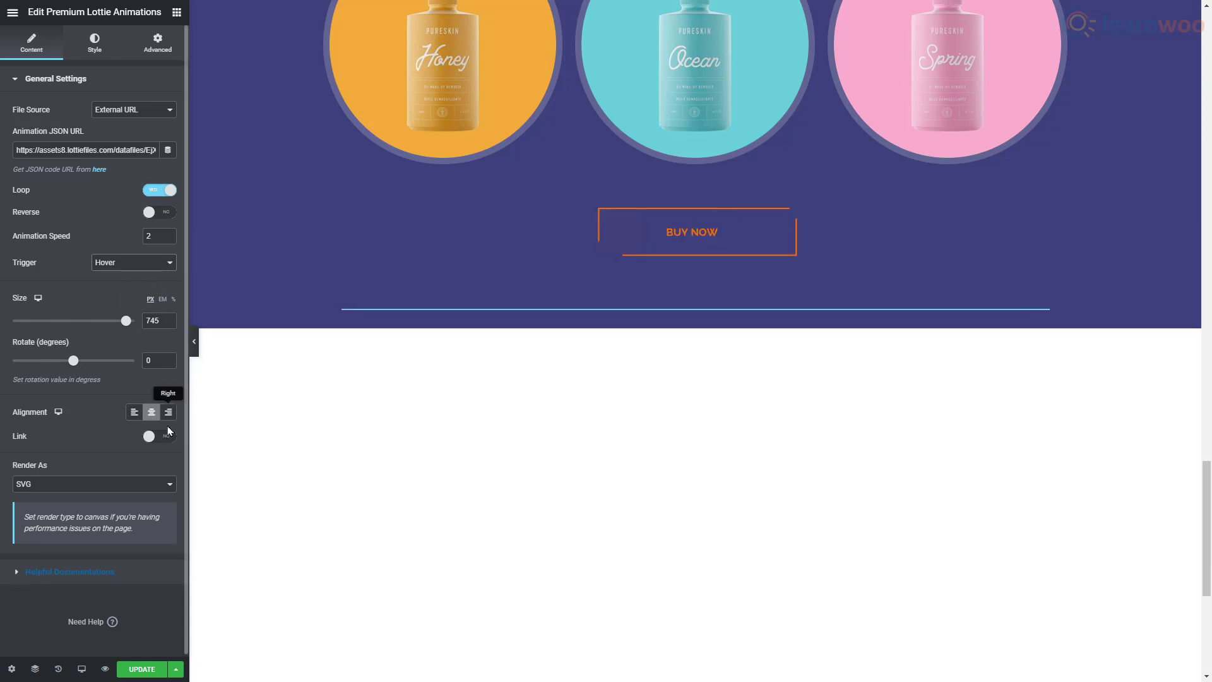
left_click(160, 435)
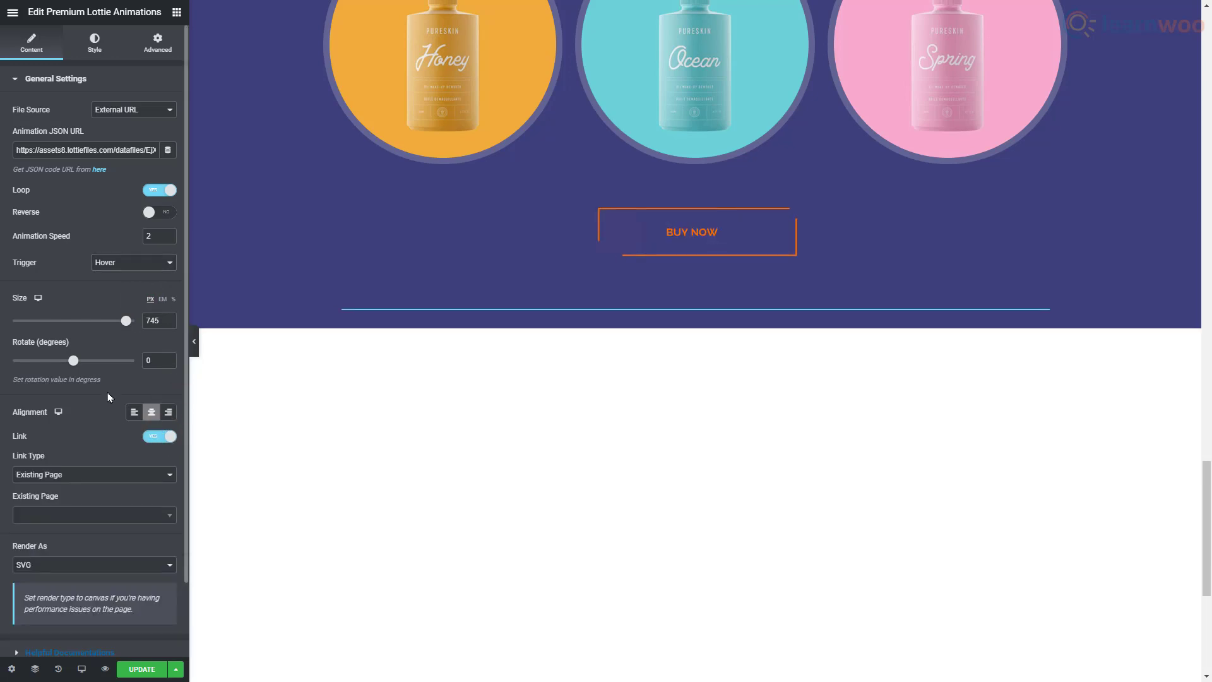
scroll("down", 3)
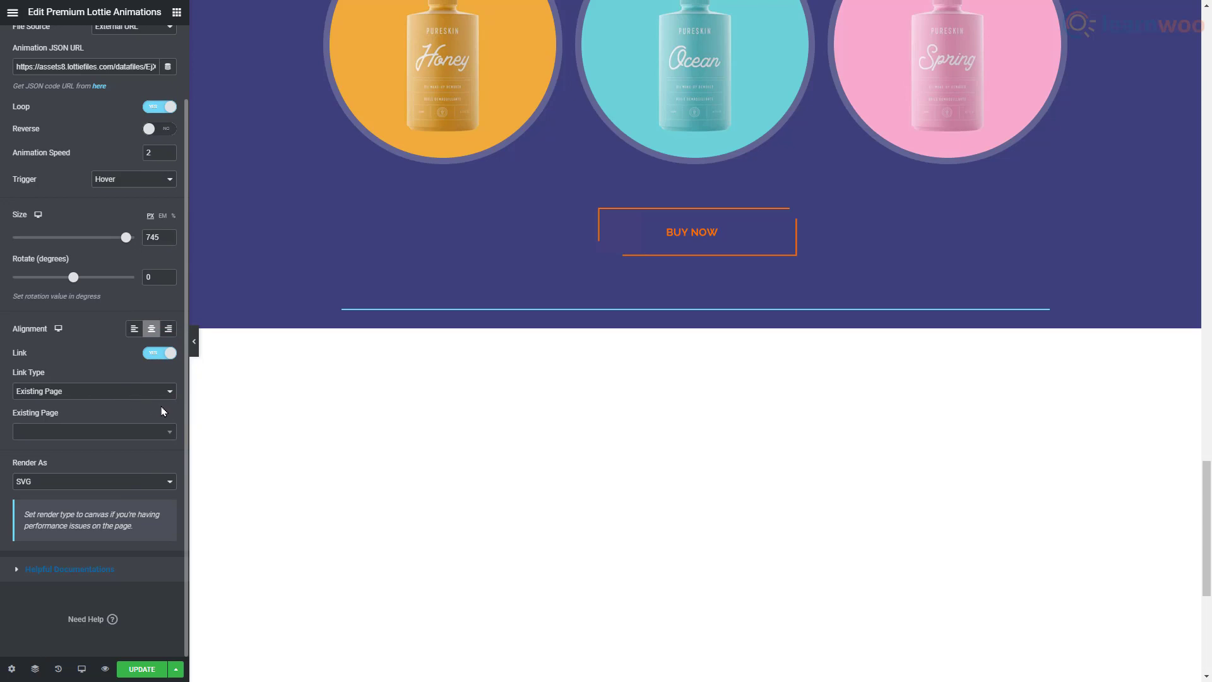
left_click(92, 432)
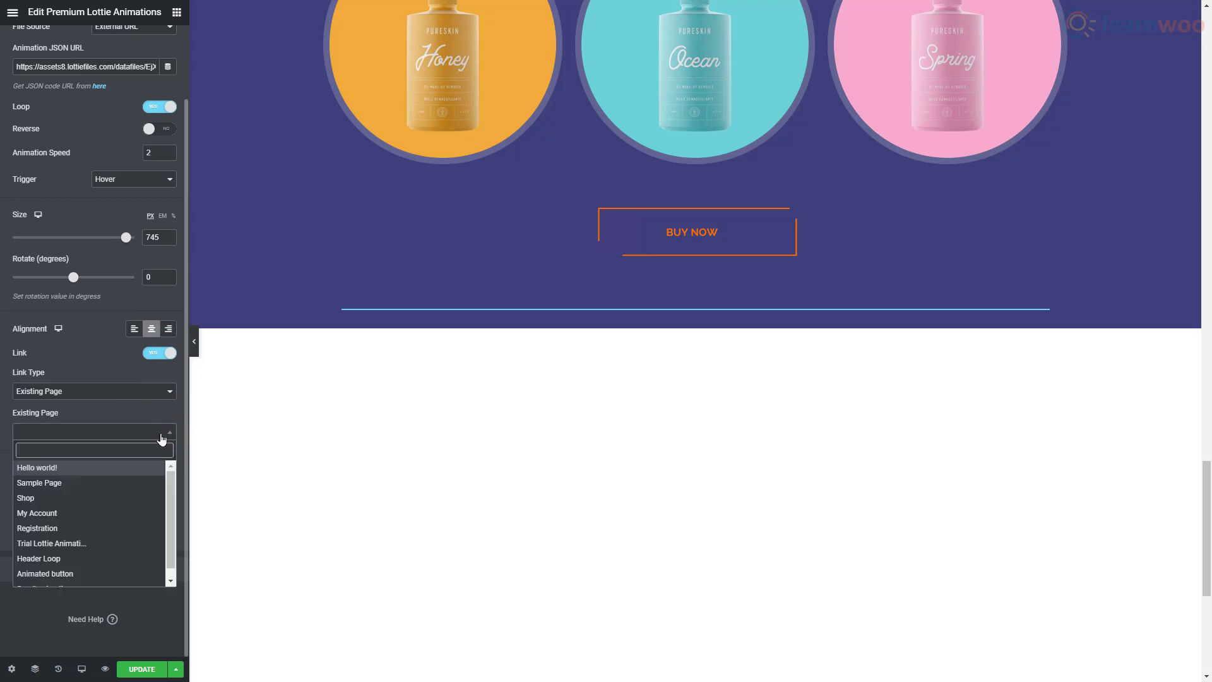
left_click(25, 497)
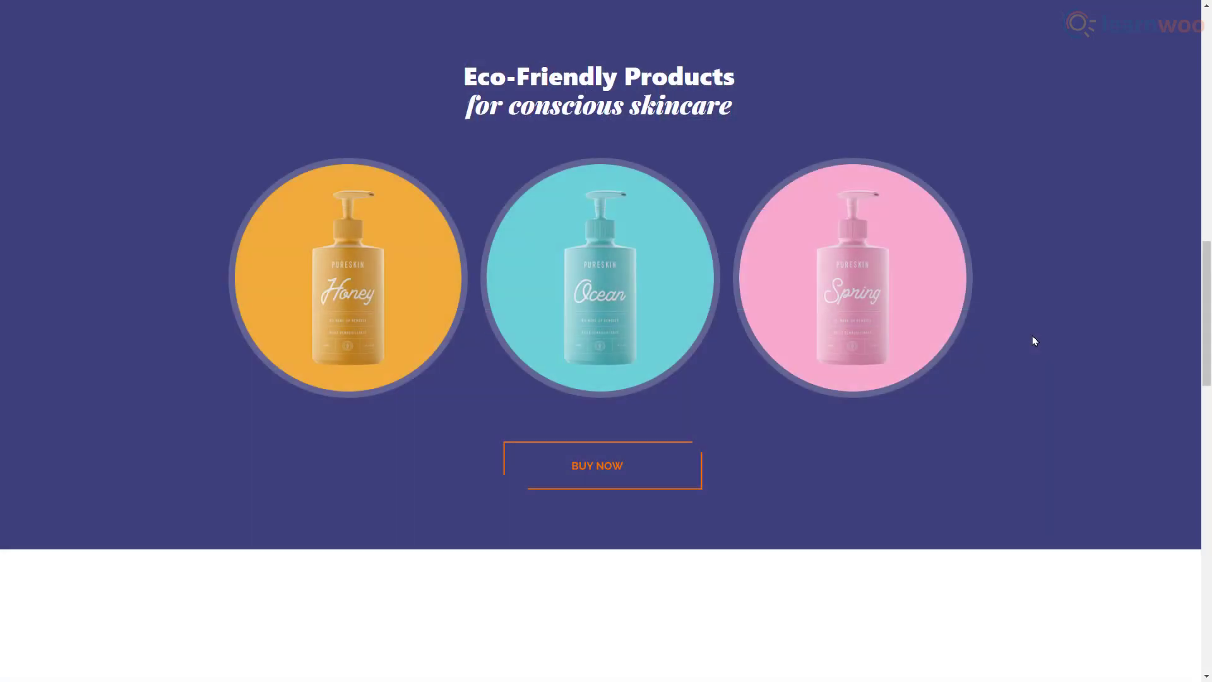
Step: Preview the Buy Now button, hovering it to test the orange fill and link
left_click(597, 467)
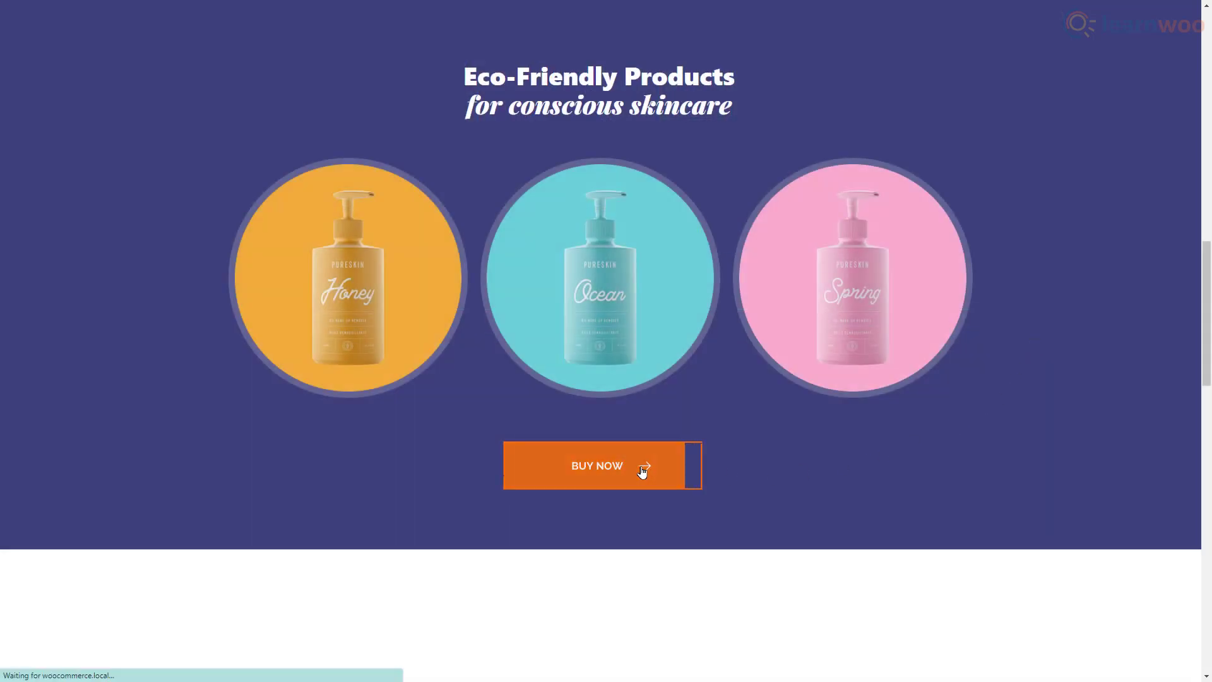
left_click(603, 466)
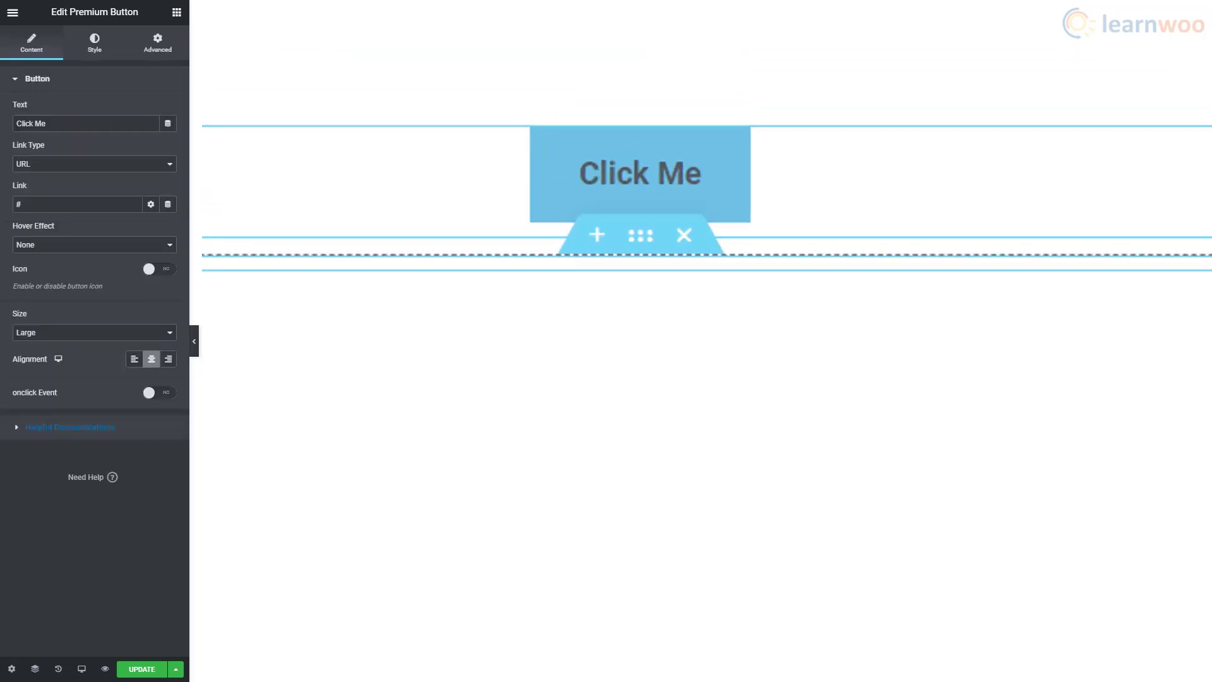
Step: Name the button Read Reviews, link it to Sample Page and enable an icon
type("Read Reviews")
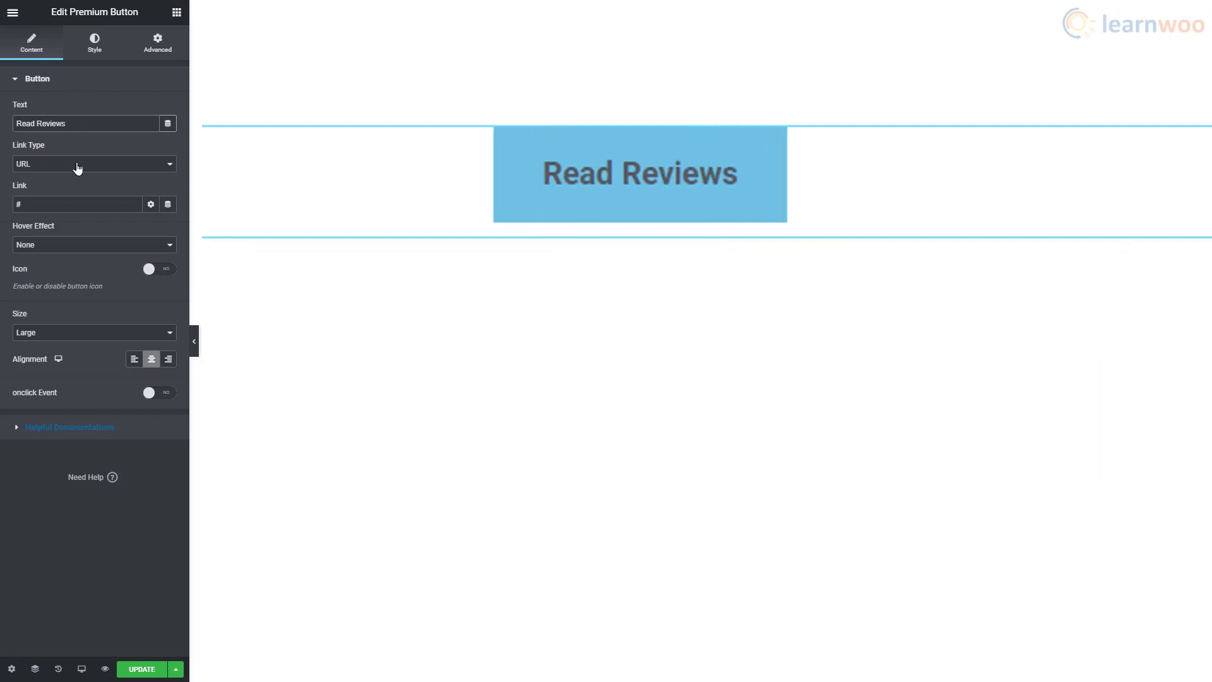
left_click(93, 163)
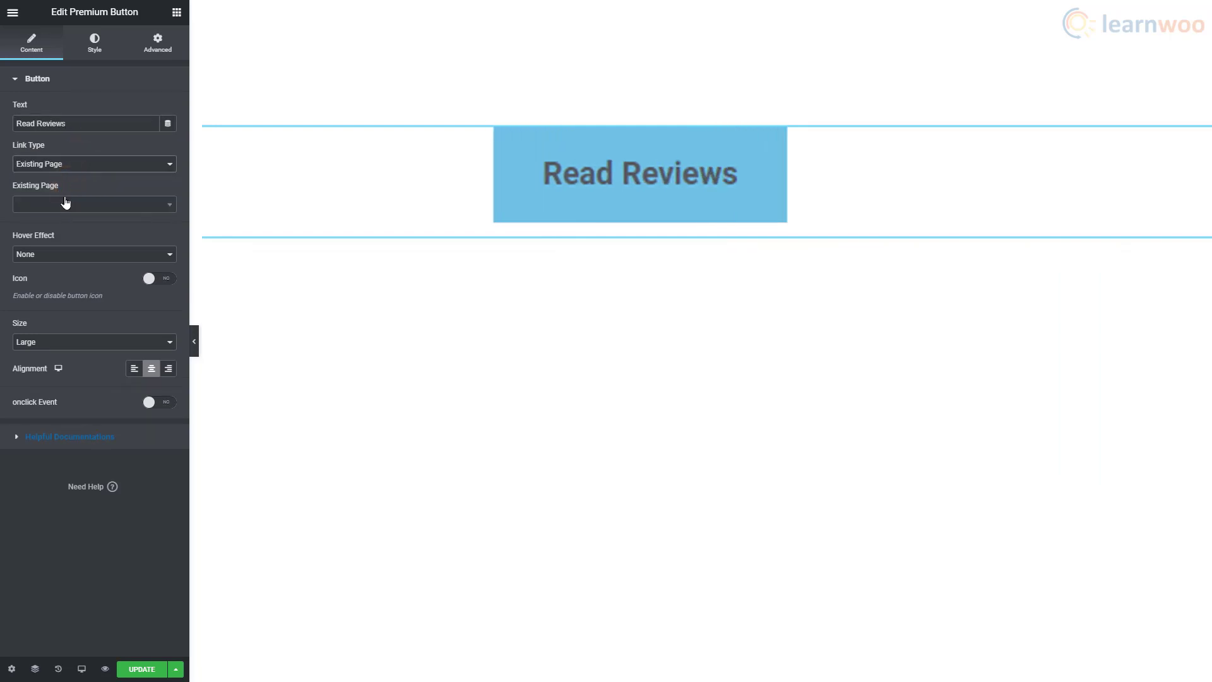
left_click(92, 205)
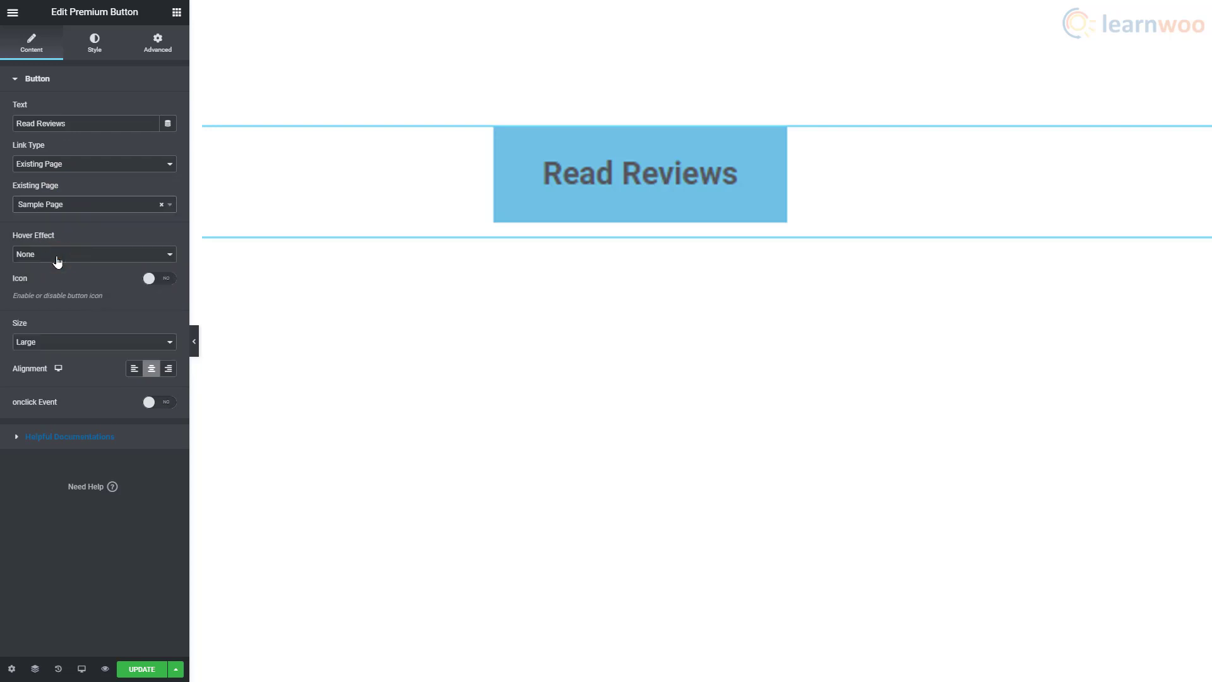
left_click(159, 278)
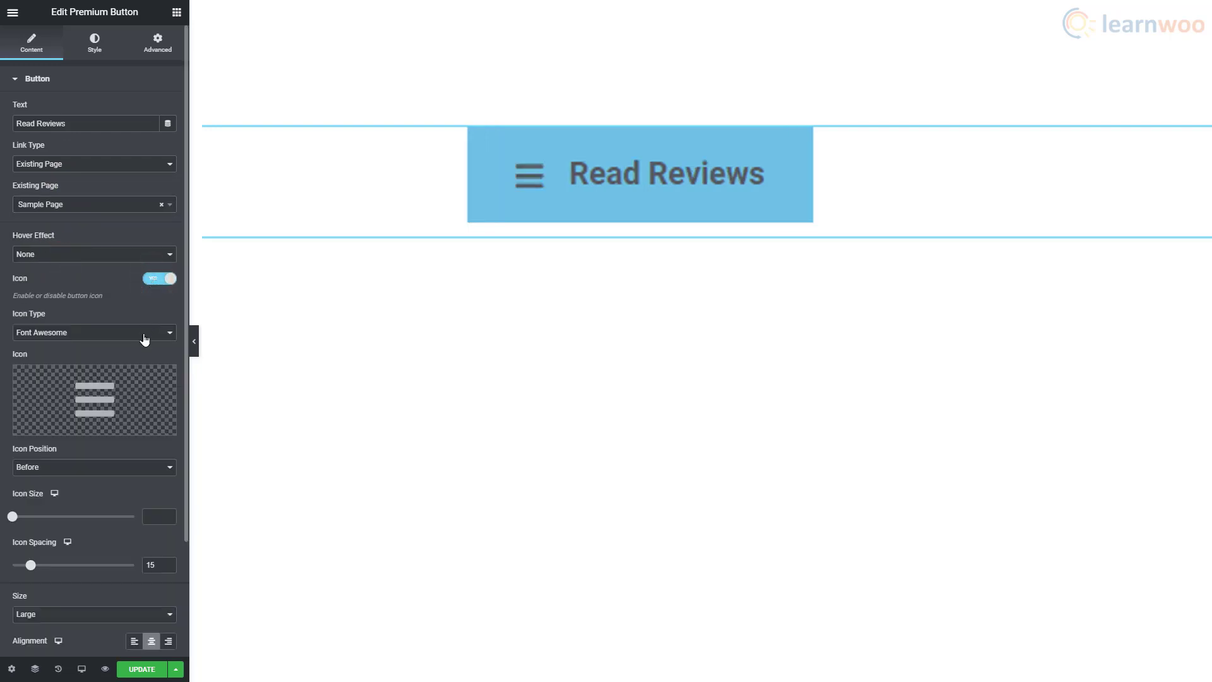
Step: Use a Lottie animation icon before the text, sized 57 with zero spacing
left_click(93, 332)
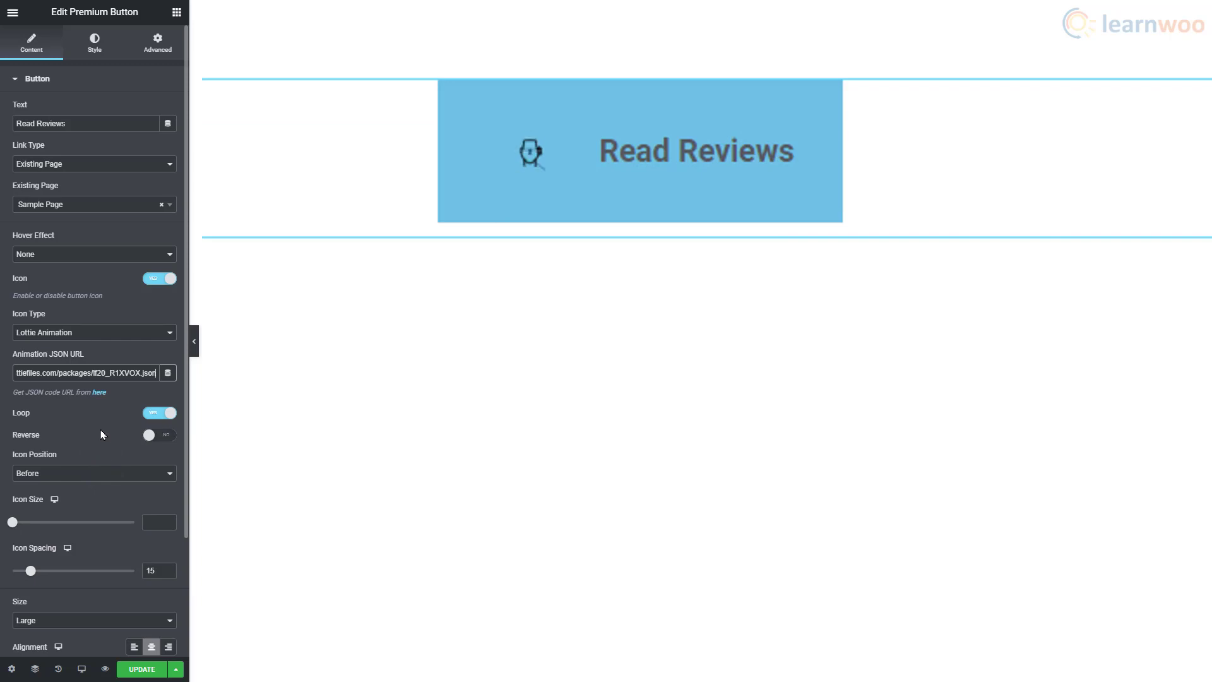
left_click(93, 472)
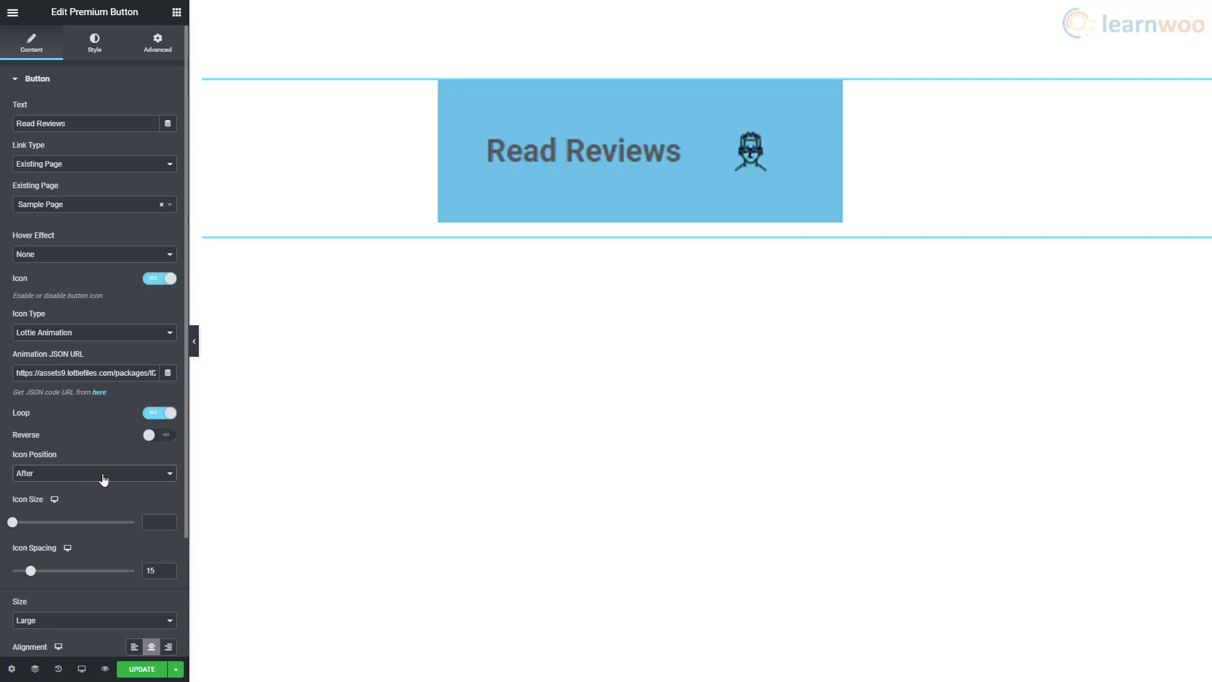
left_click(92, 472)
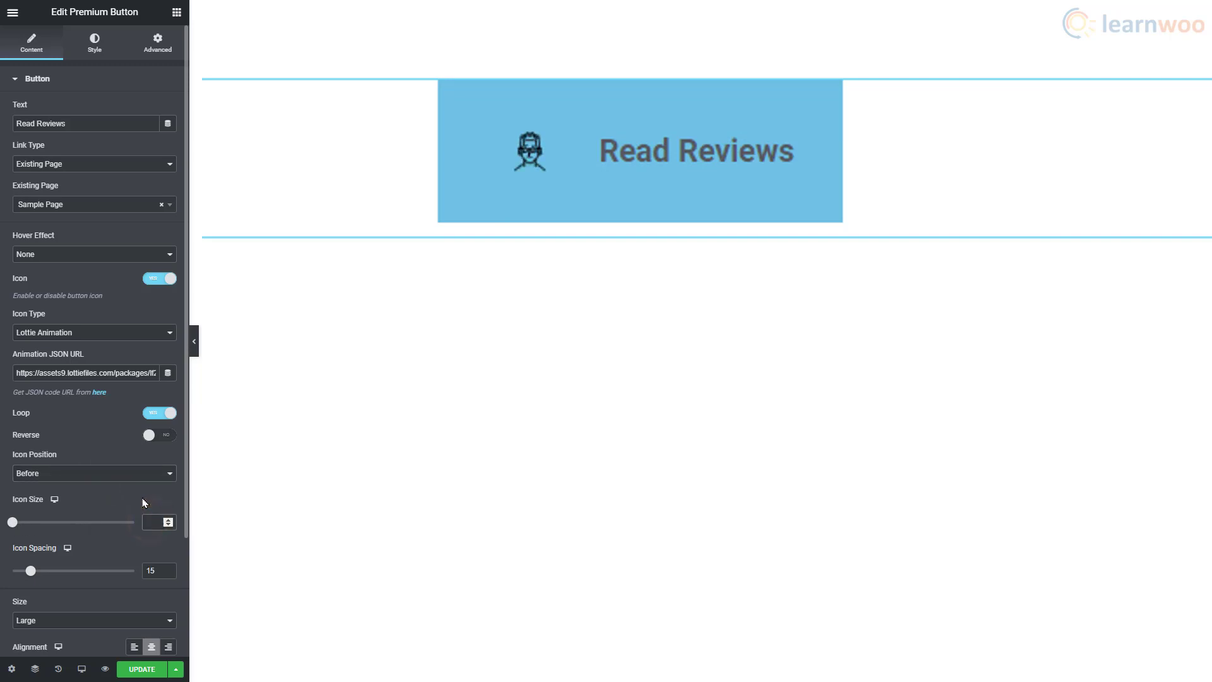
left_click_drag(13, 521, 83, 521)
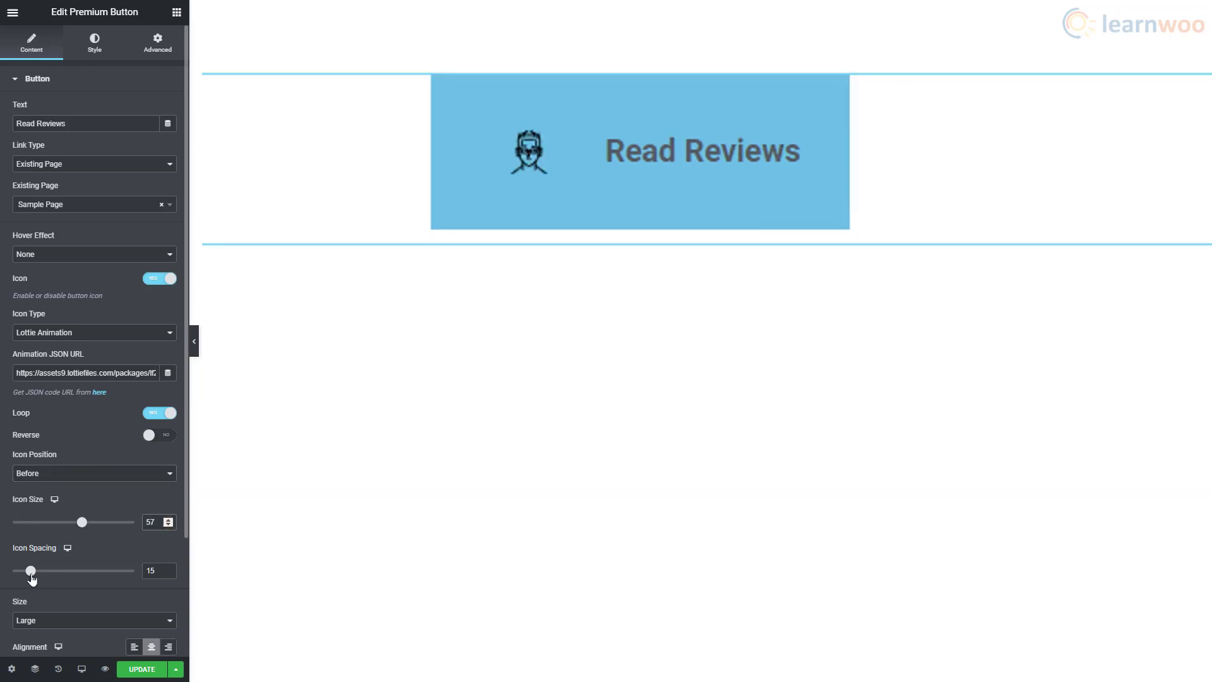
left_click_drag(30, 571, 43, 571)
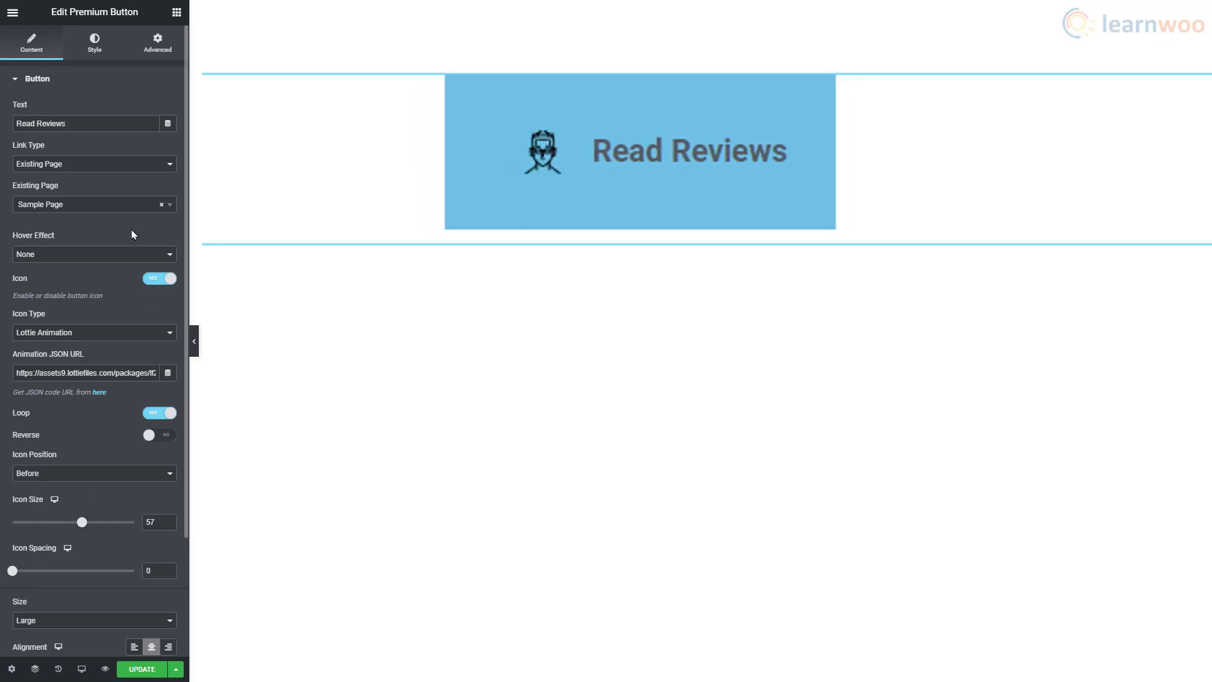
Step: Give the Read Reviews button a bright yellow background colour in its Style settings
left_click(93, 43)
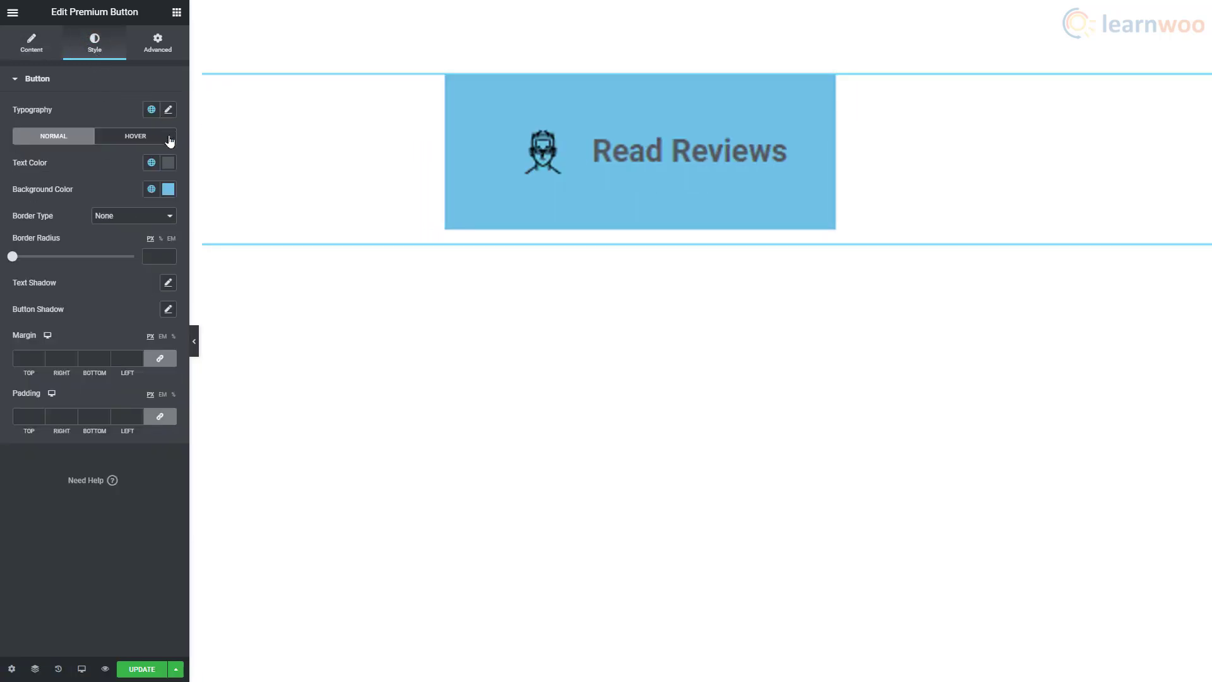
left_click(168, 190)
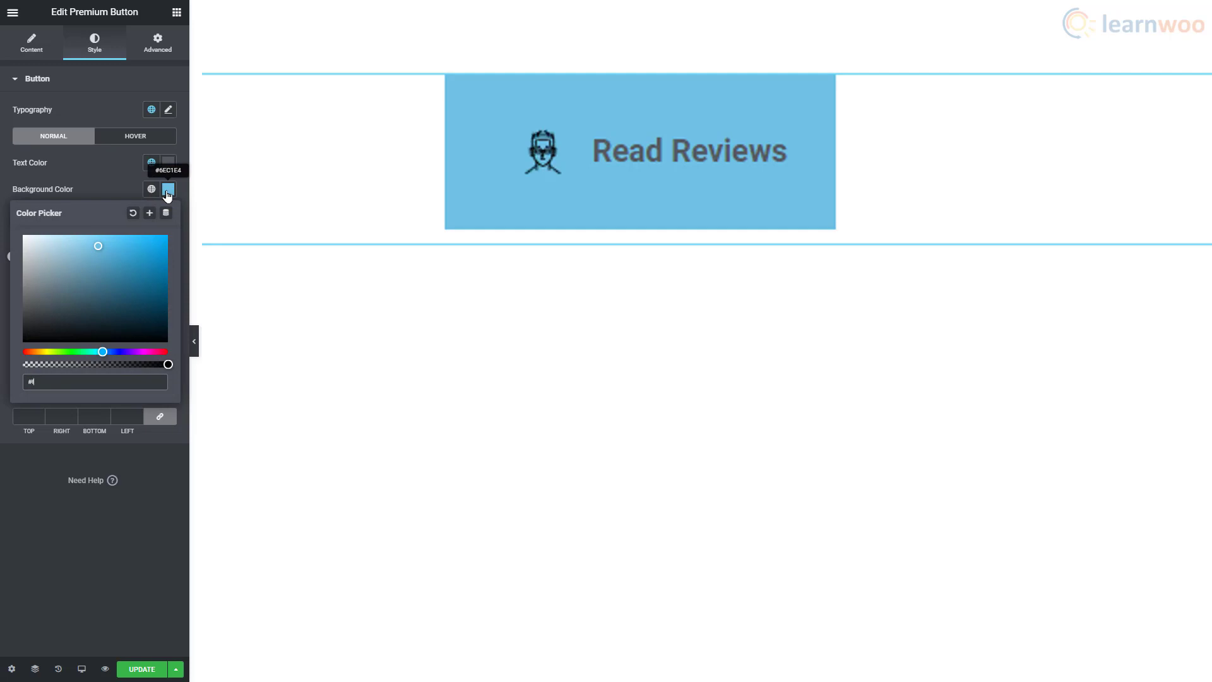
left_click(168, 189)
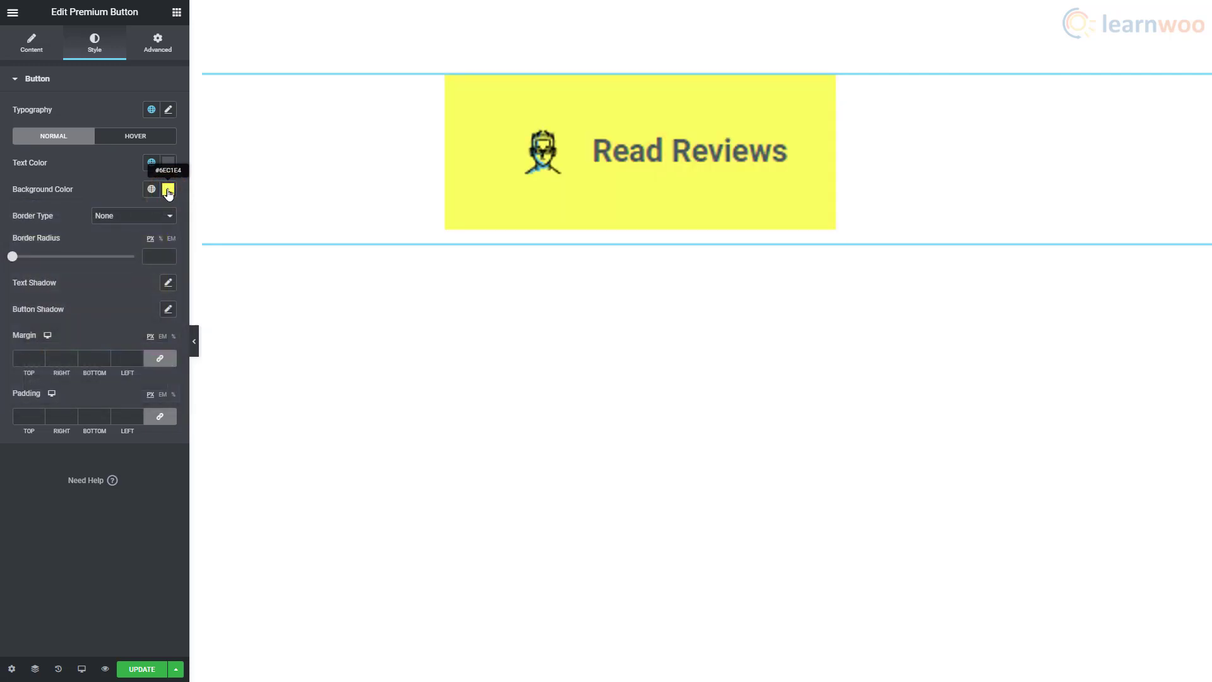
left_click(167, 108)
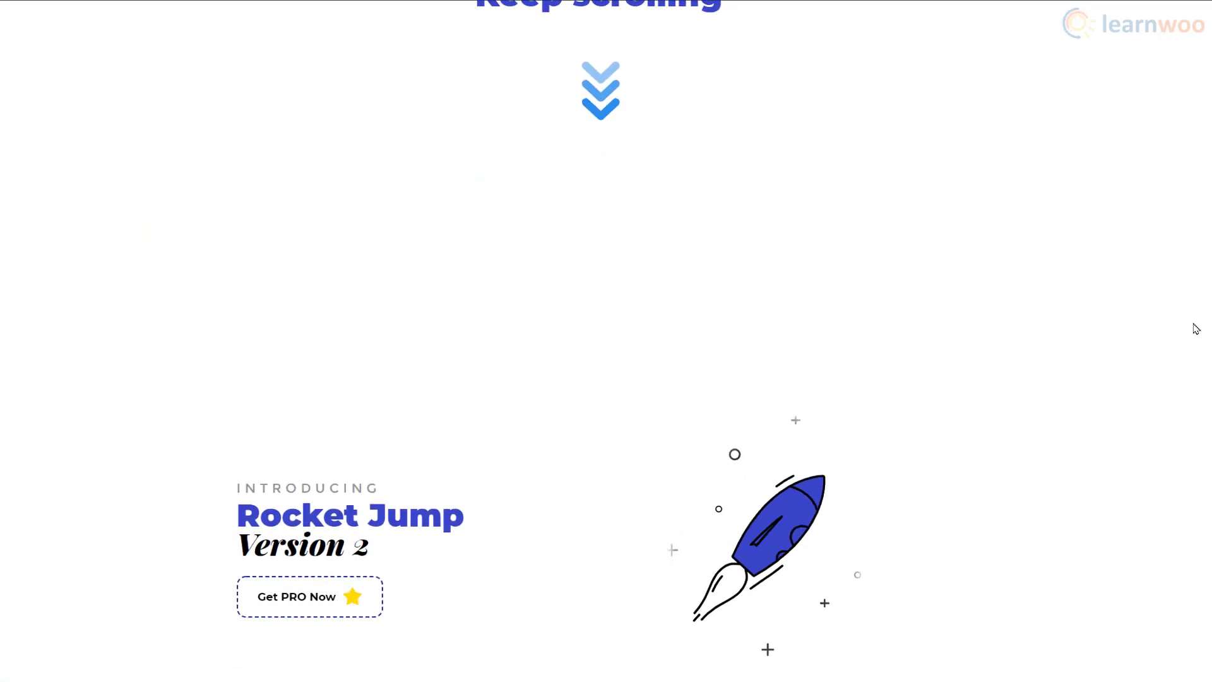
Step: Set the rocket Lottie widget's Trigger to Scroll with speed 7.2
scroll("down", 3)
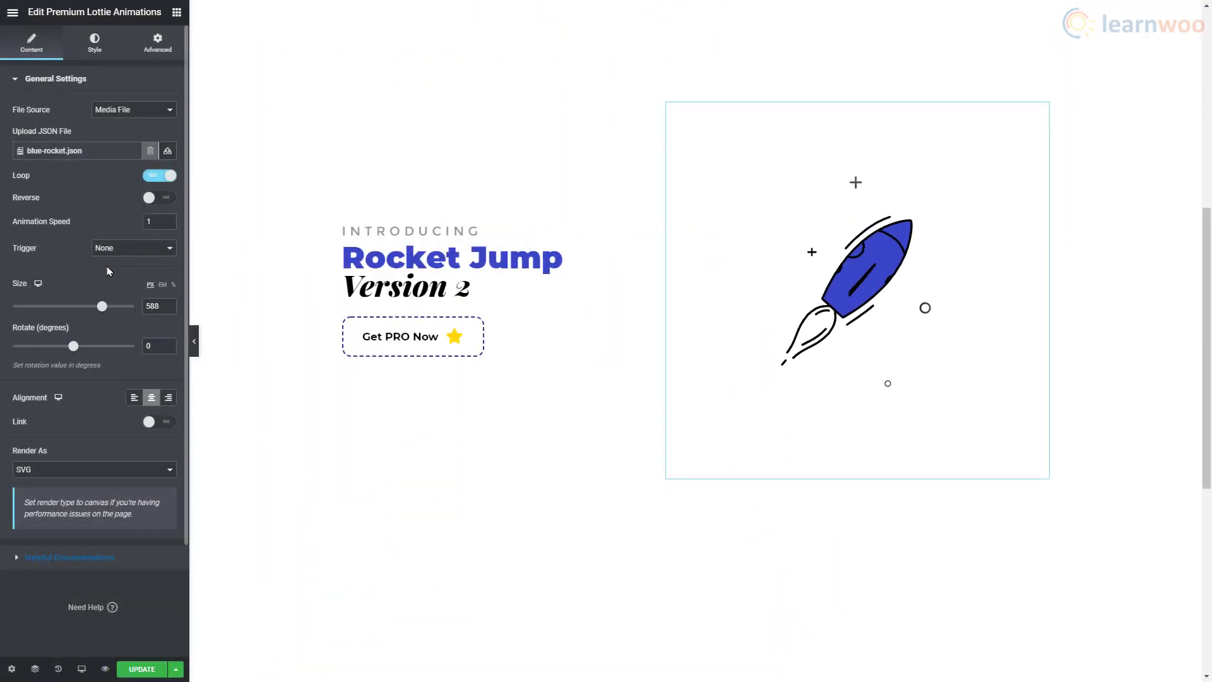
left_click(131, 247)
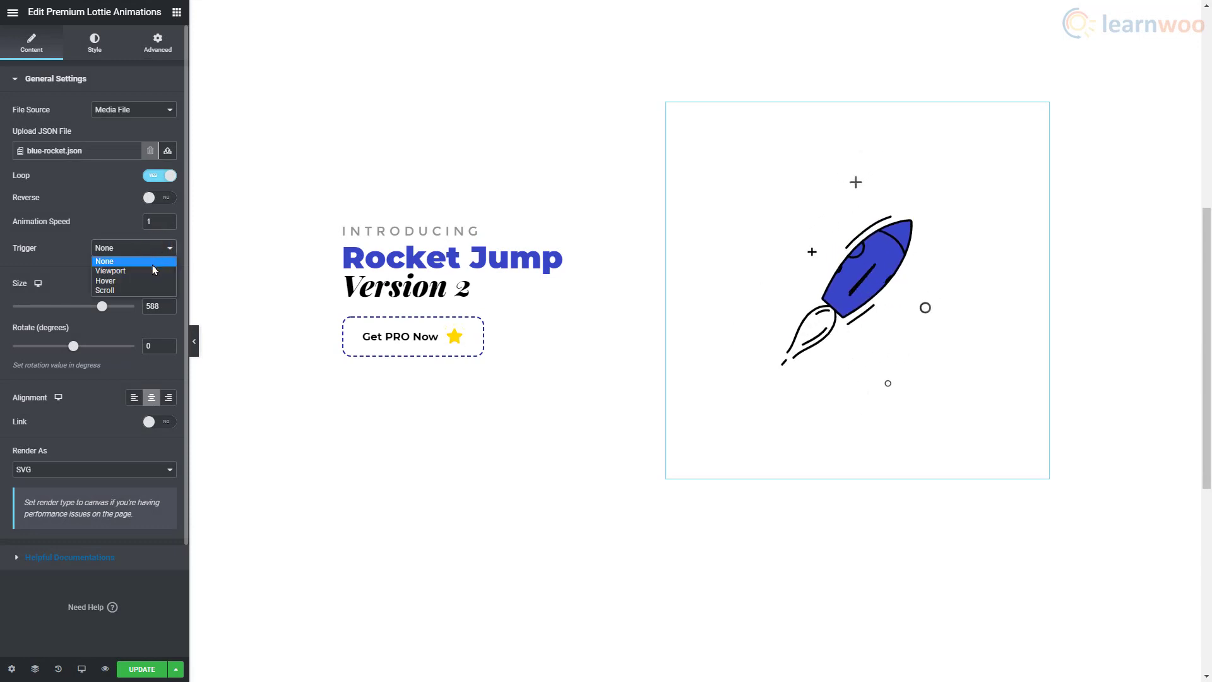
left_click(105, 291)
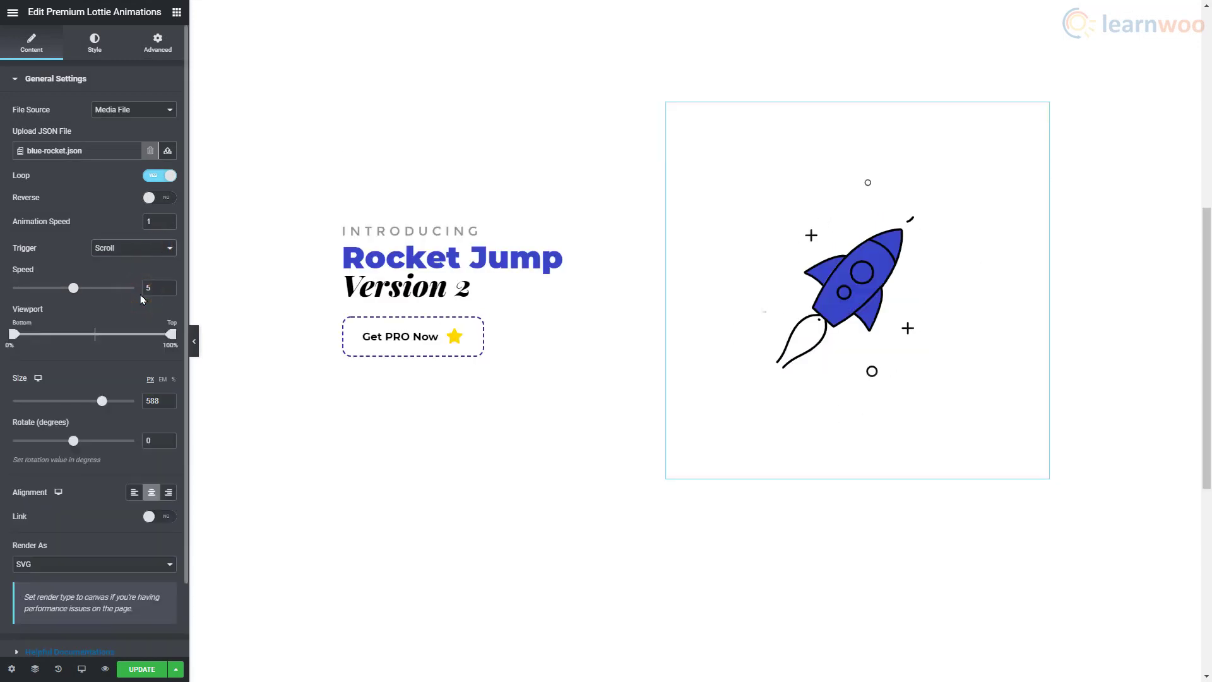
left_click_drag(73, 288, 102, 288)
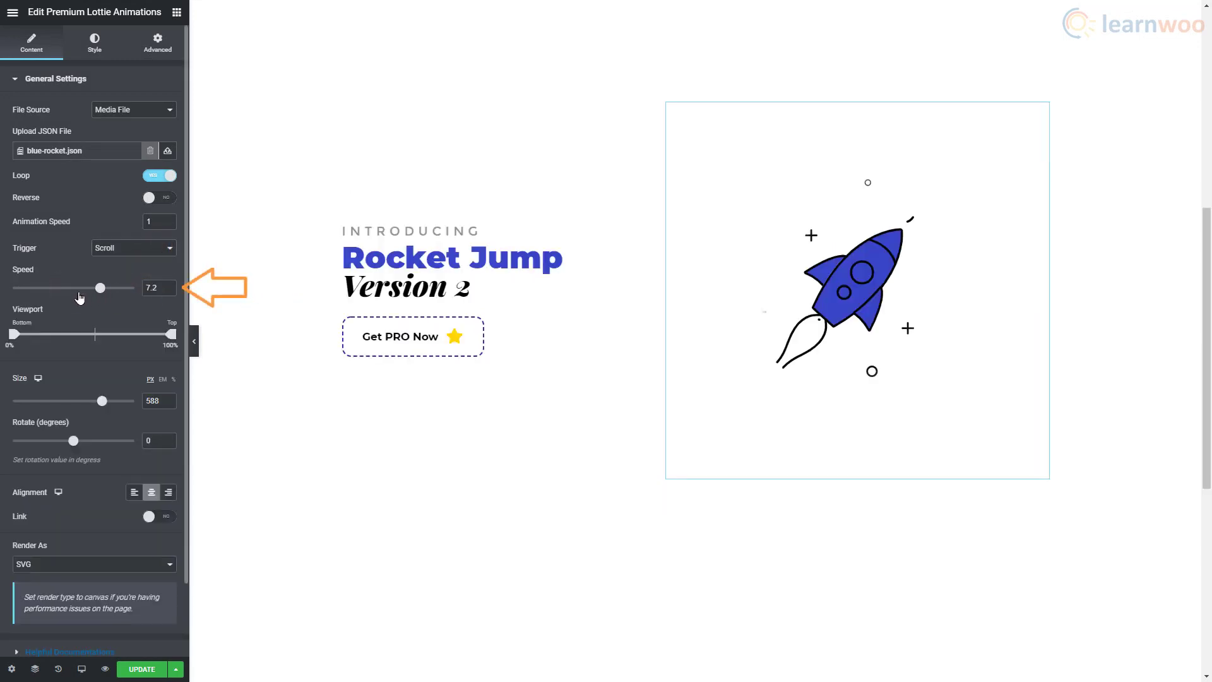
left_click_drag(100, 288, 80, 288)
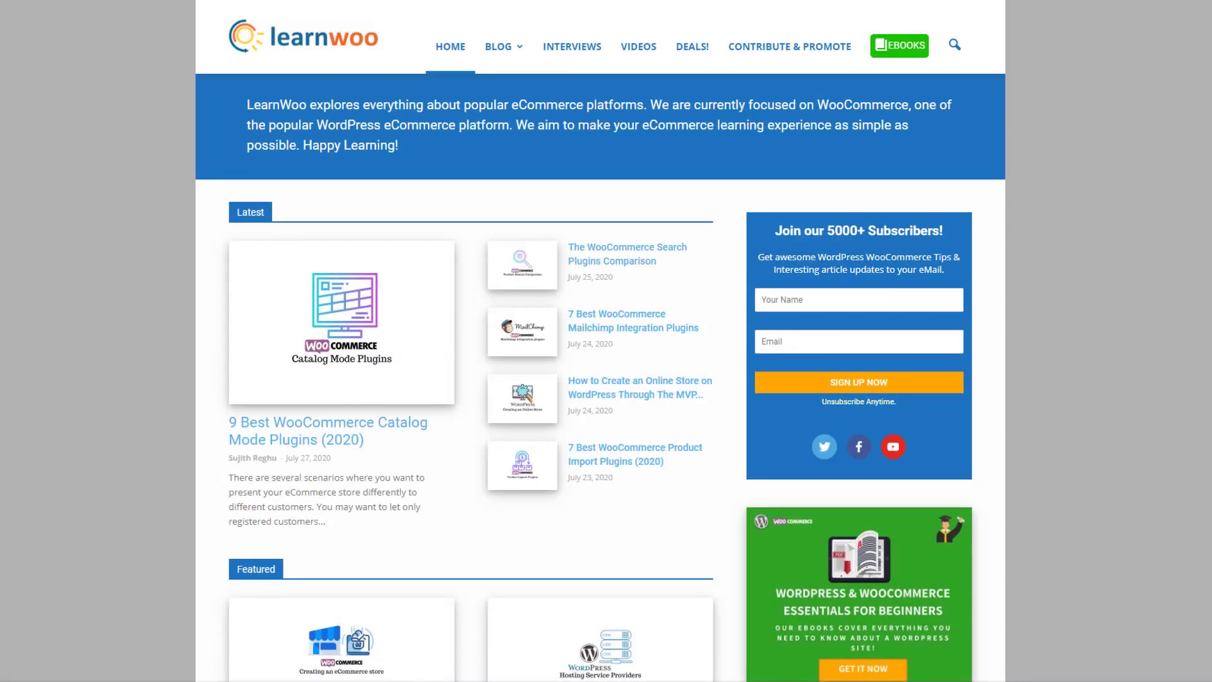
scroll("down", 3)
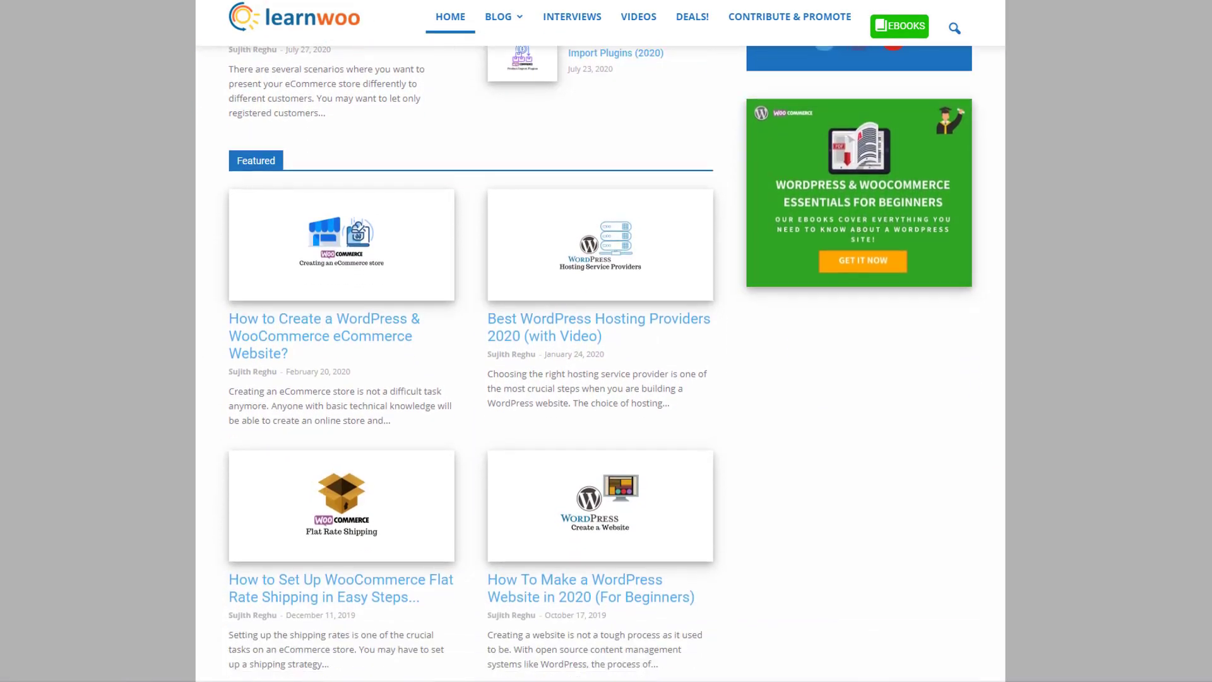
scroll("down", 3)
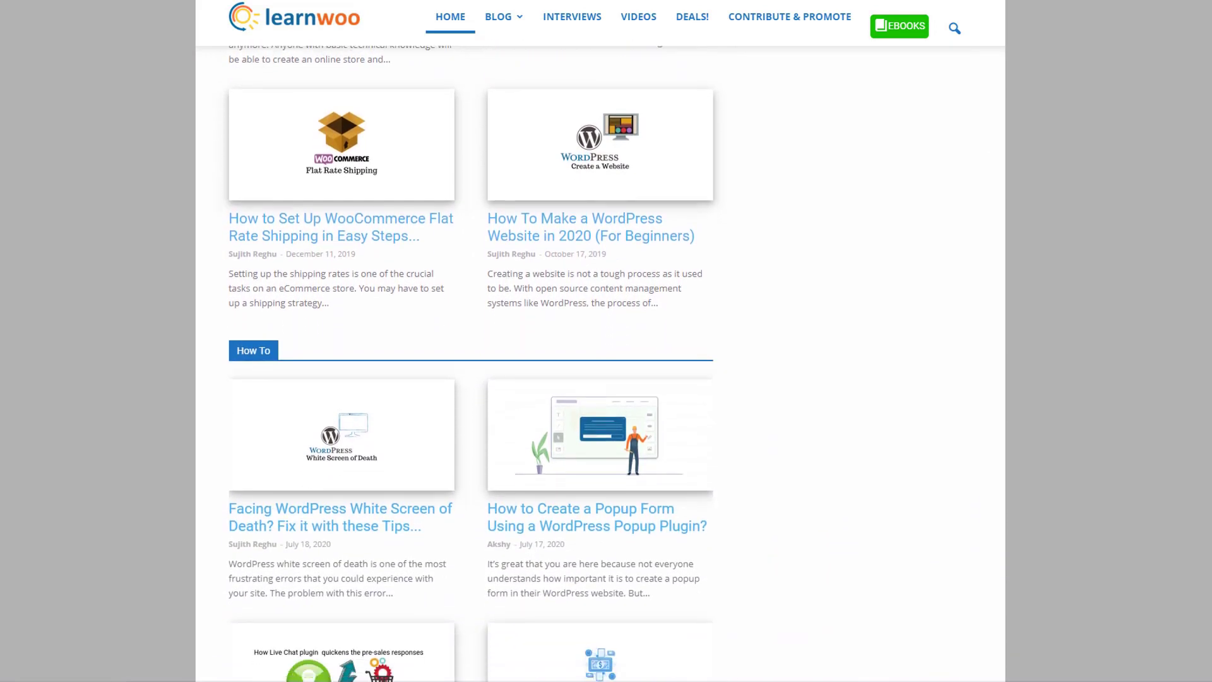
scroll("down", 3)
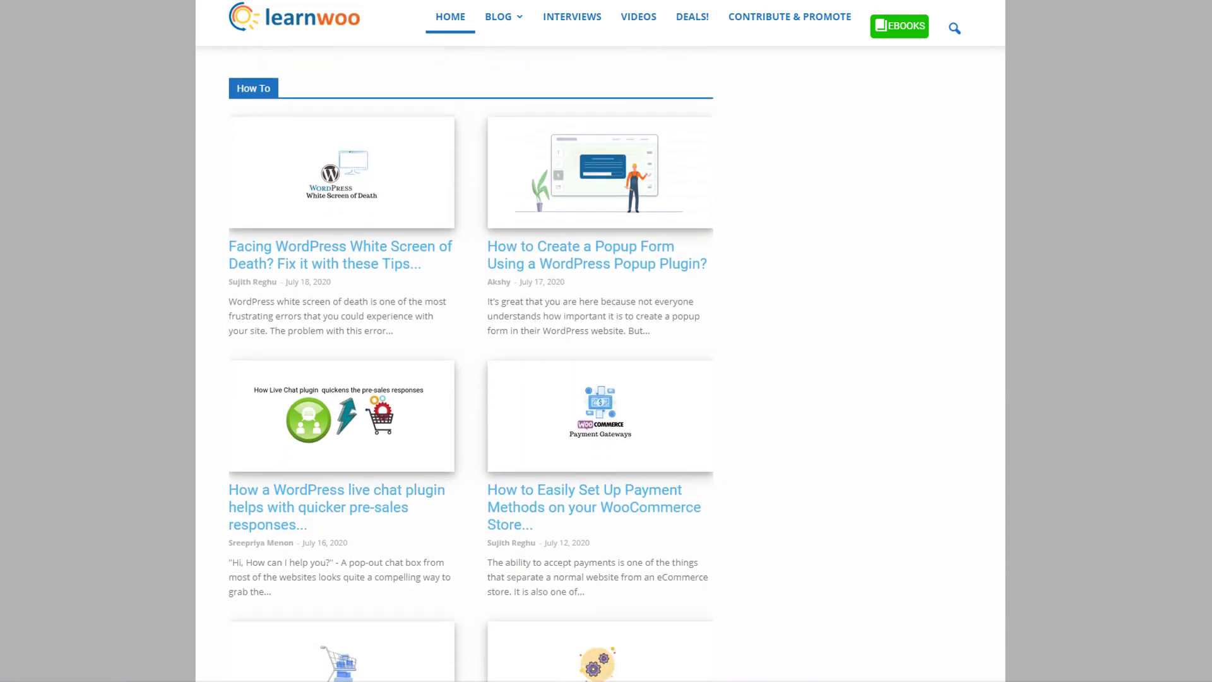